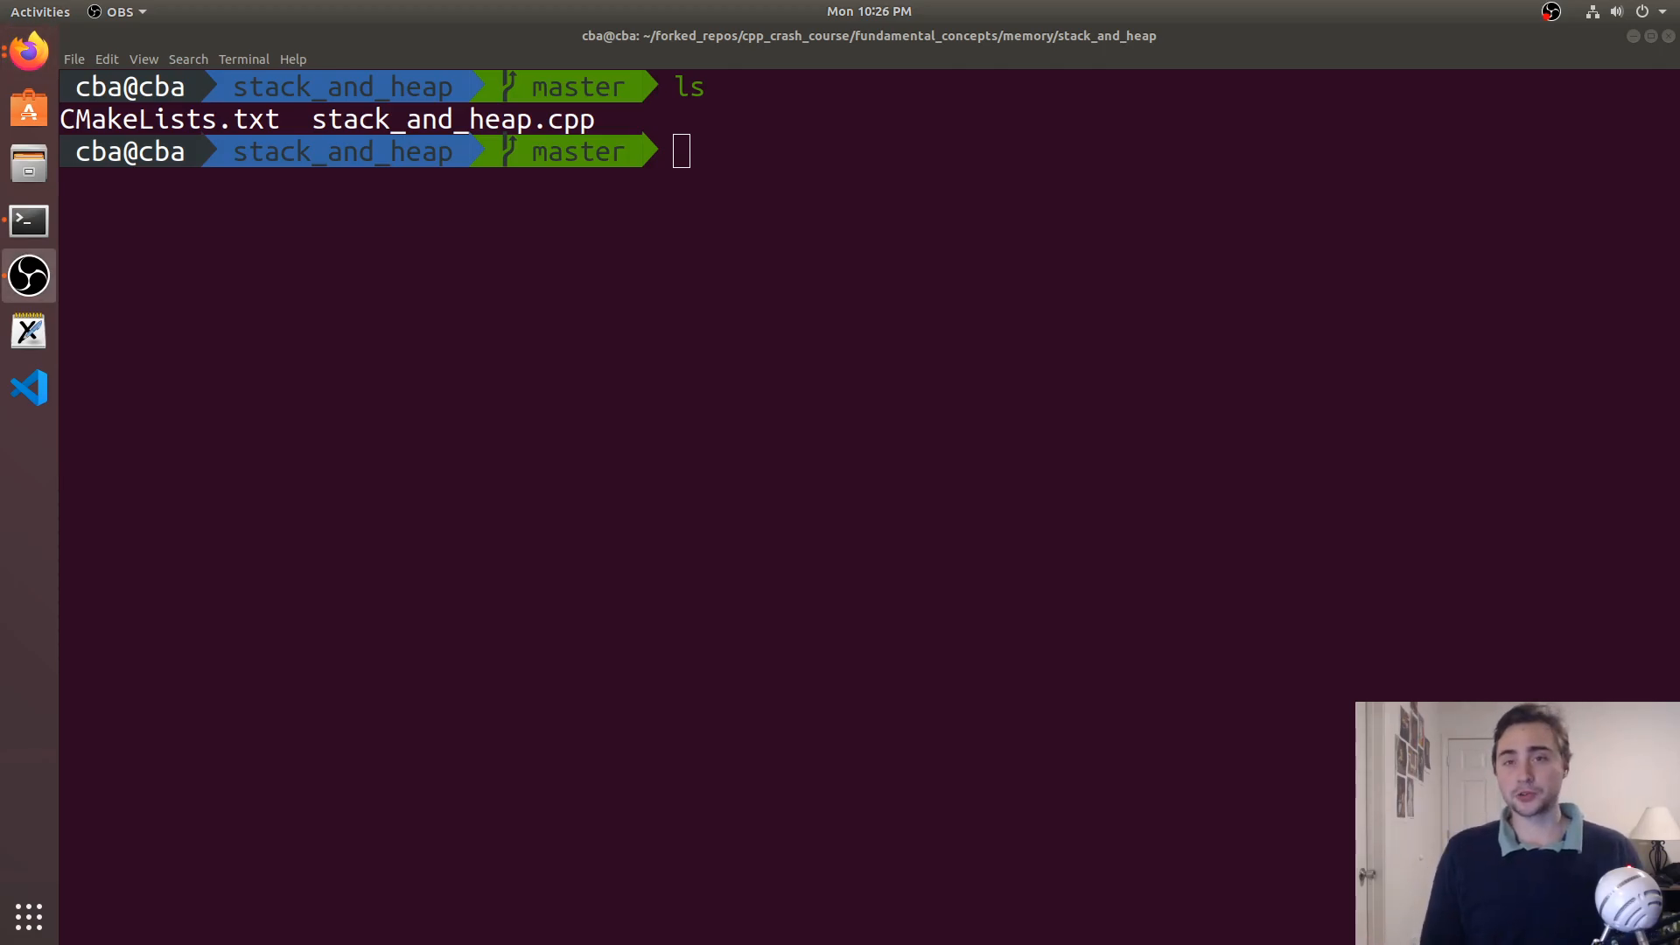
pyautogui.moveTo(809, 361)
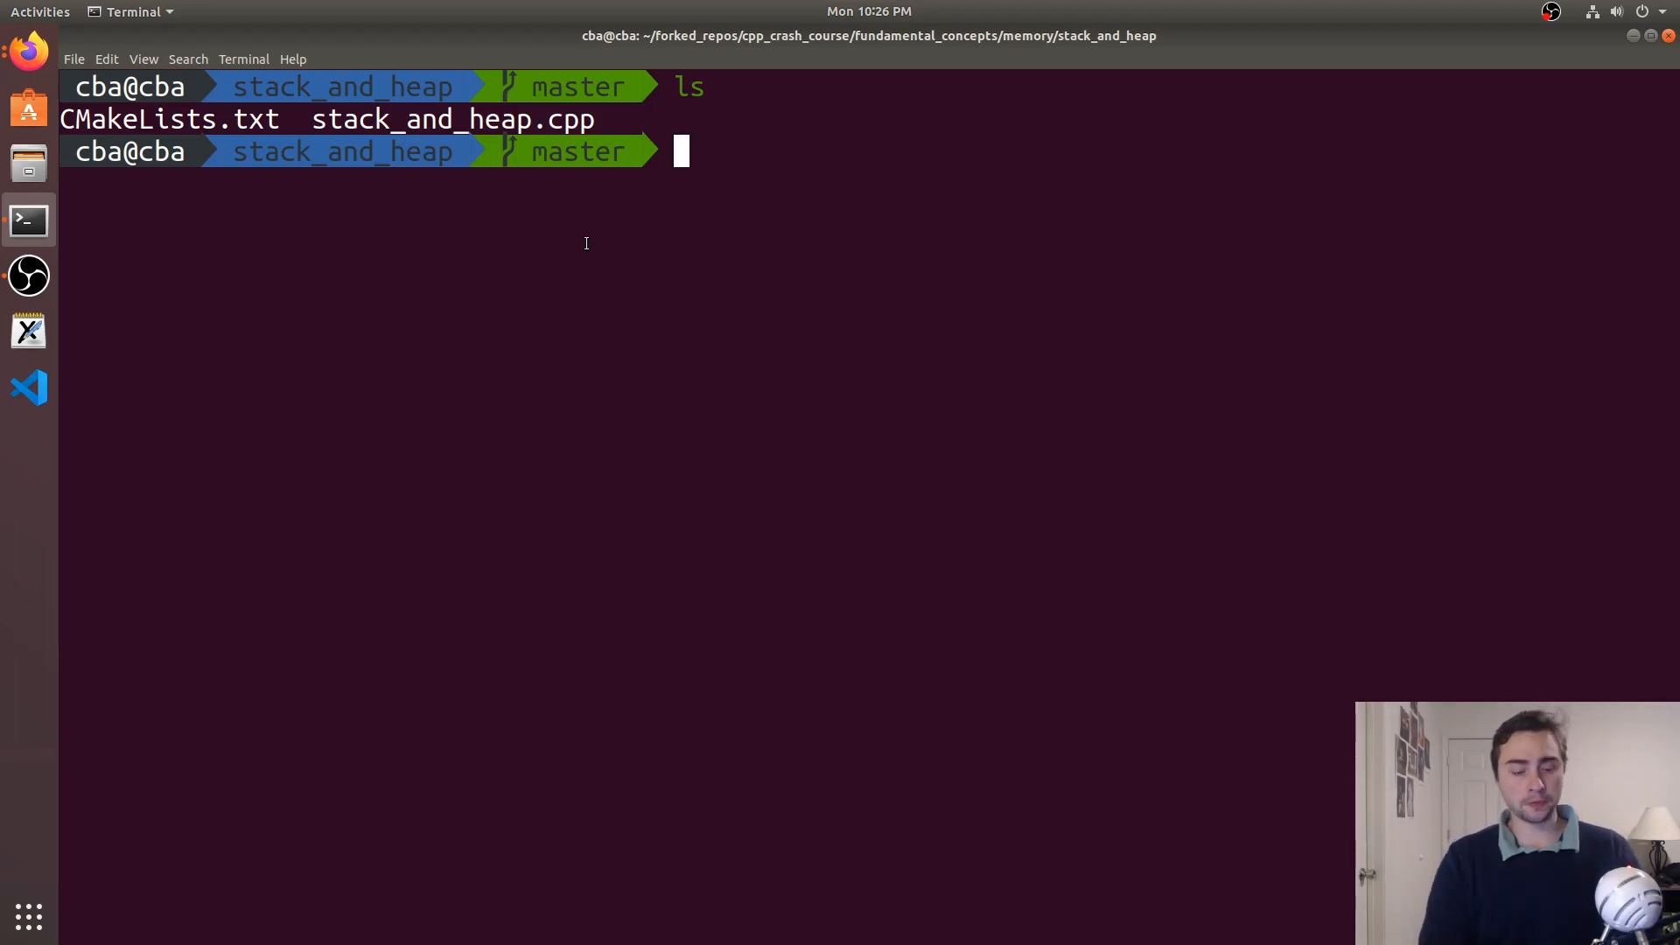
# Enter the command vim stack_and_heap.cpp at the shell prompt without running it
pyautogui.write('vim stack_and_heap.cpp')
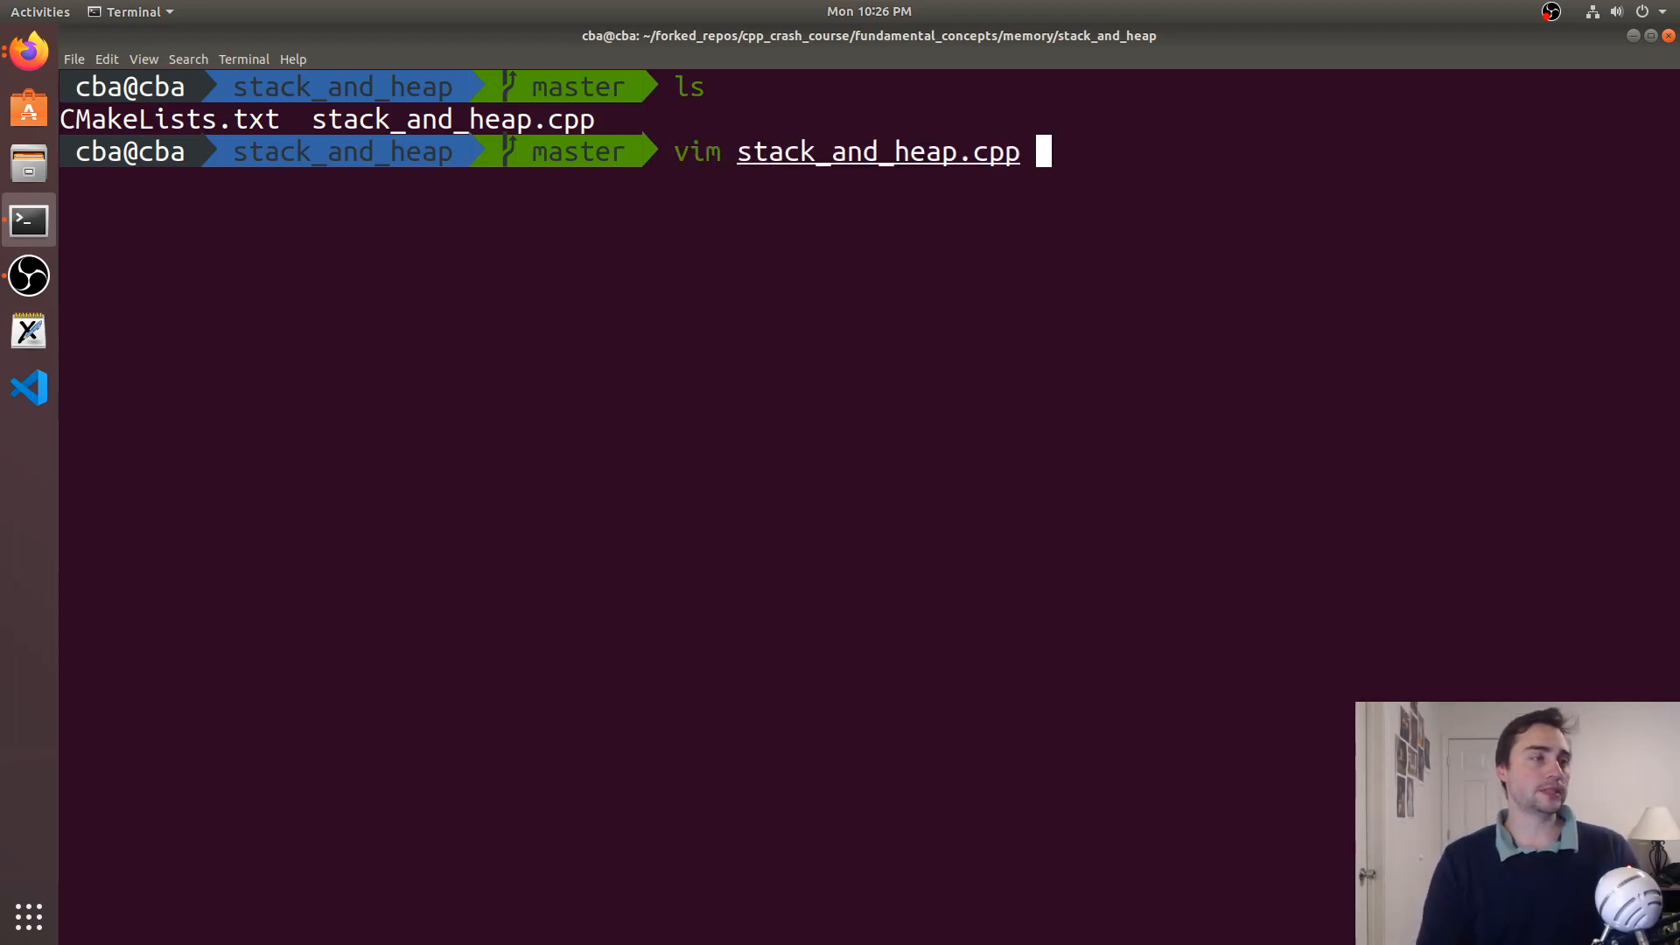
# Launch vim on stack_and_heap.cpp and look through the bad_return and good_return functions
pyautogui.press('Return')
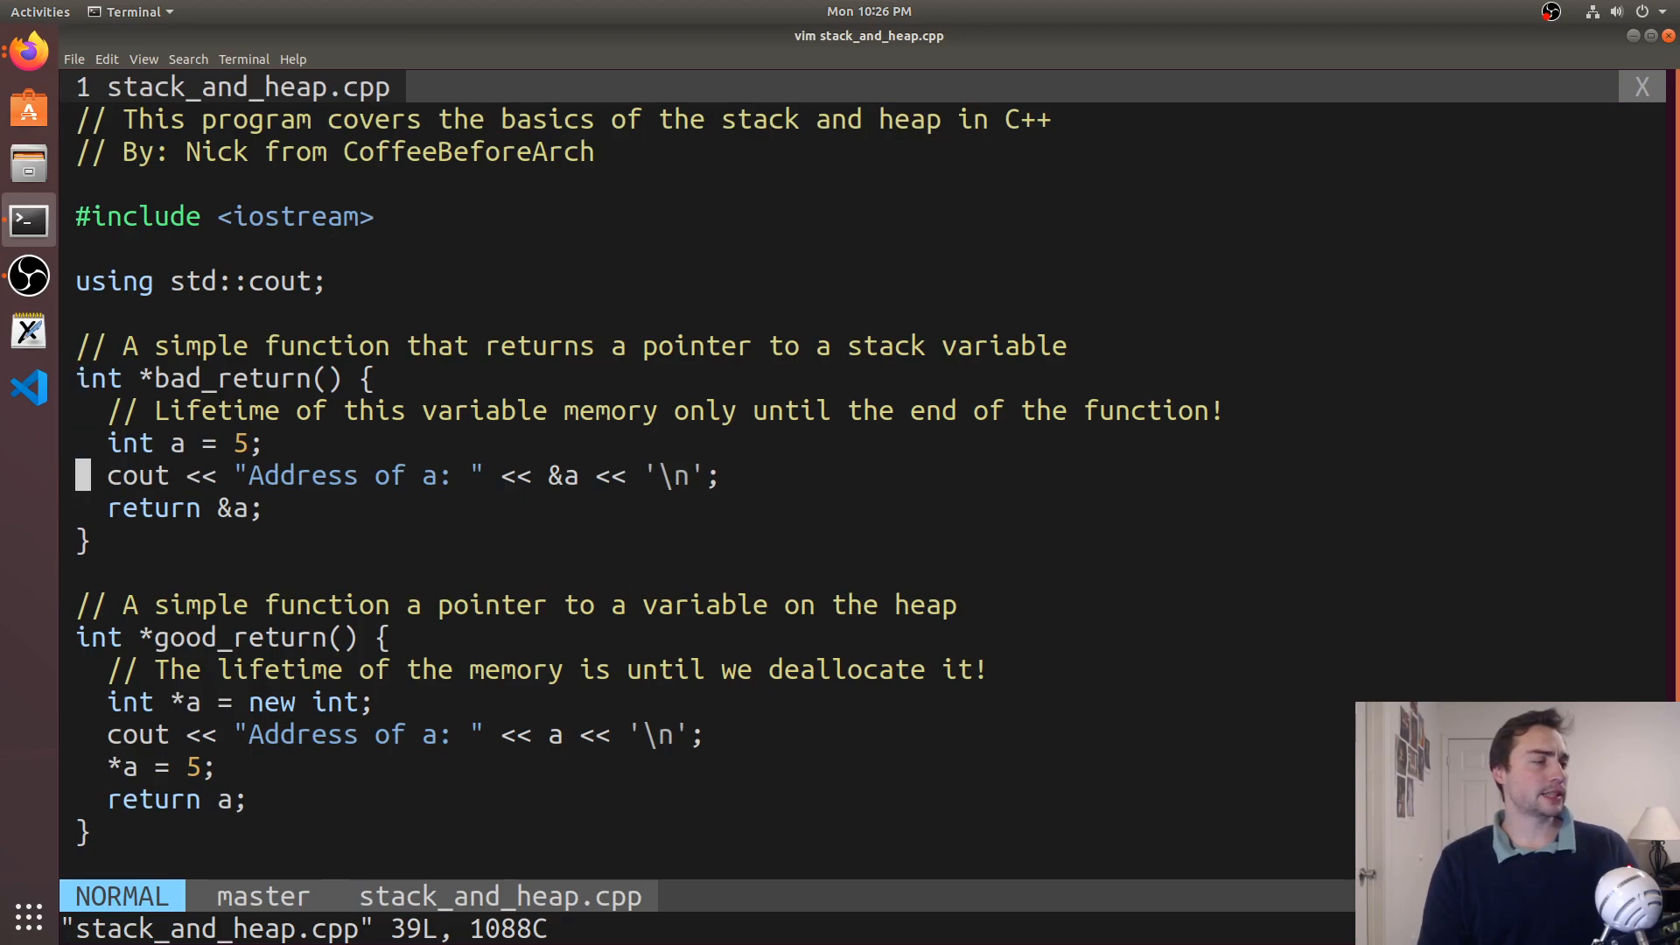
pyautogui.scroll(-3)
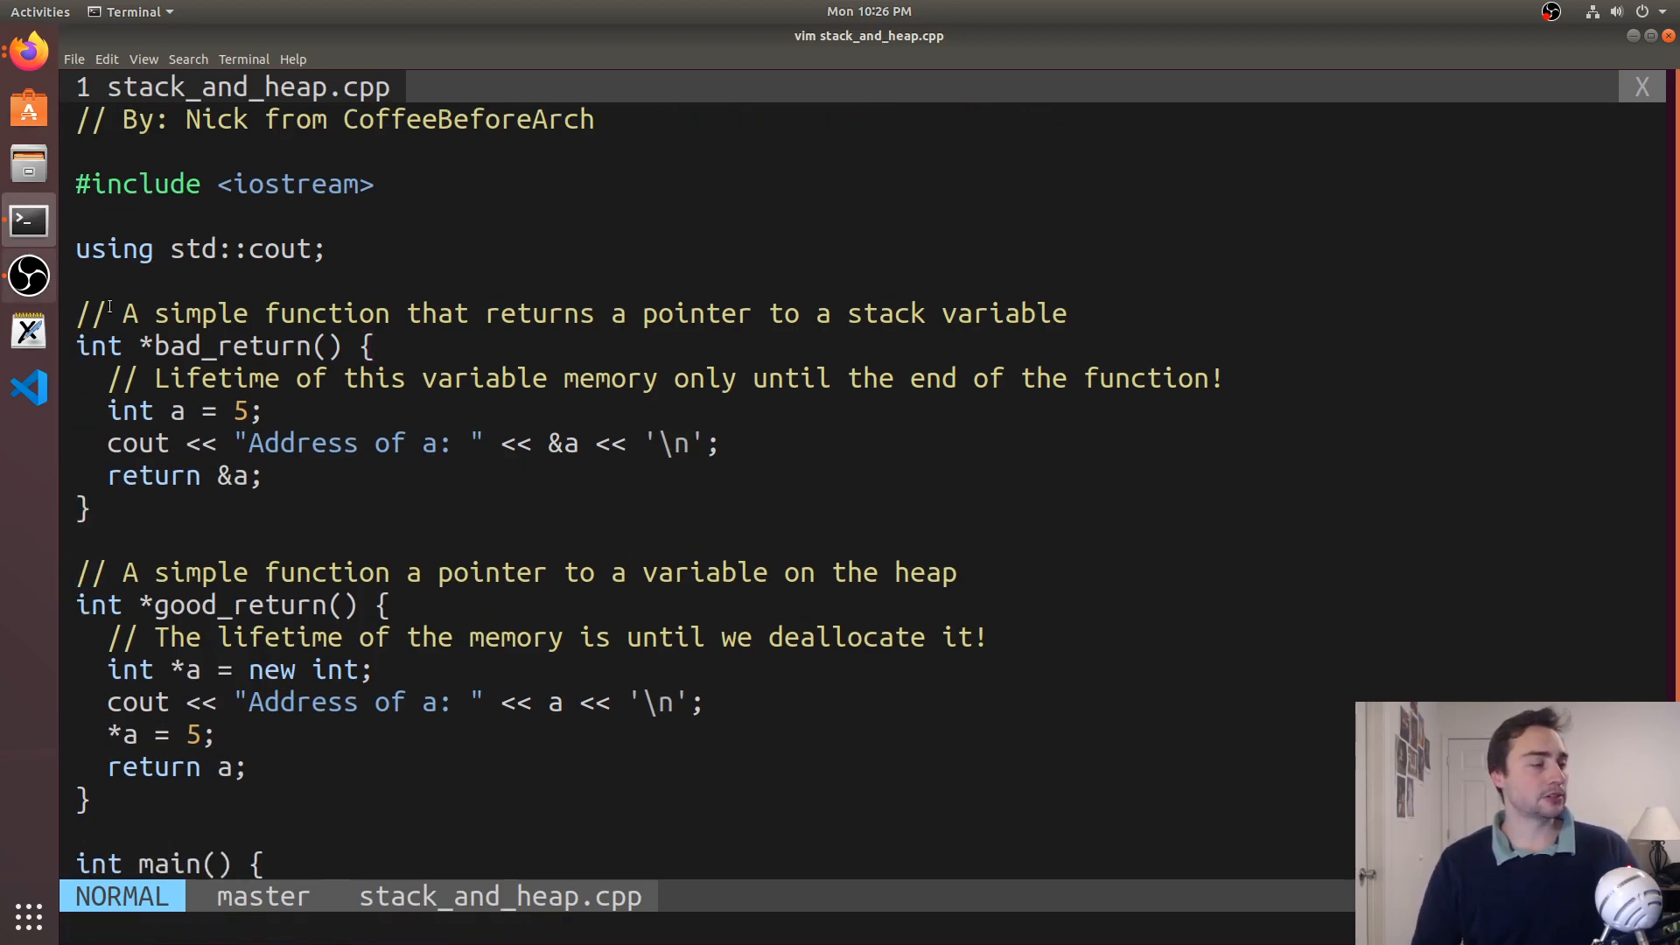
pyautogui.doubleClick(238, 605)
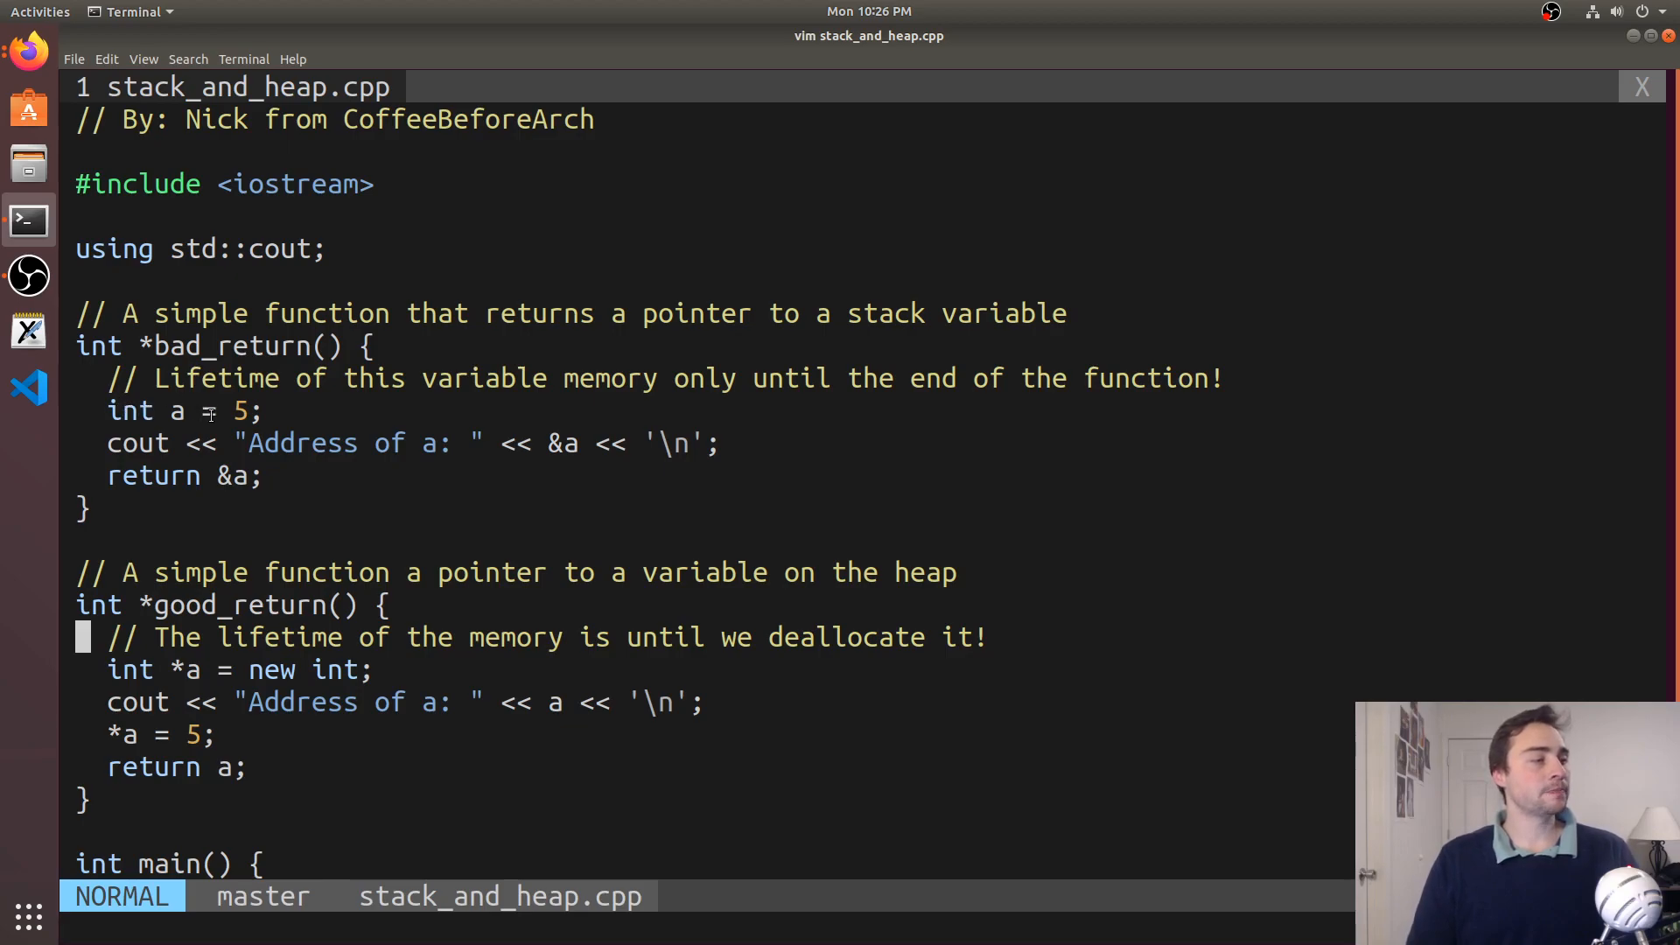
pyautogui.moveTo(163, 394)
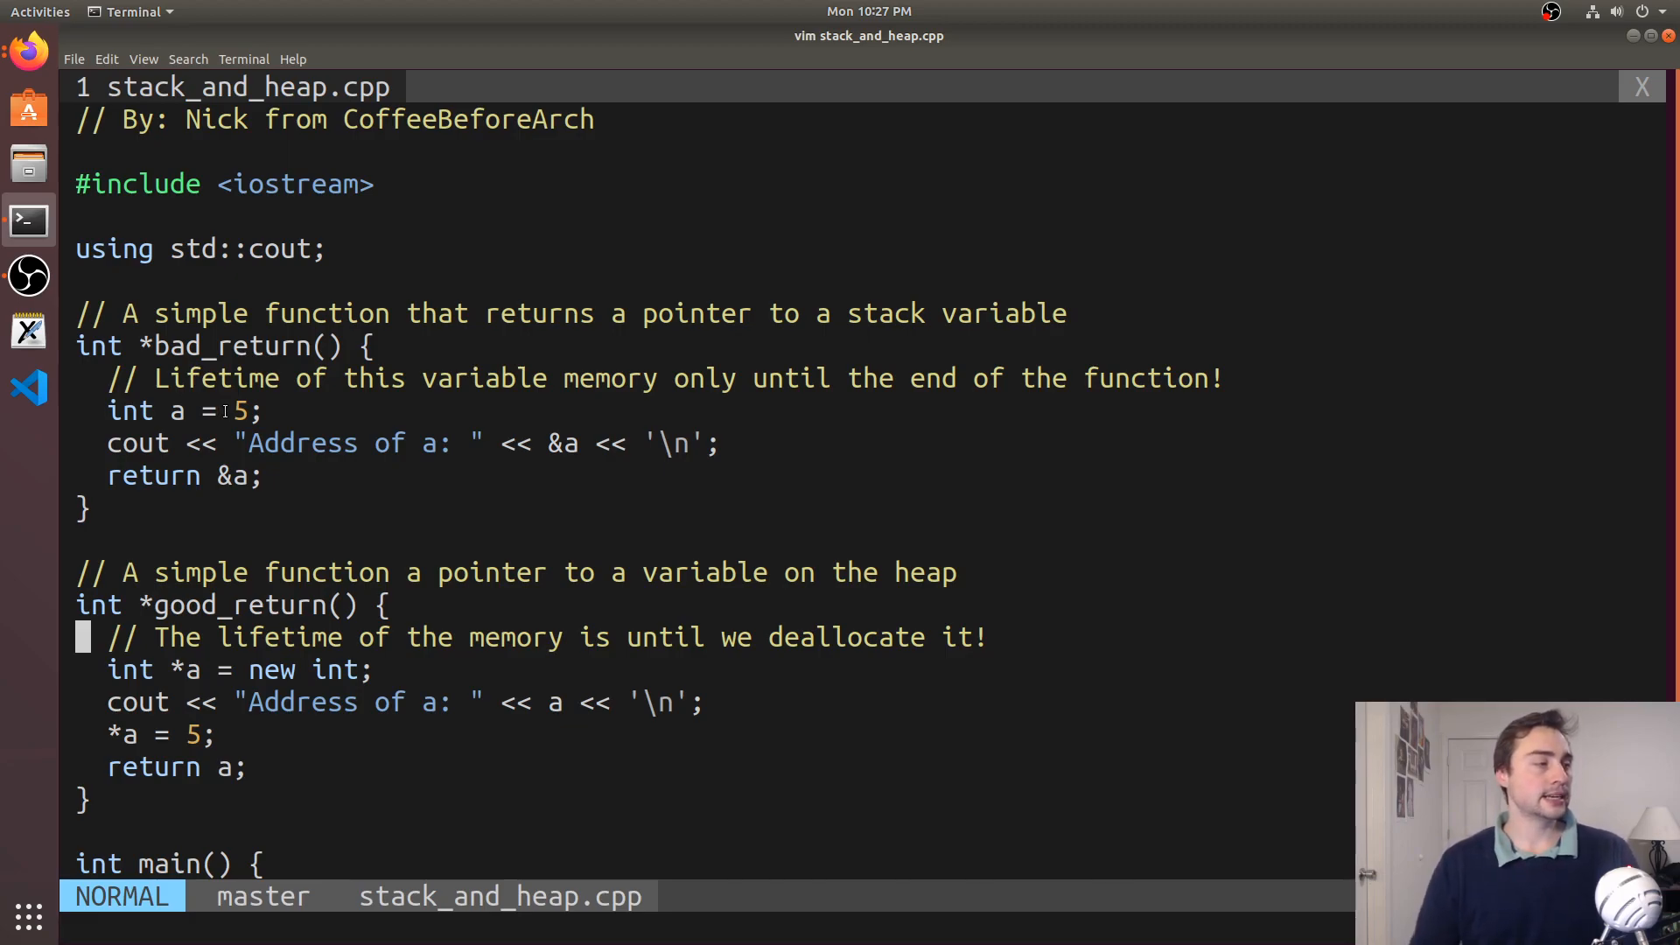
pyautogui.click(178, 411)
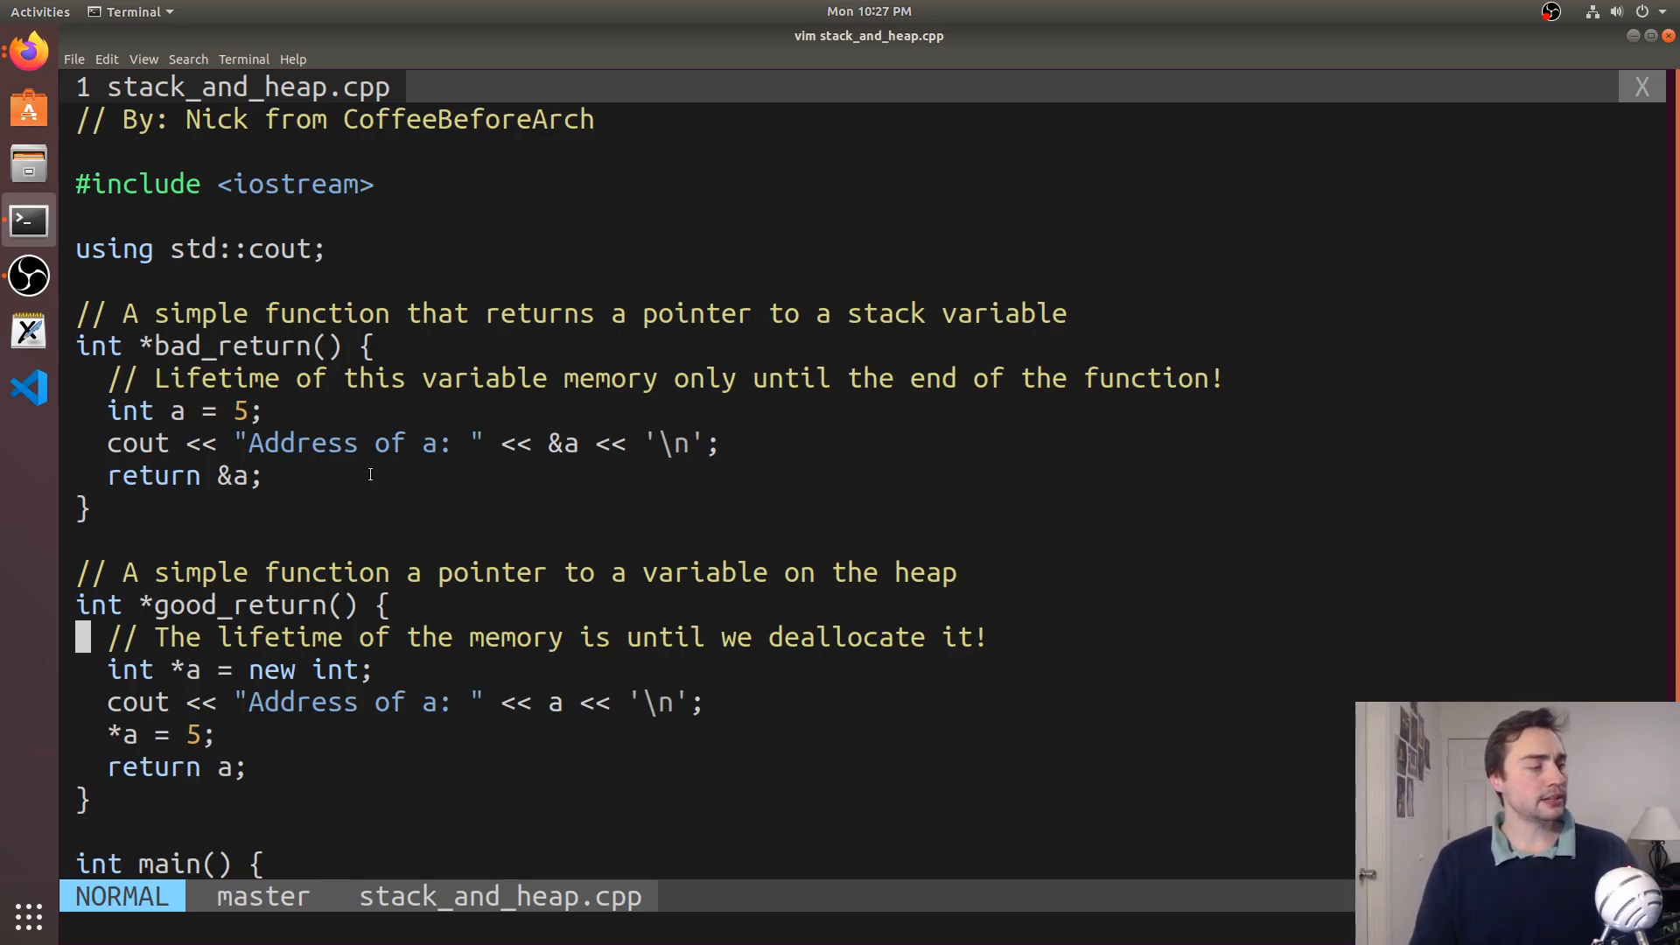
pyautogui.scroll(-3)
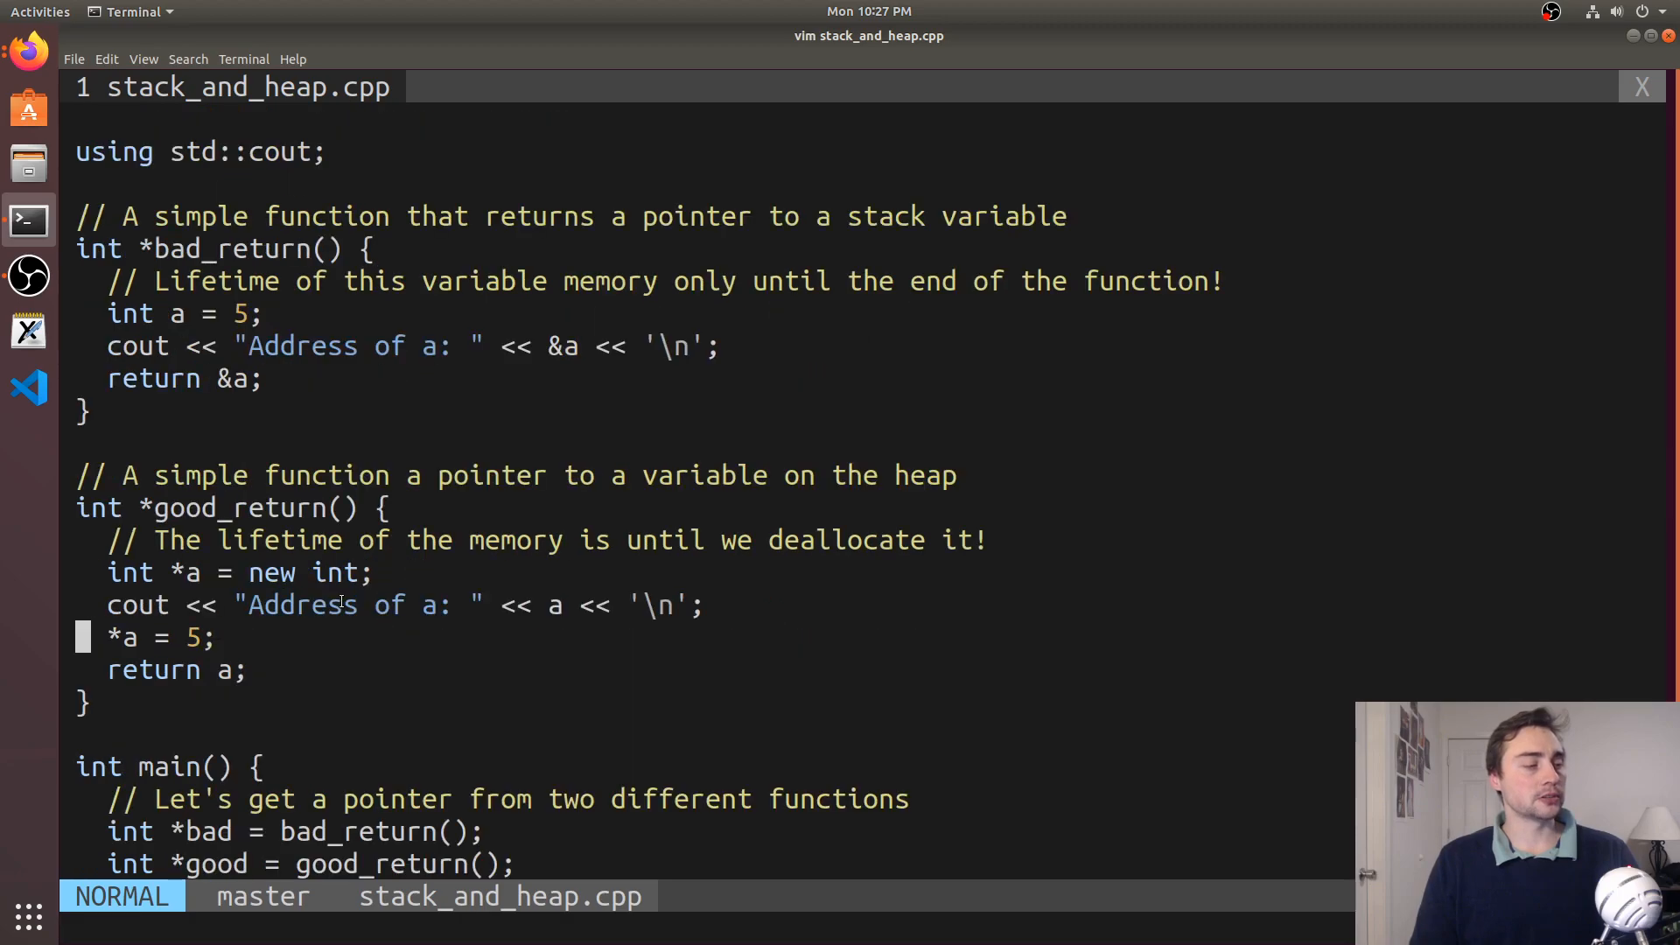
pyautogui.scroll(-3)
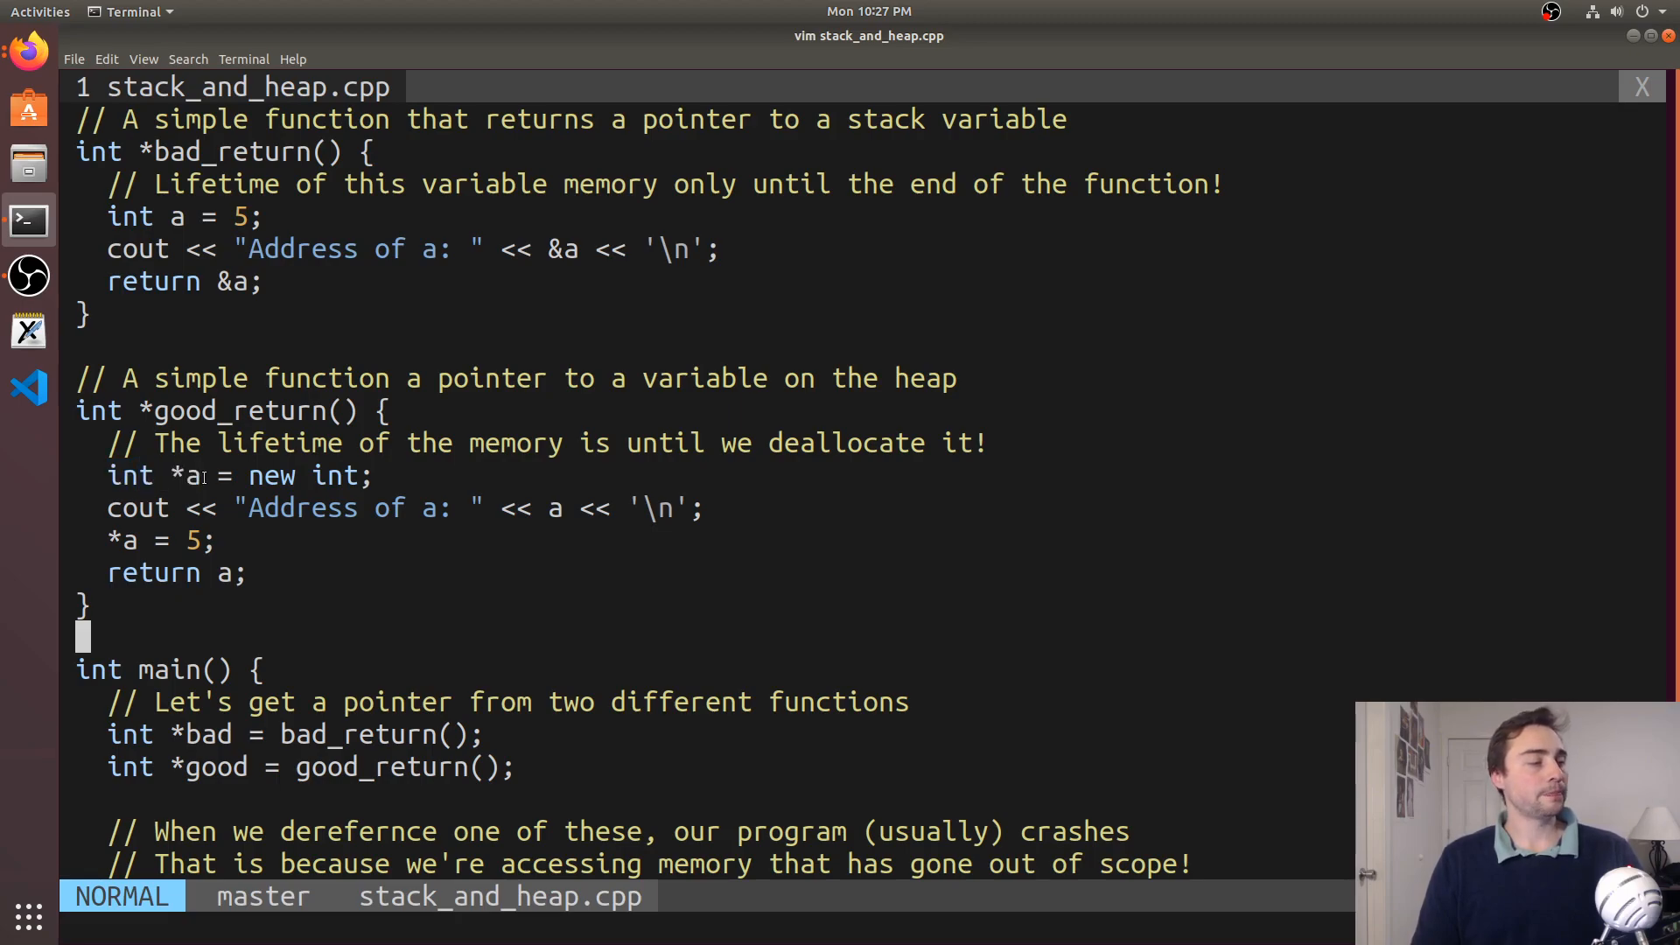
pyautogui.doubleClick(336, 476)
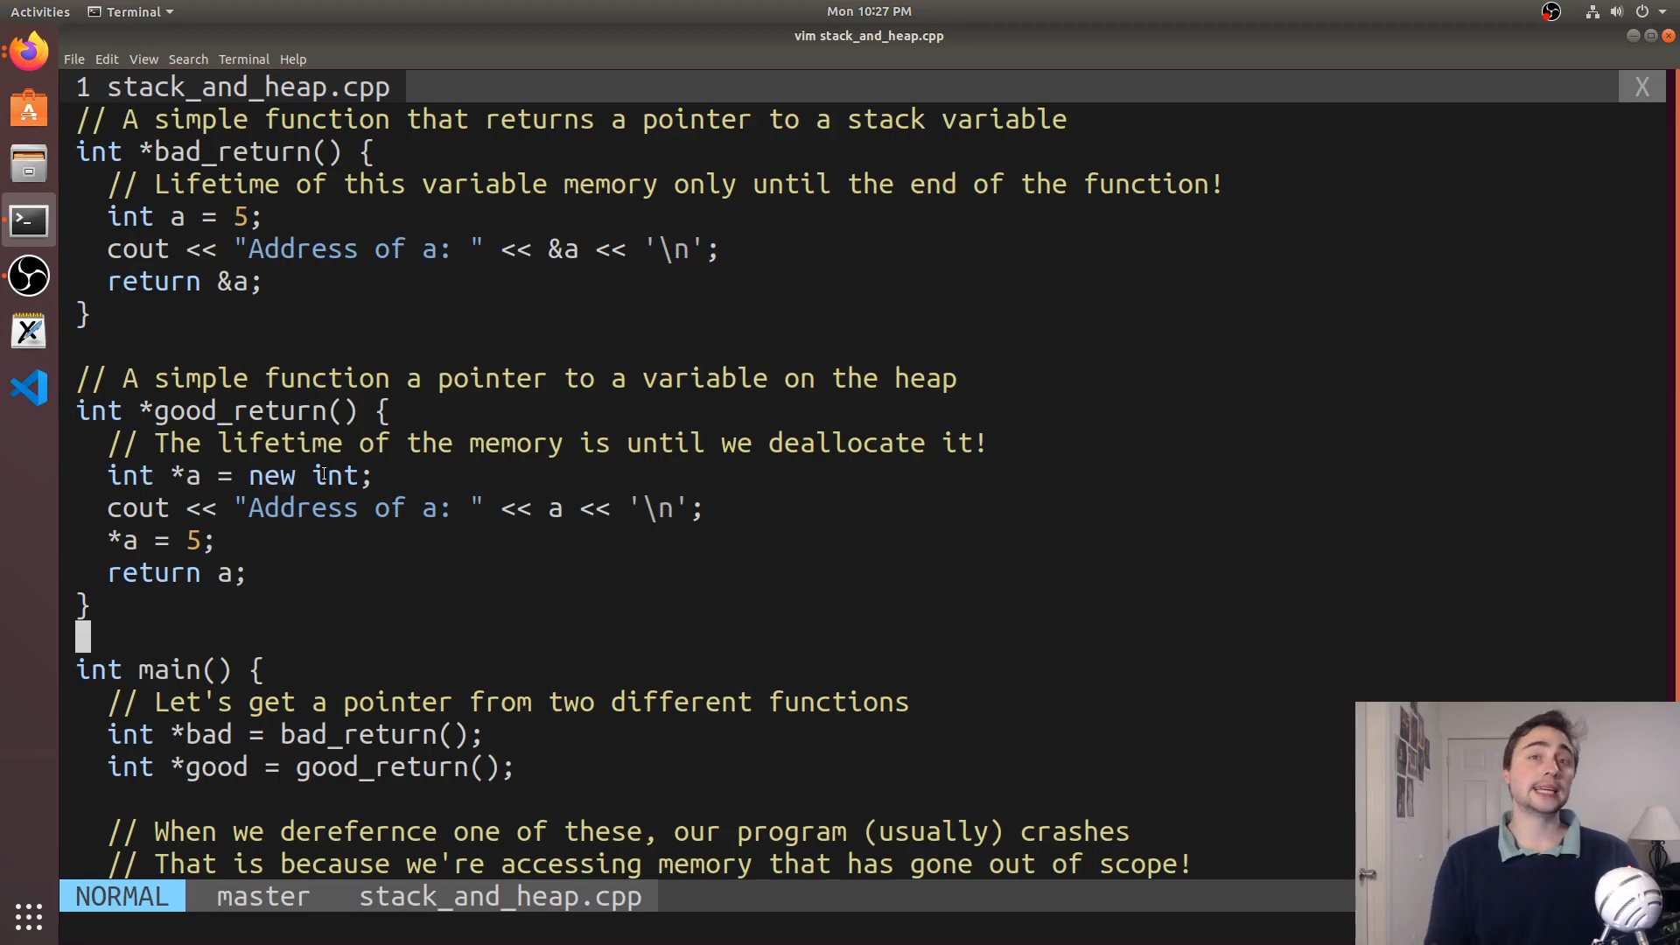
pyautogui.moveTo(140, 315)
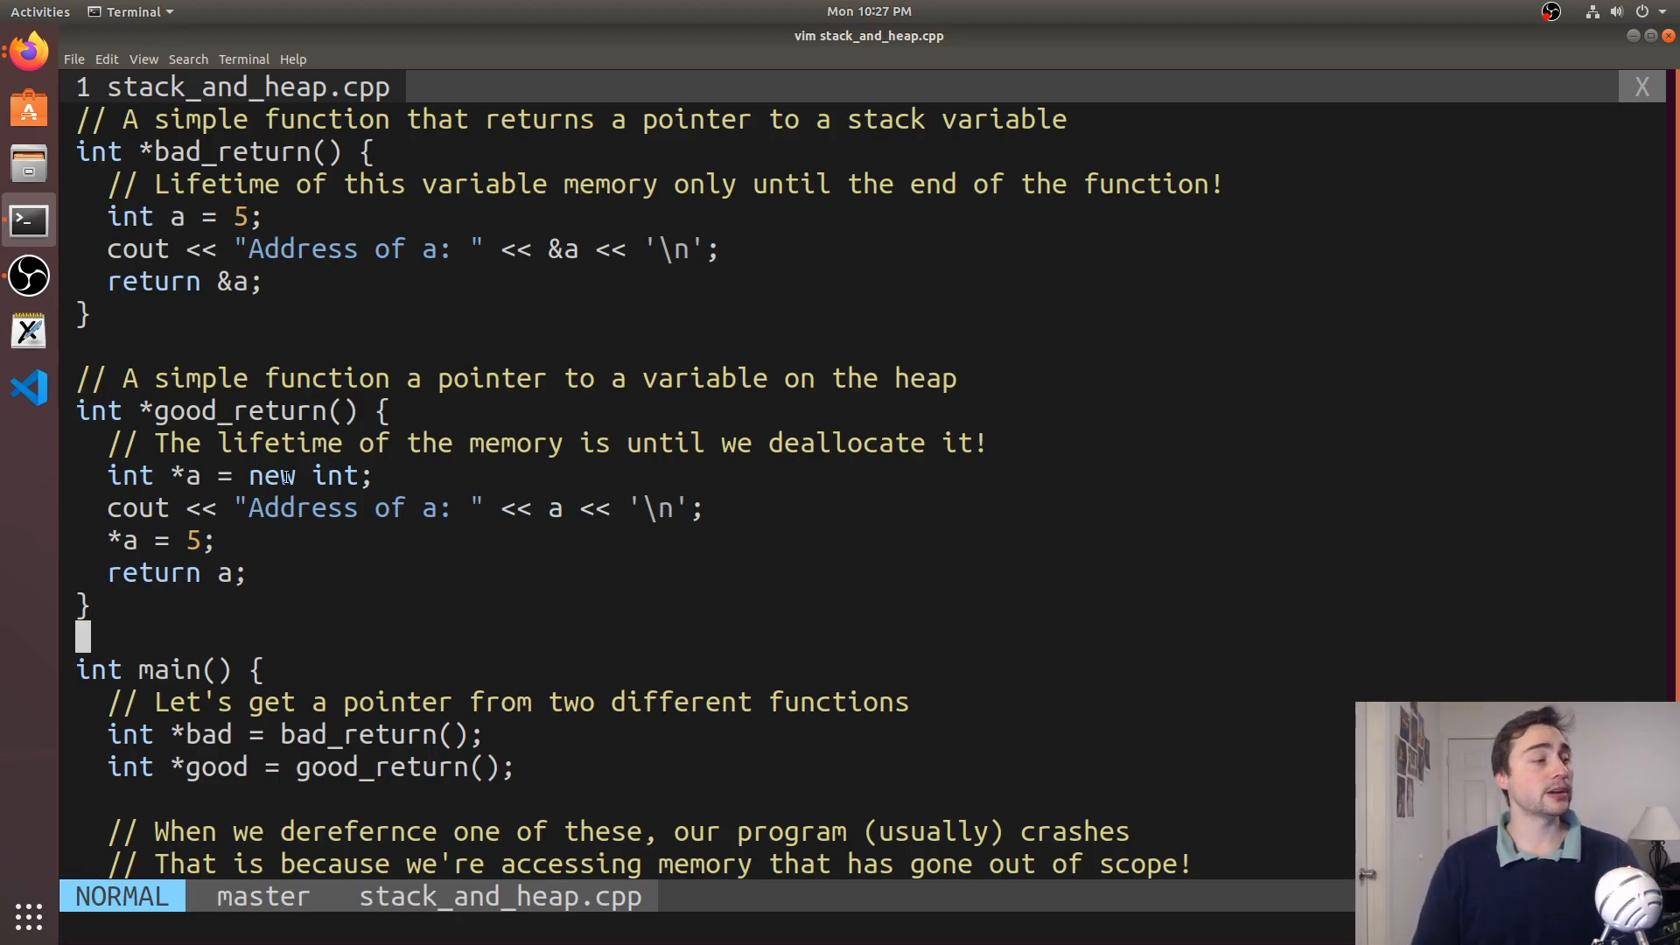
pyautogui.doubleClick(272, 476)
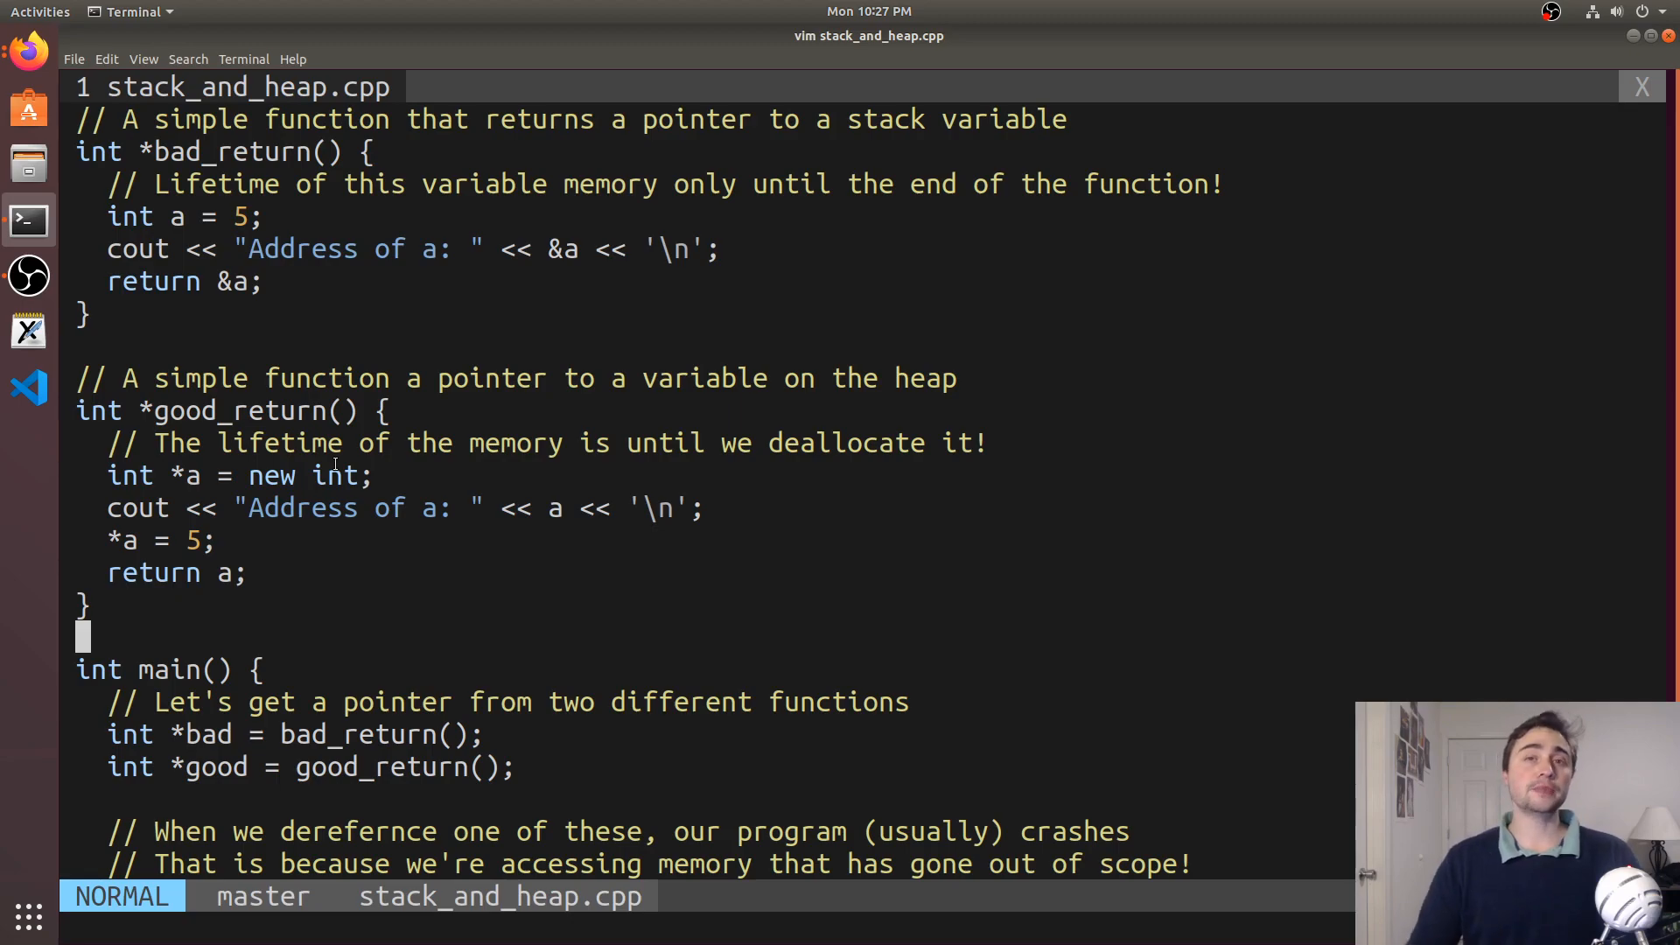
pyautogui.doubleClick(336, 476)
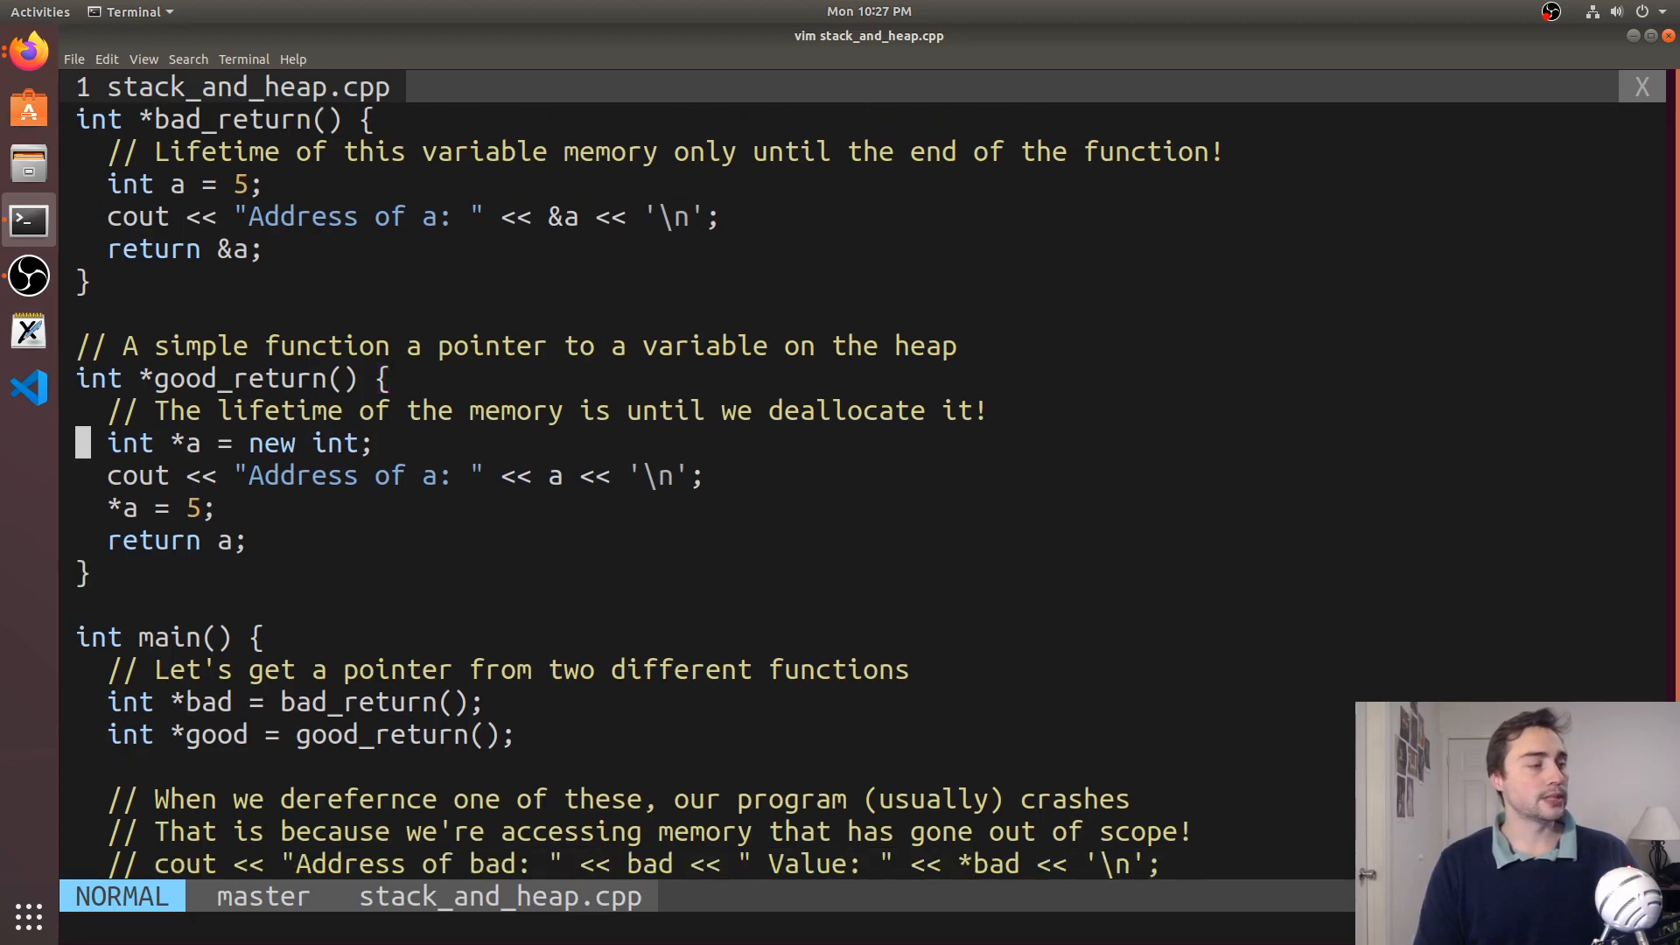
pyautogui.press('i')
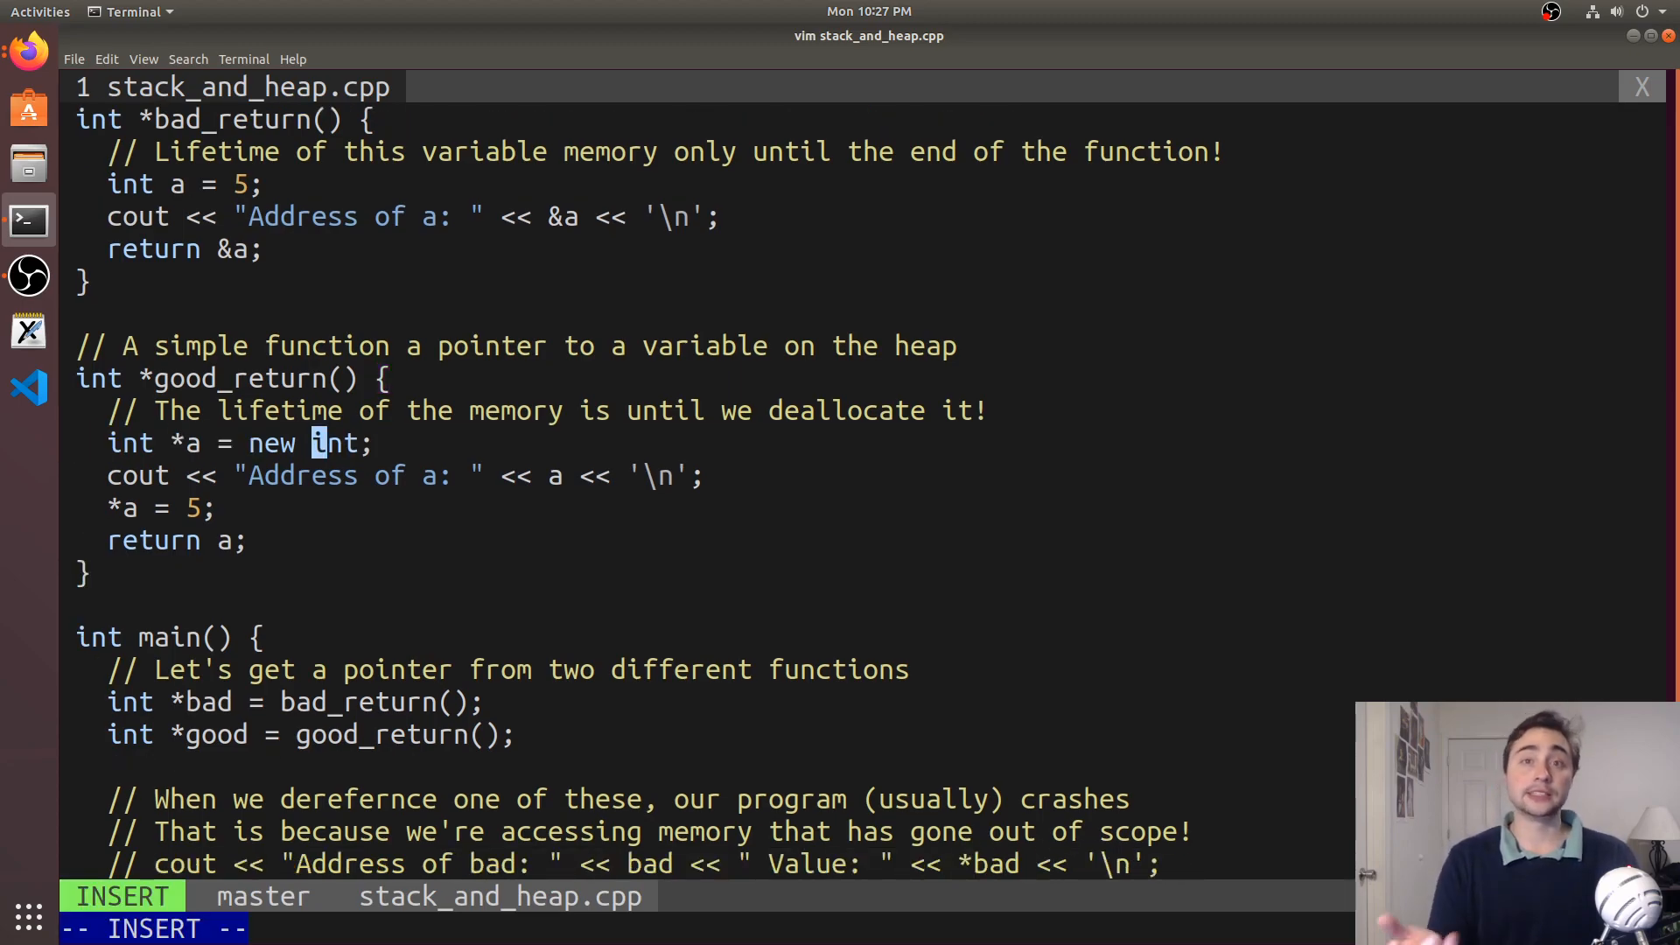
pyautogui.write('[]')
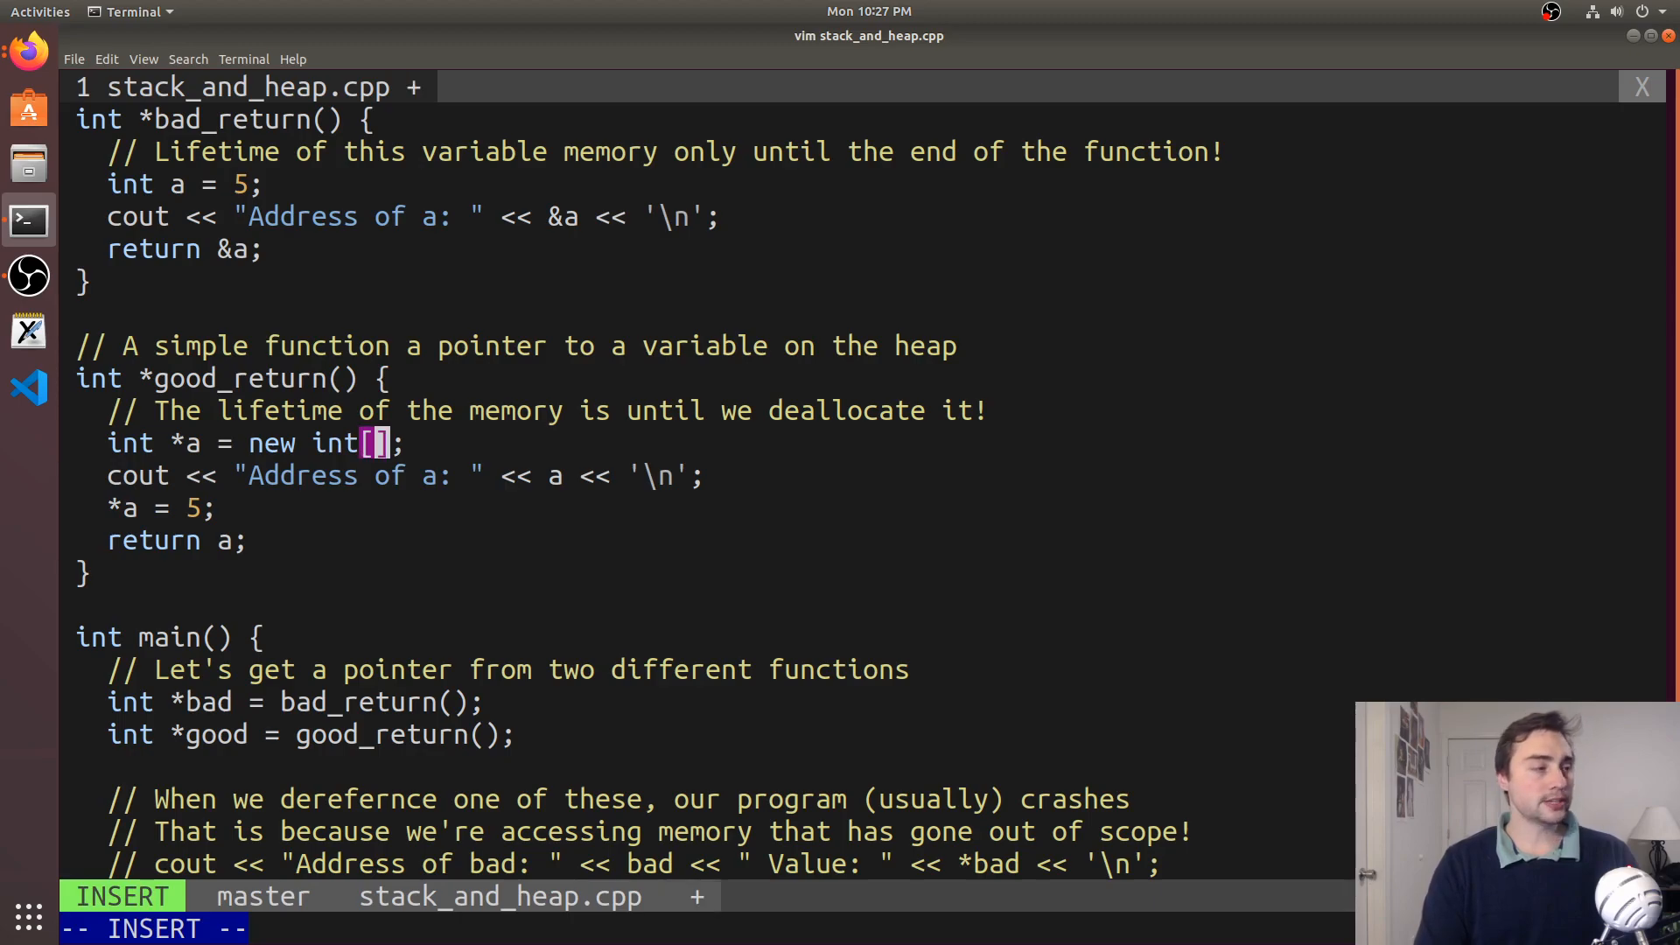
pyautogui.write('20')
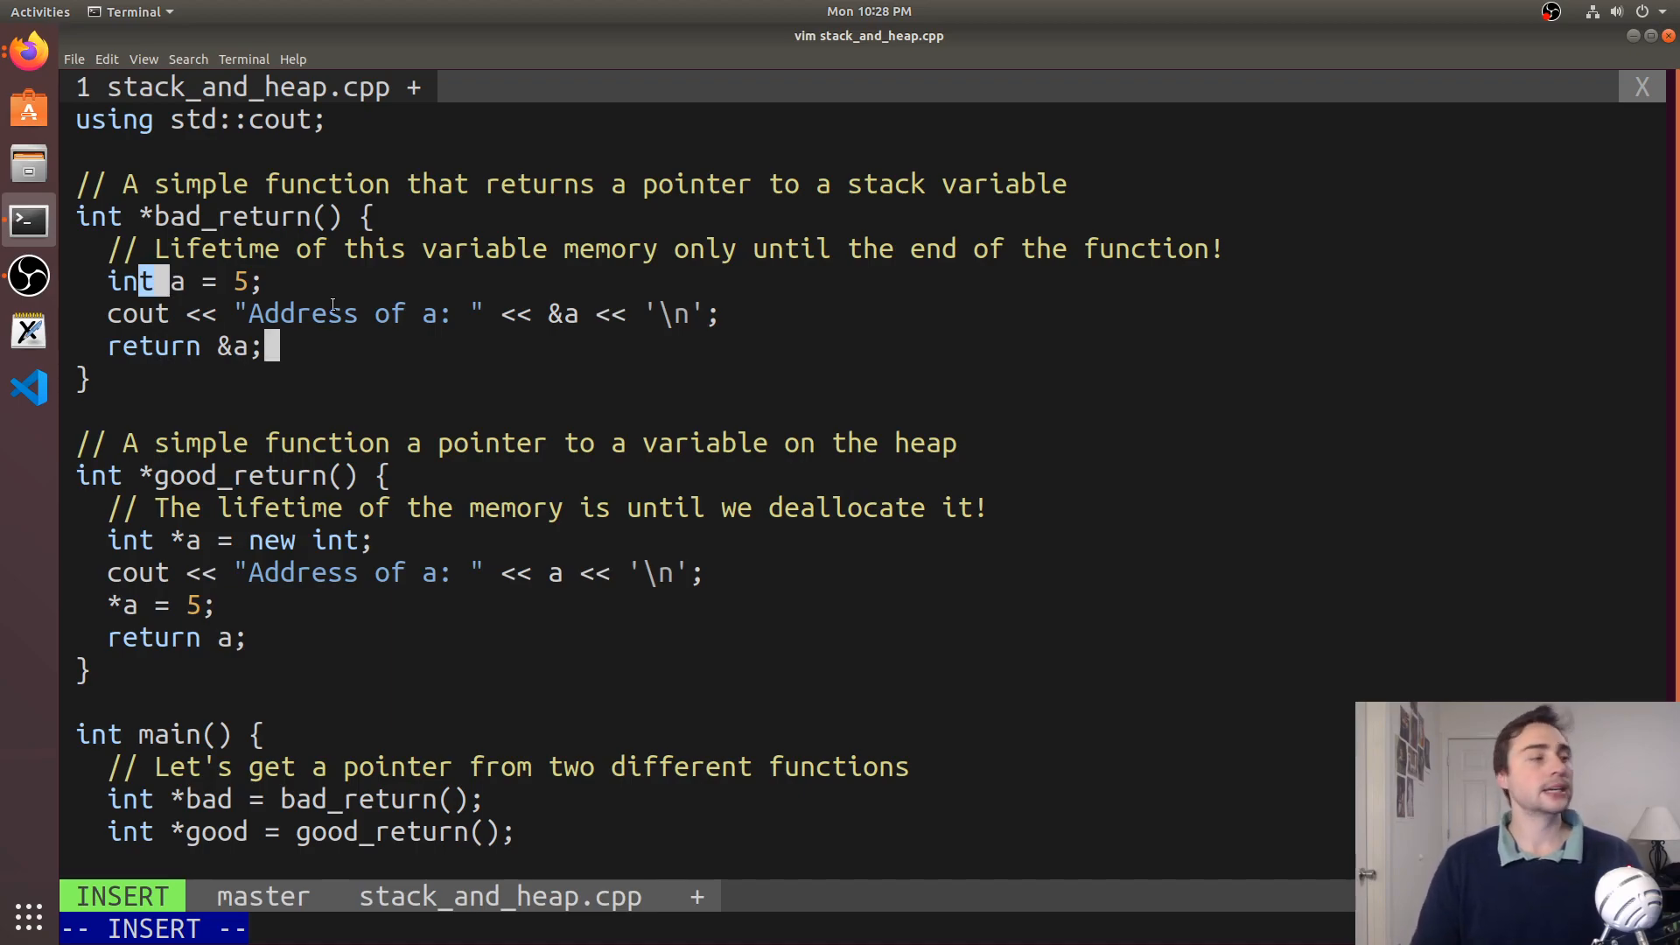
pyautogui.scroll(-3)
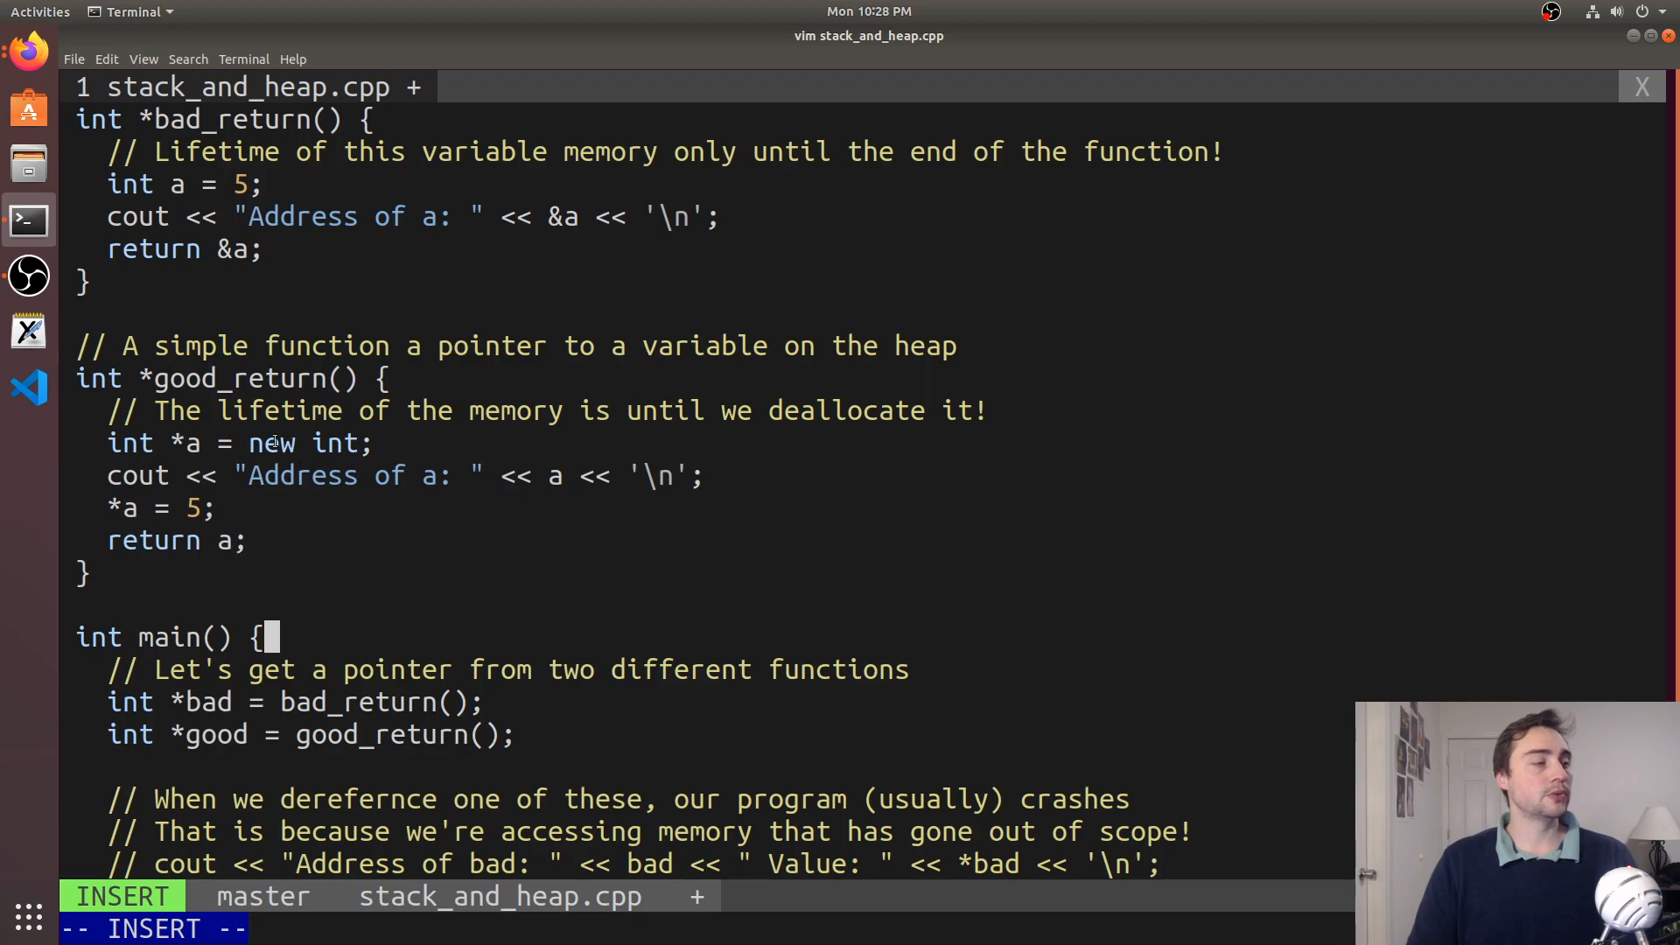
pyautogui.doubleClick(305, 443)
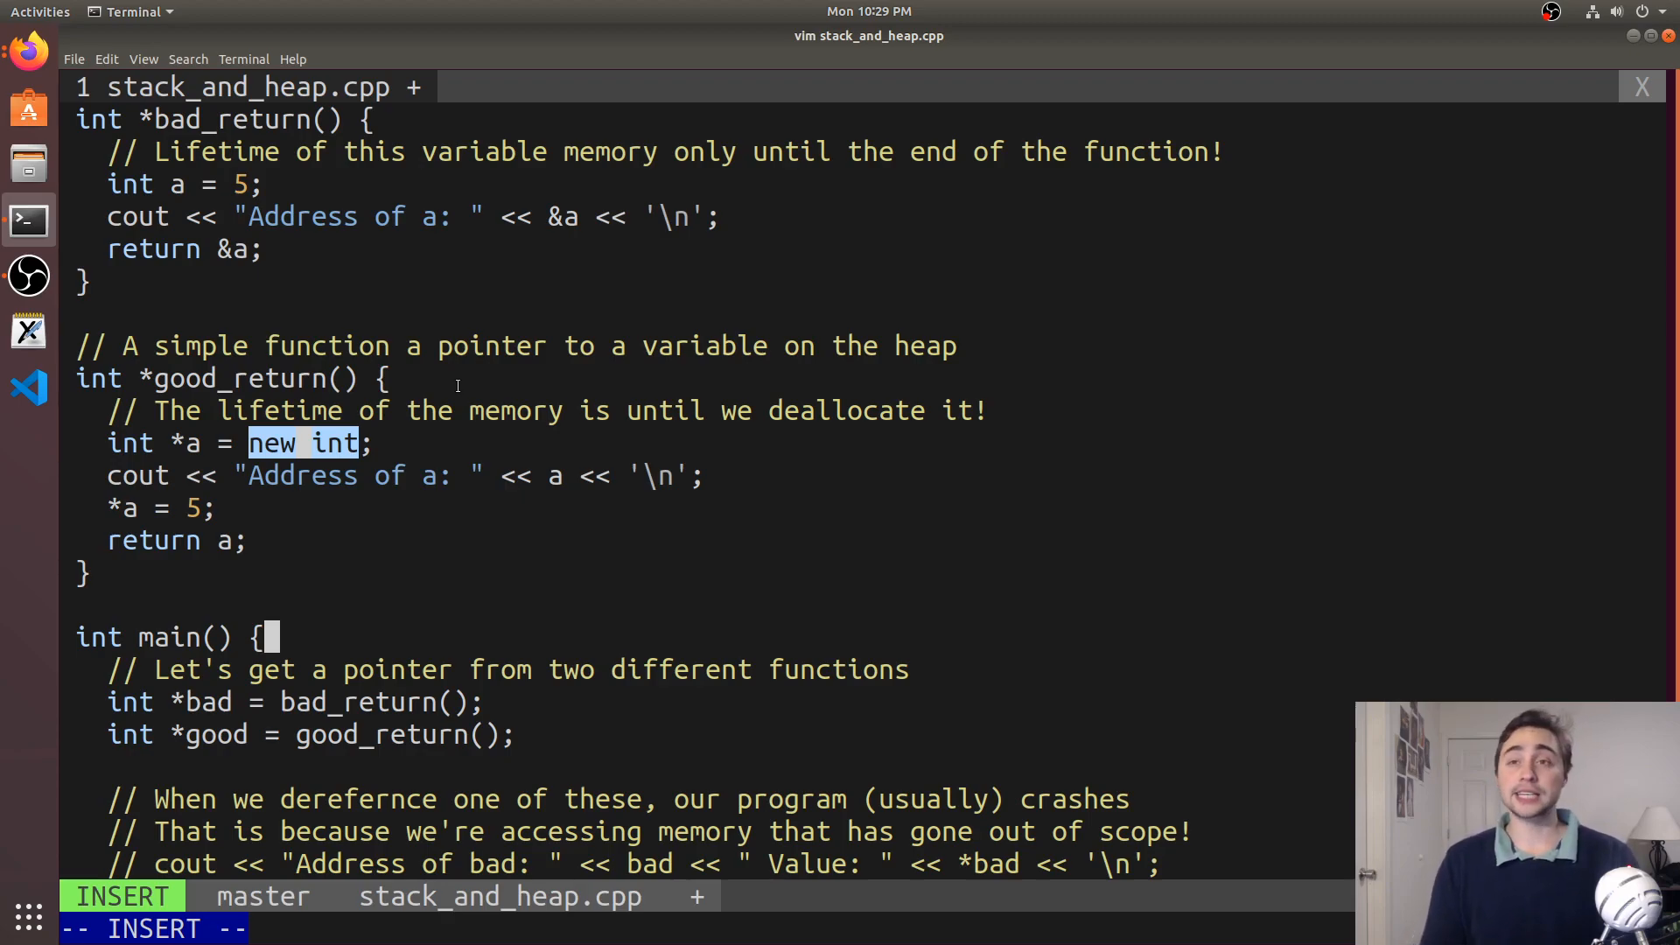
pyautogui.scroll(-3)
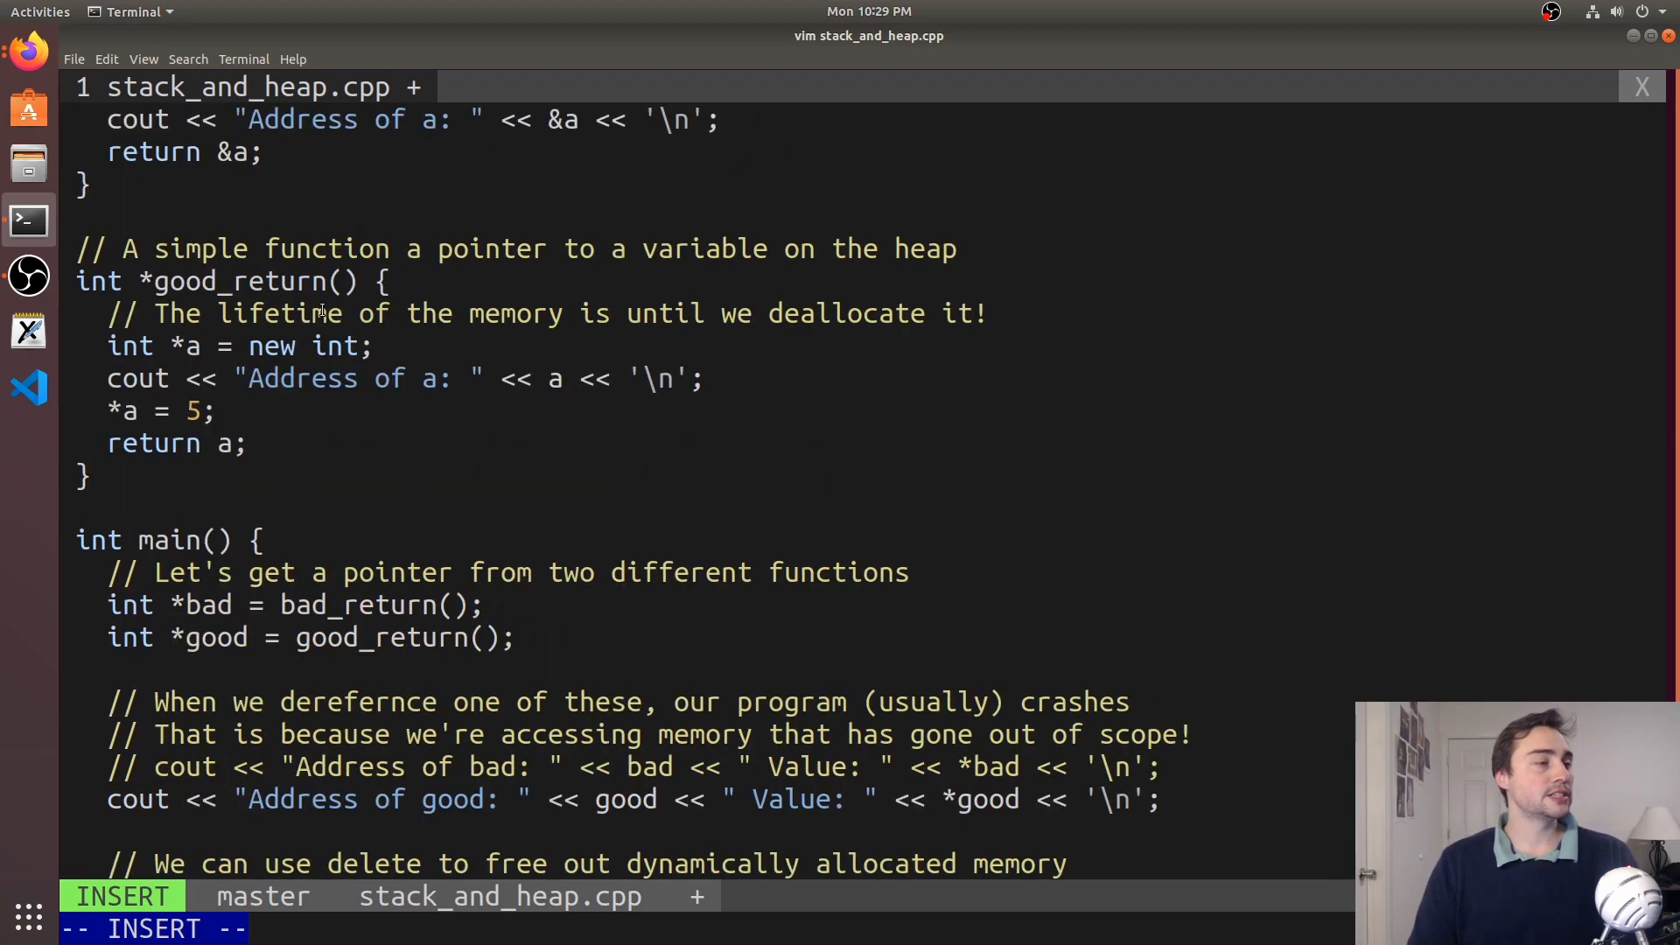
pyautogui.scroll(-3)
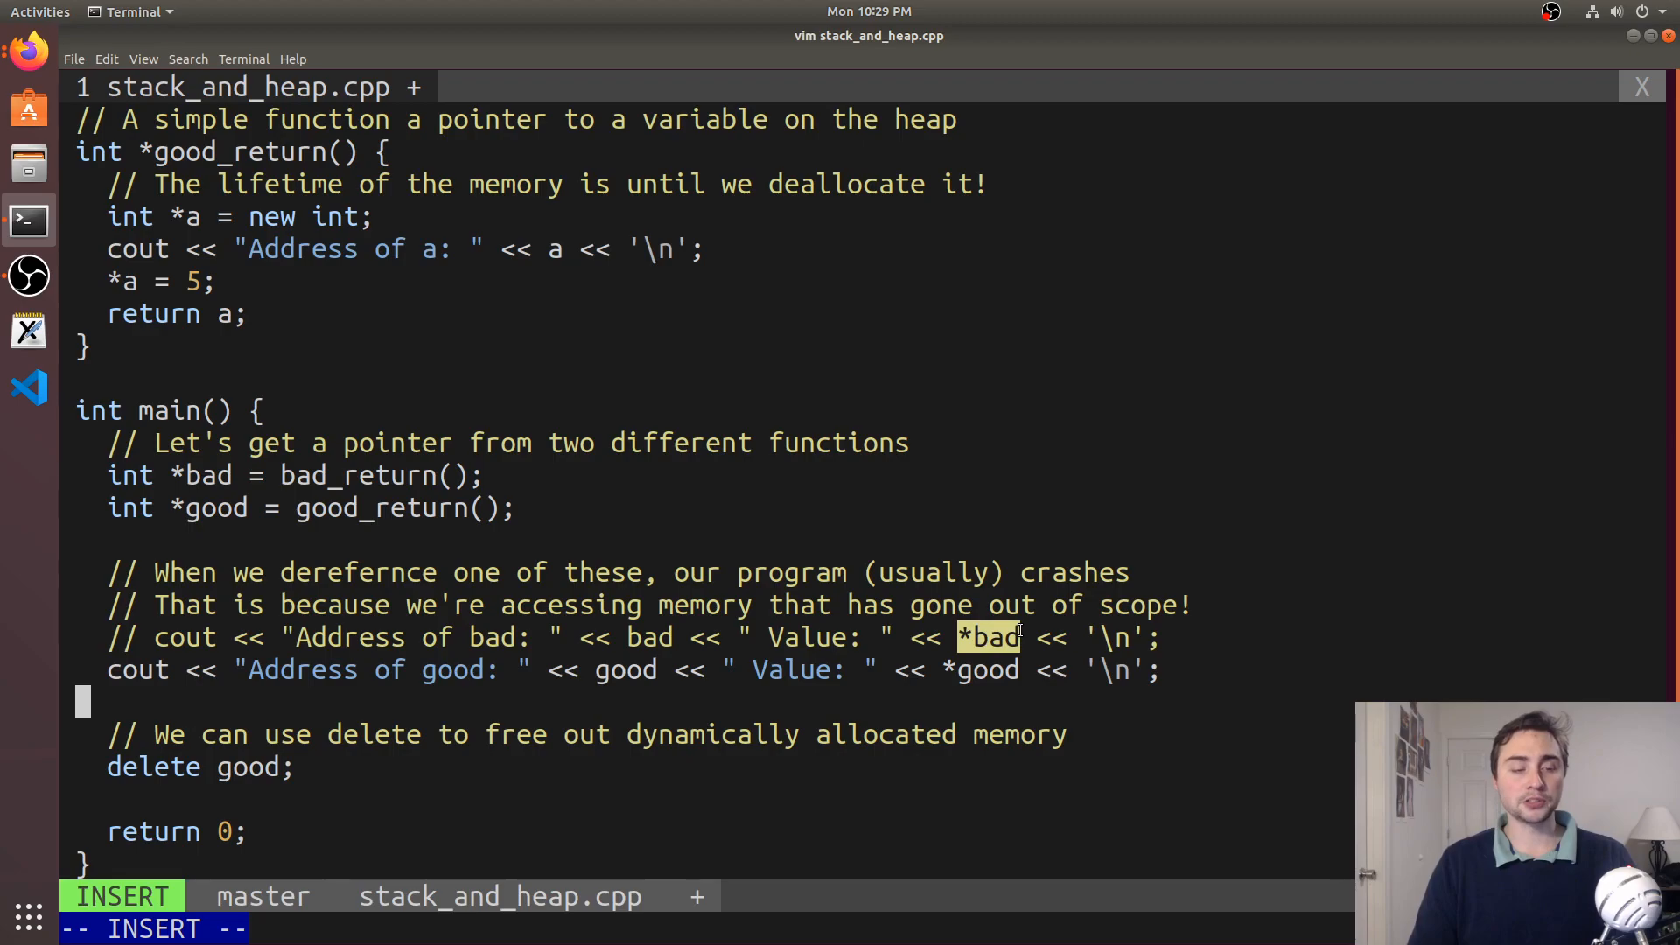
pyautogui.moveTo(548, 551)
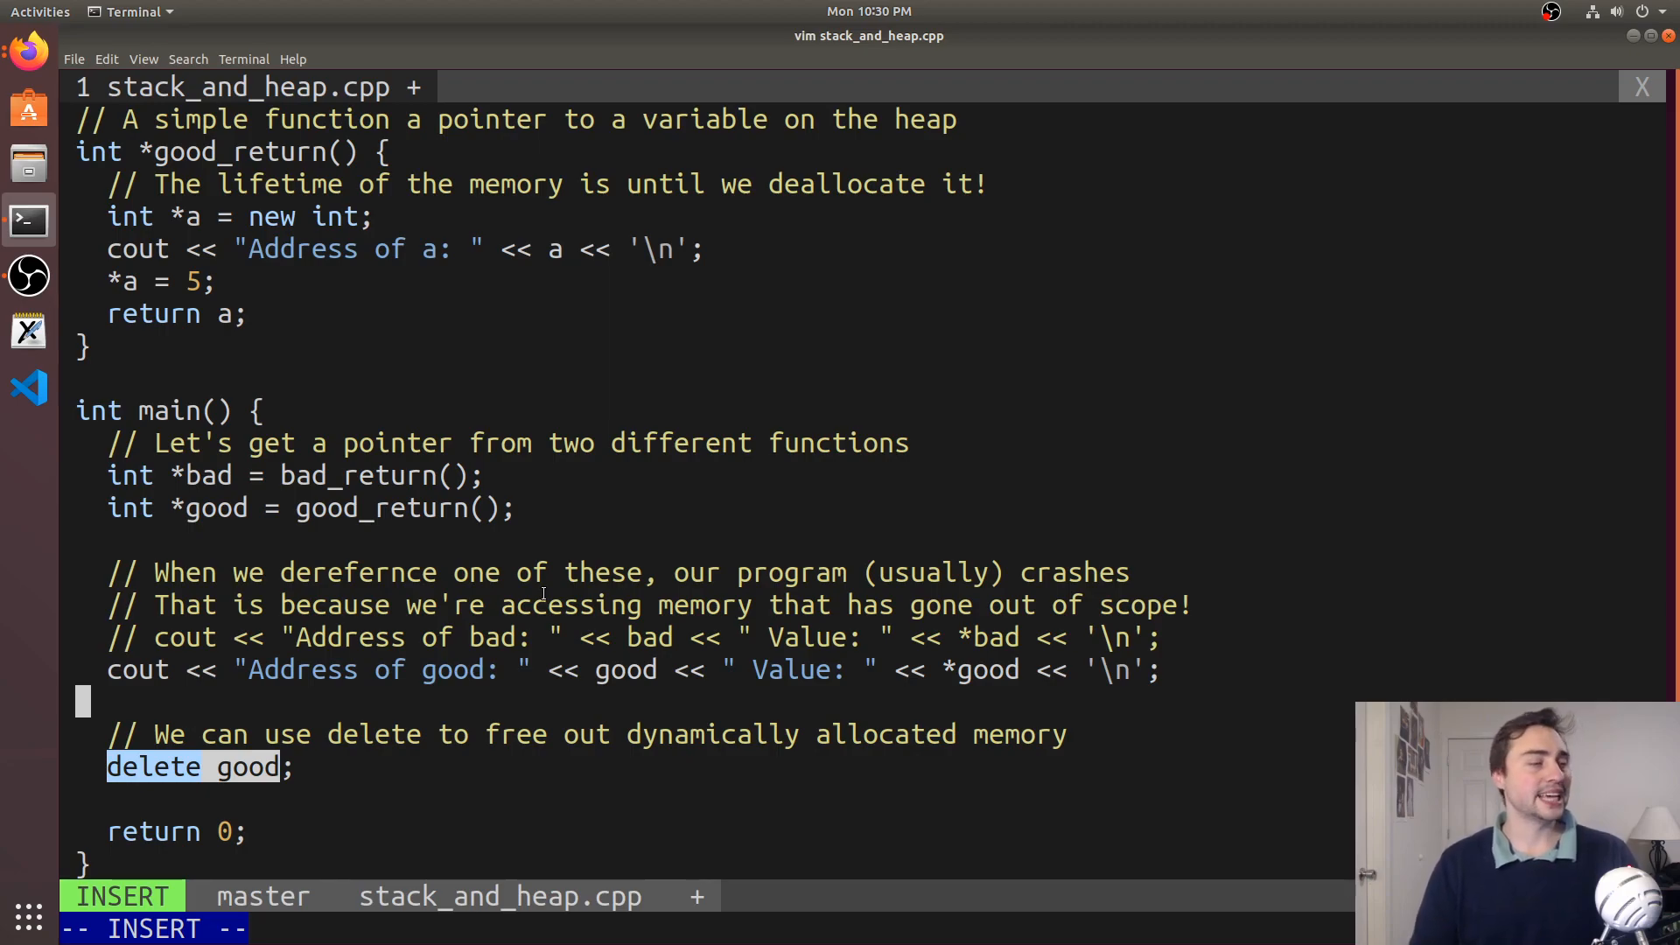
pyautogui.press('Escape')
pyautogui.write('g')
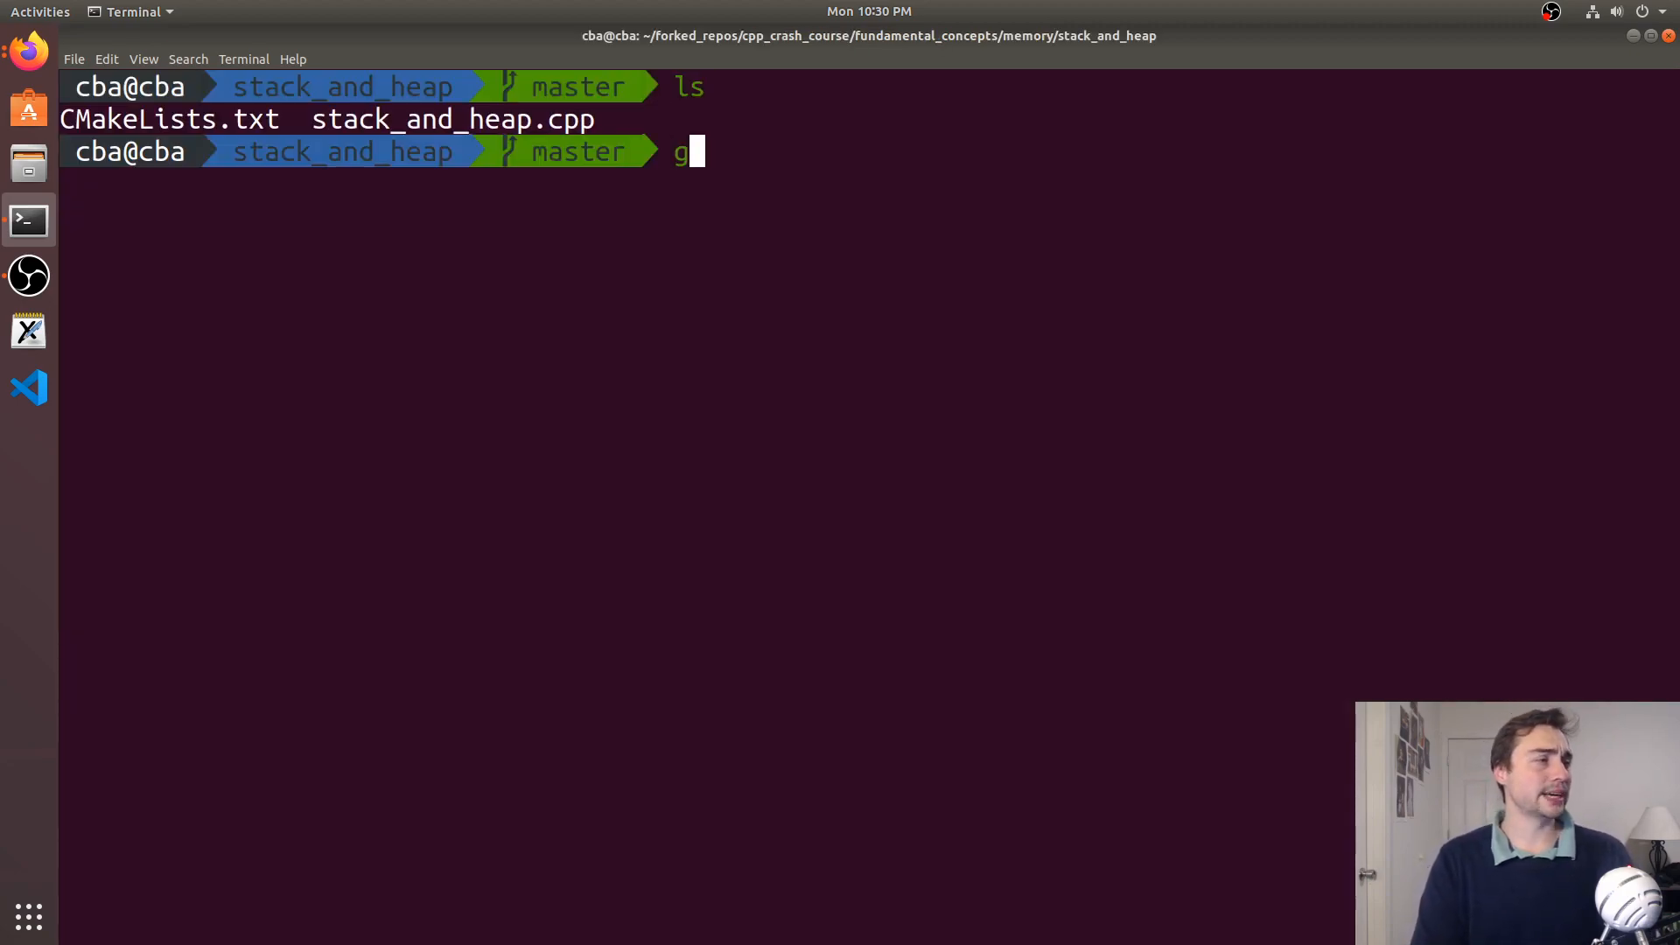
# Compile stack_and_heap.cpp into stack_and_heap with g++, getting the return-local-address warning
pyautogui.write('++ stack_and_heap.cpp -o stack_and_heap')
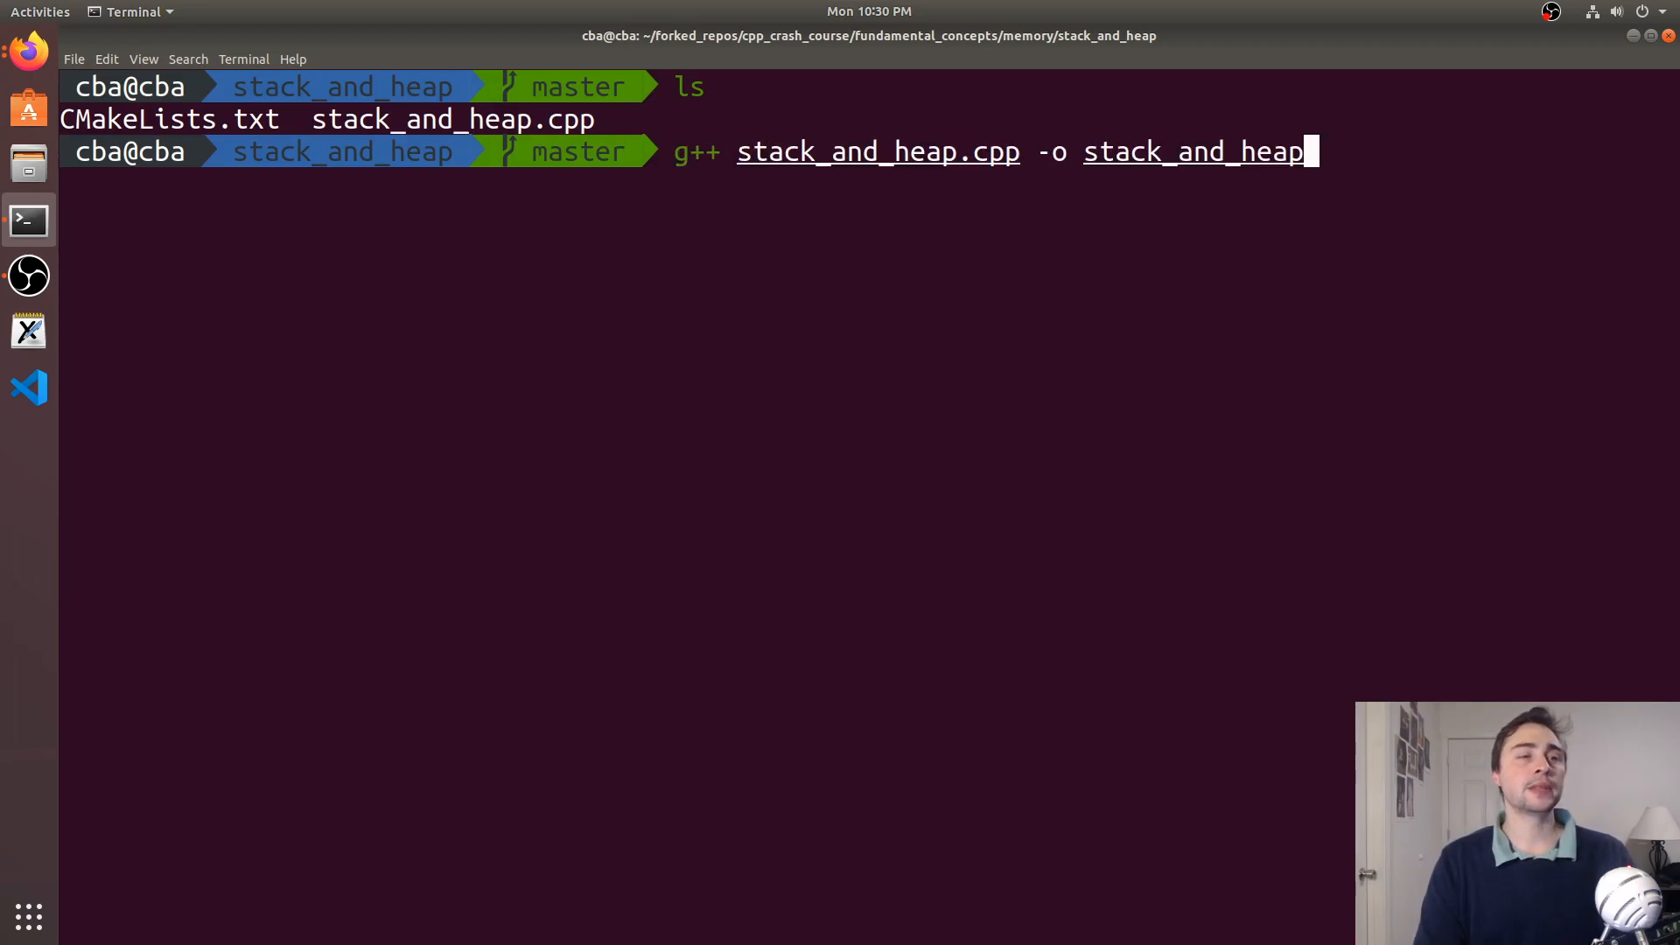
pyautogui.press('Return')
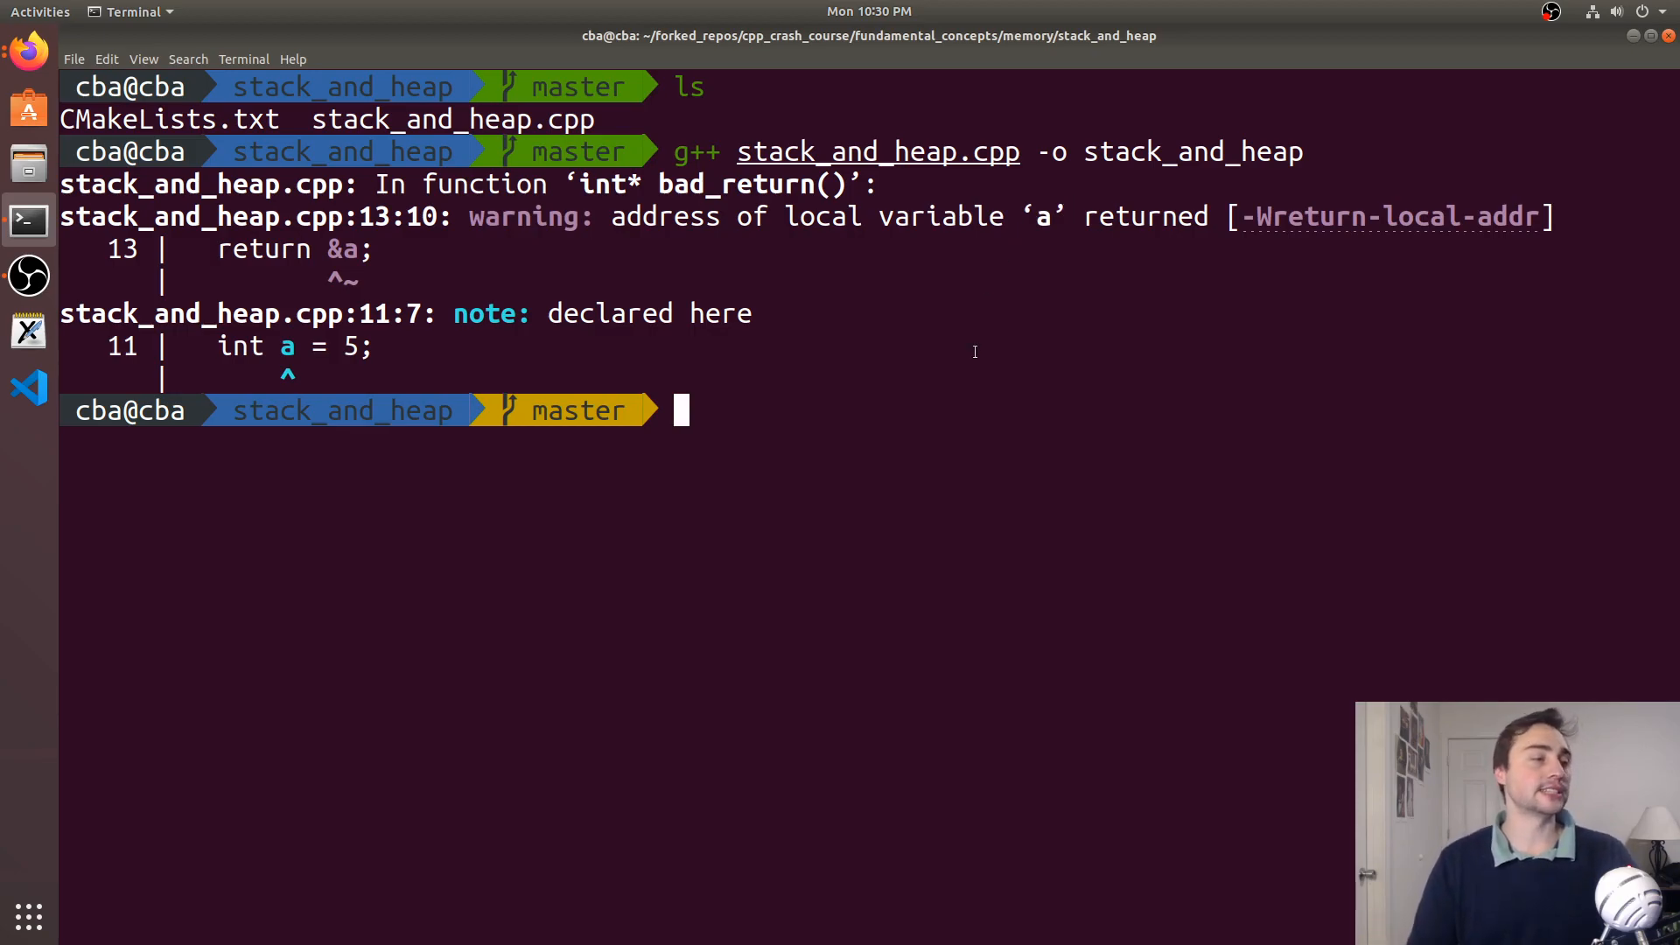
pyautogui.write('./stack_and_heap')
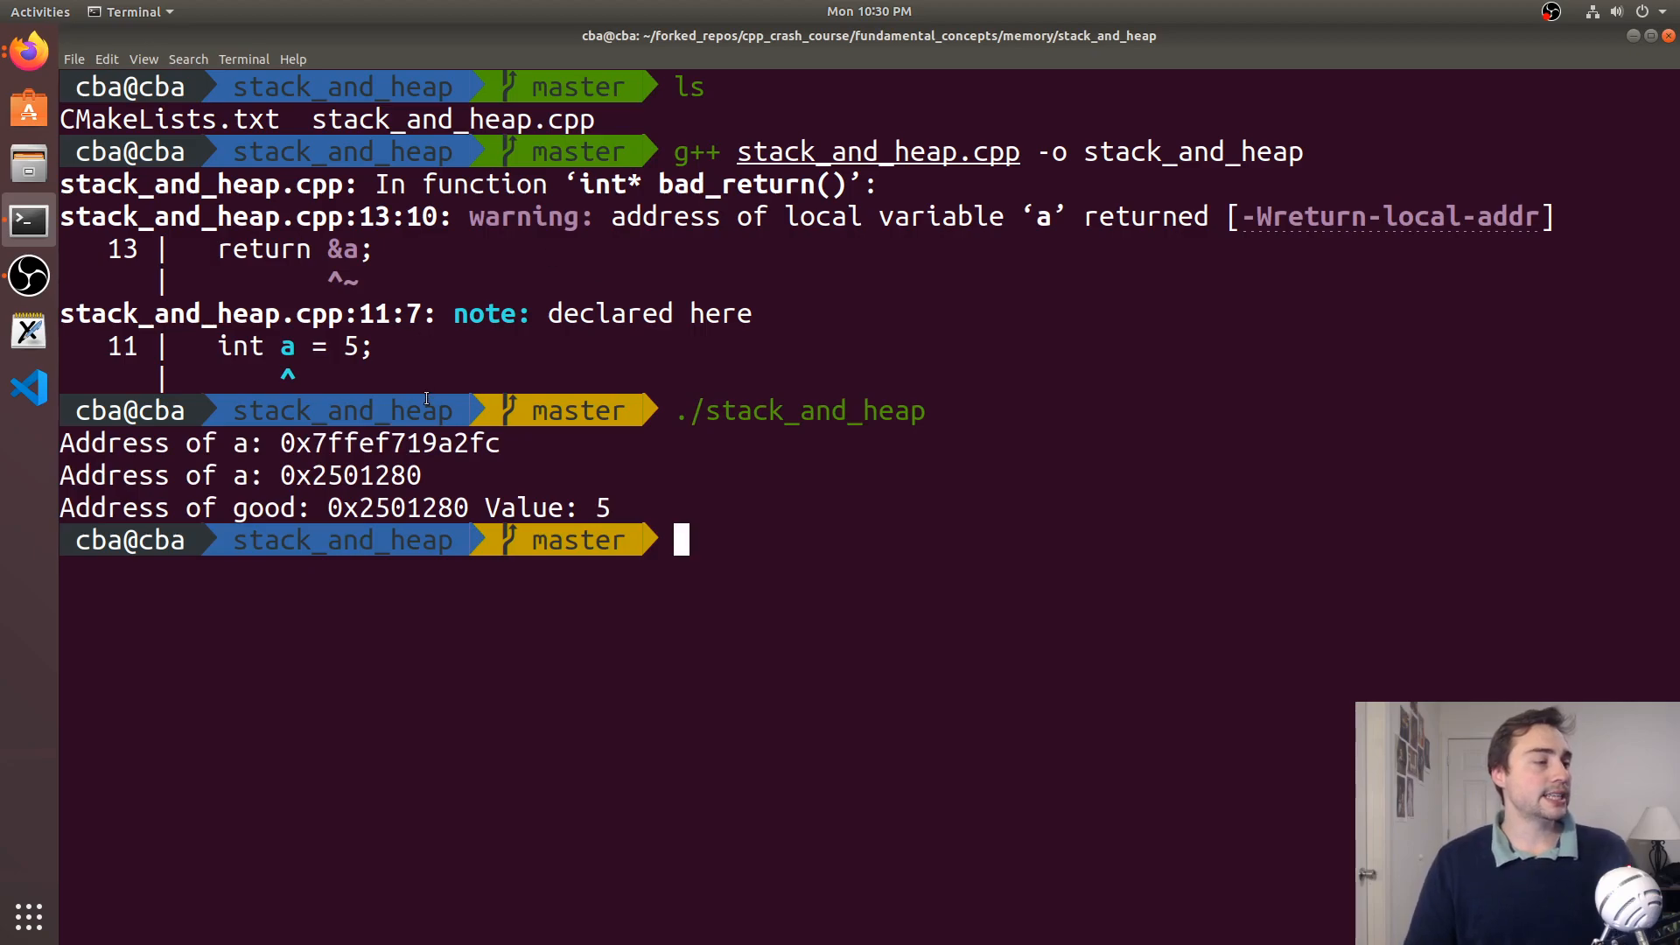
# Run ./stack_and_heap, printing the addresses of a and good with Value: 5, then try fg
pyautogui.doubleClick(388, 443)
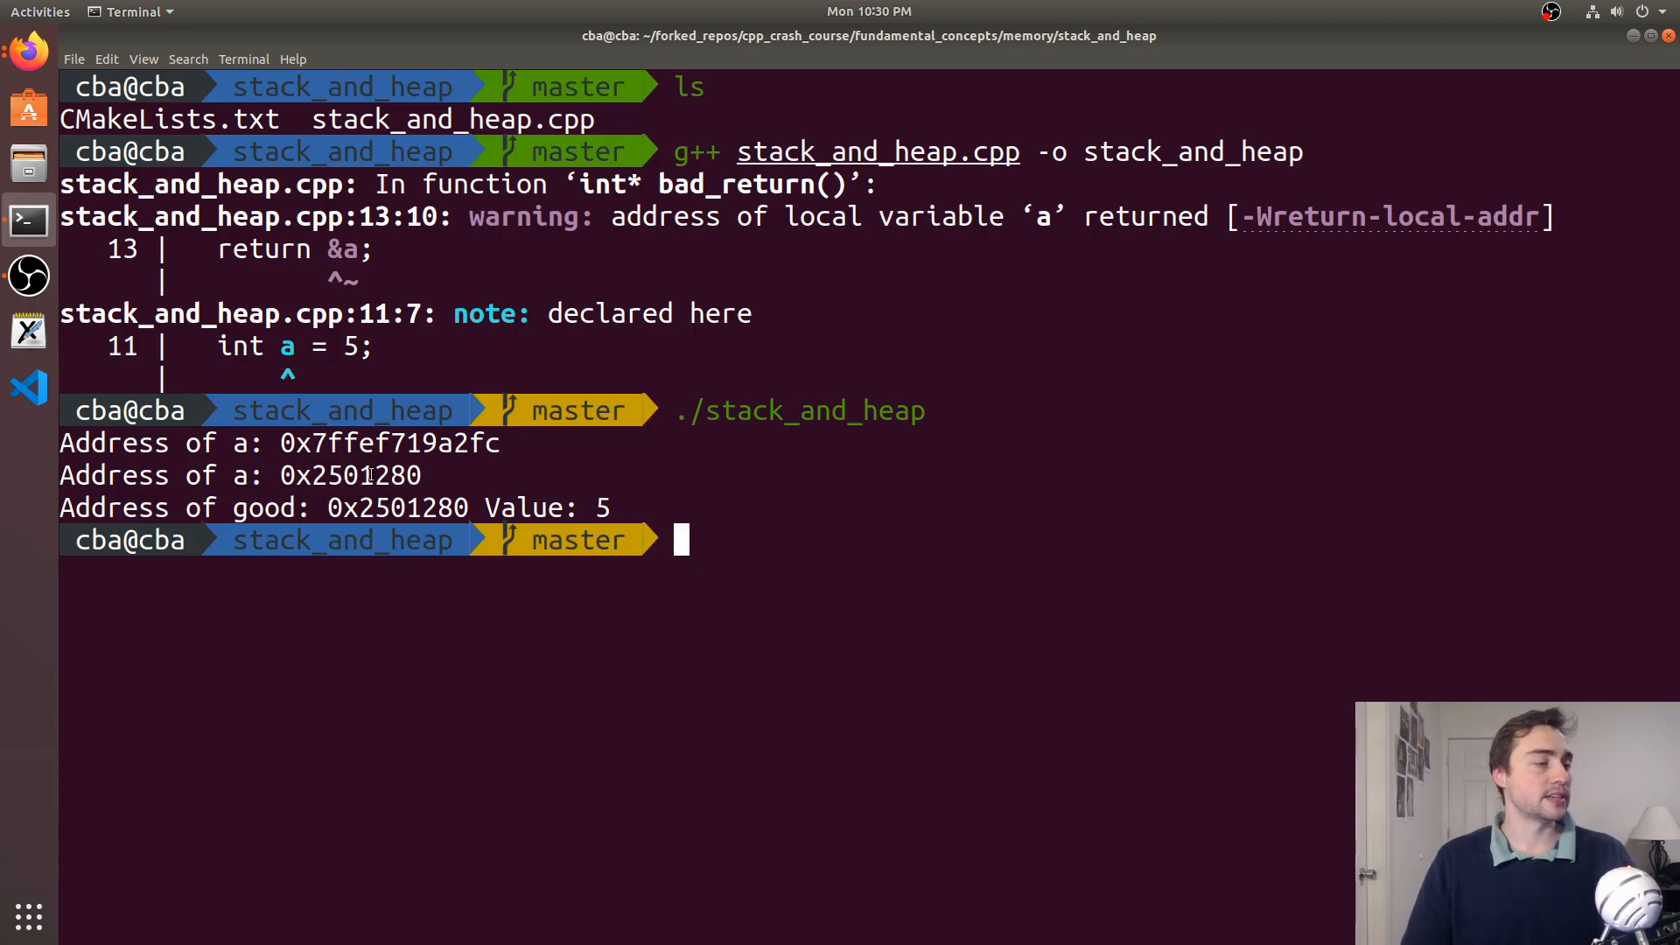
pyautogui.doubleClick(389, 443)
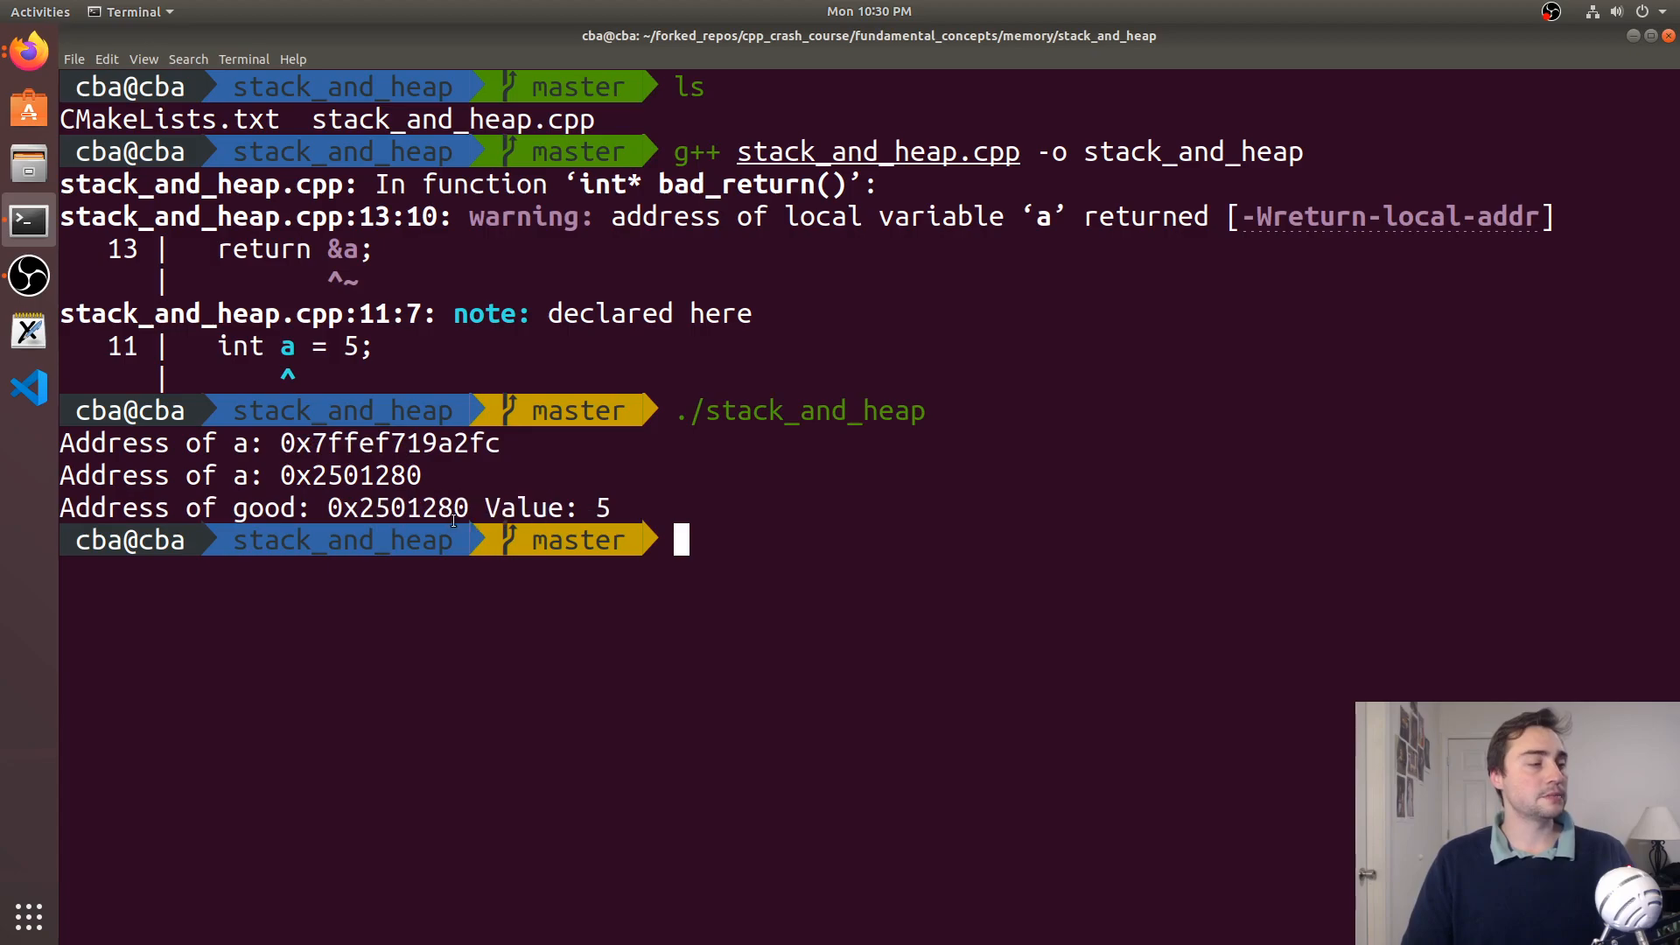
pyautogui.doubleClick(397, 508)
pyautogui.write('fg')
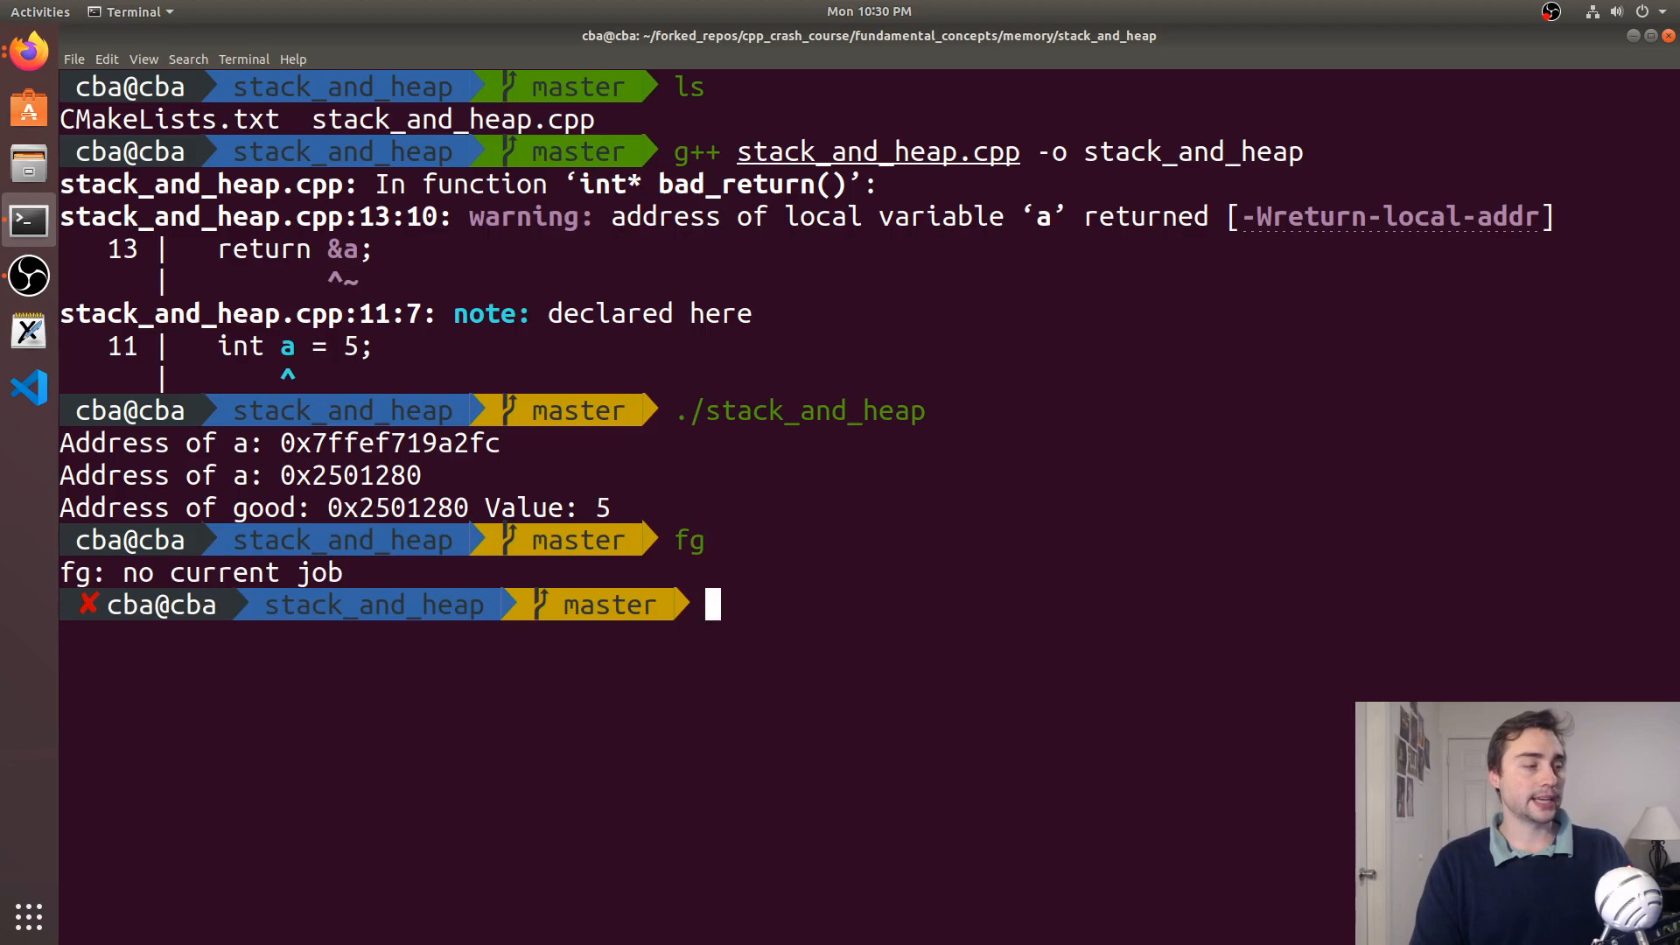
# Reopen stack_and_heap.cpp in vim, suspend it, recompile with g++ and rerun stack_and_heap
pyautogui.write('vim')
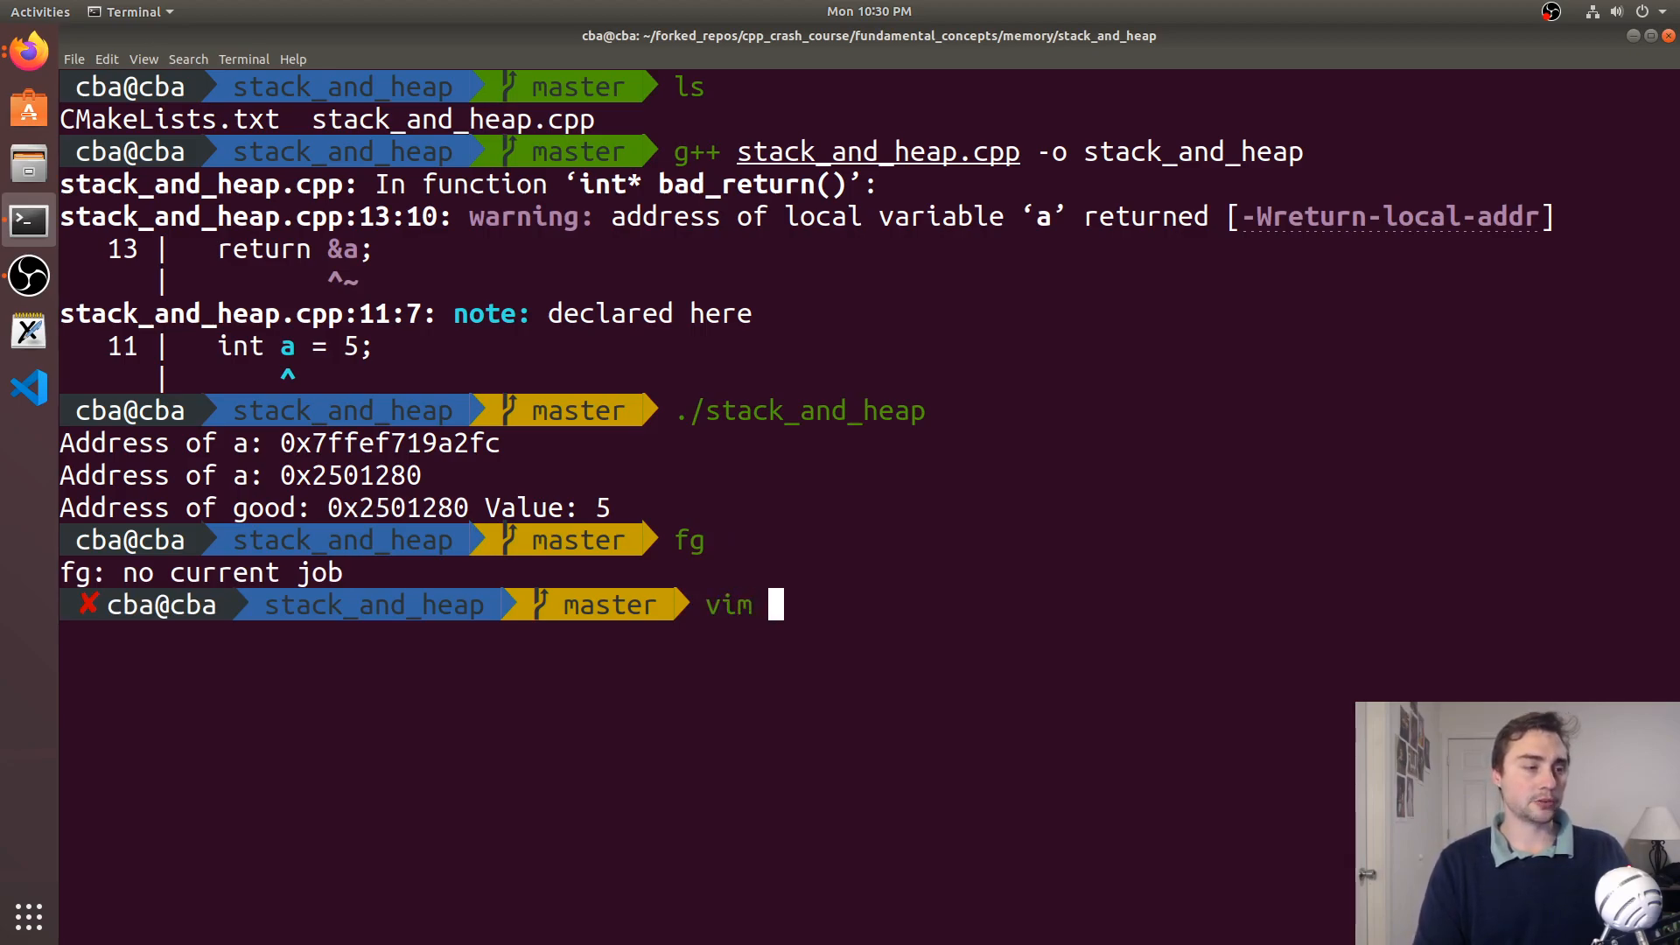
pyautogui.press('Return')
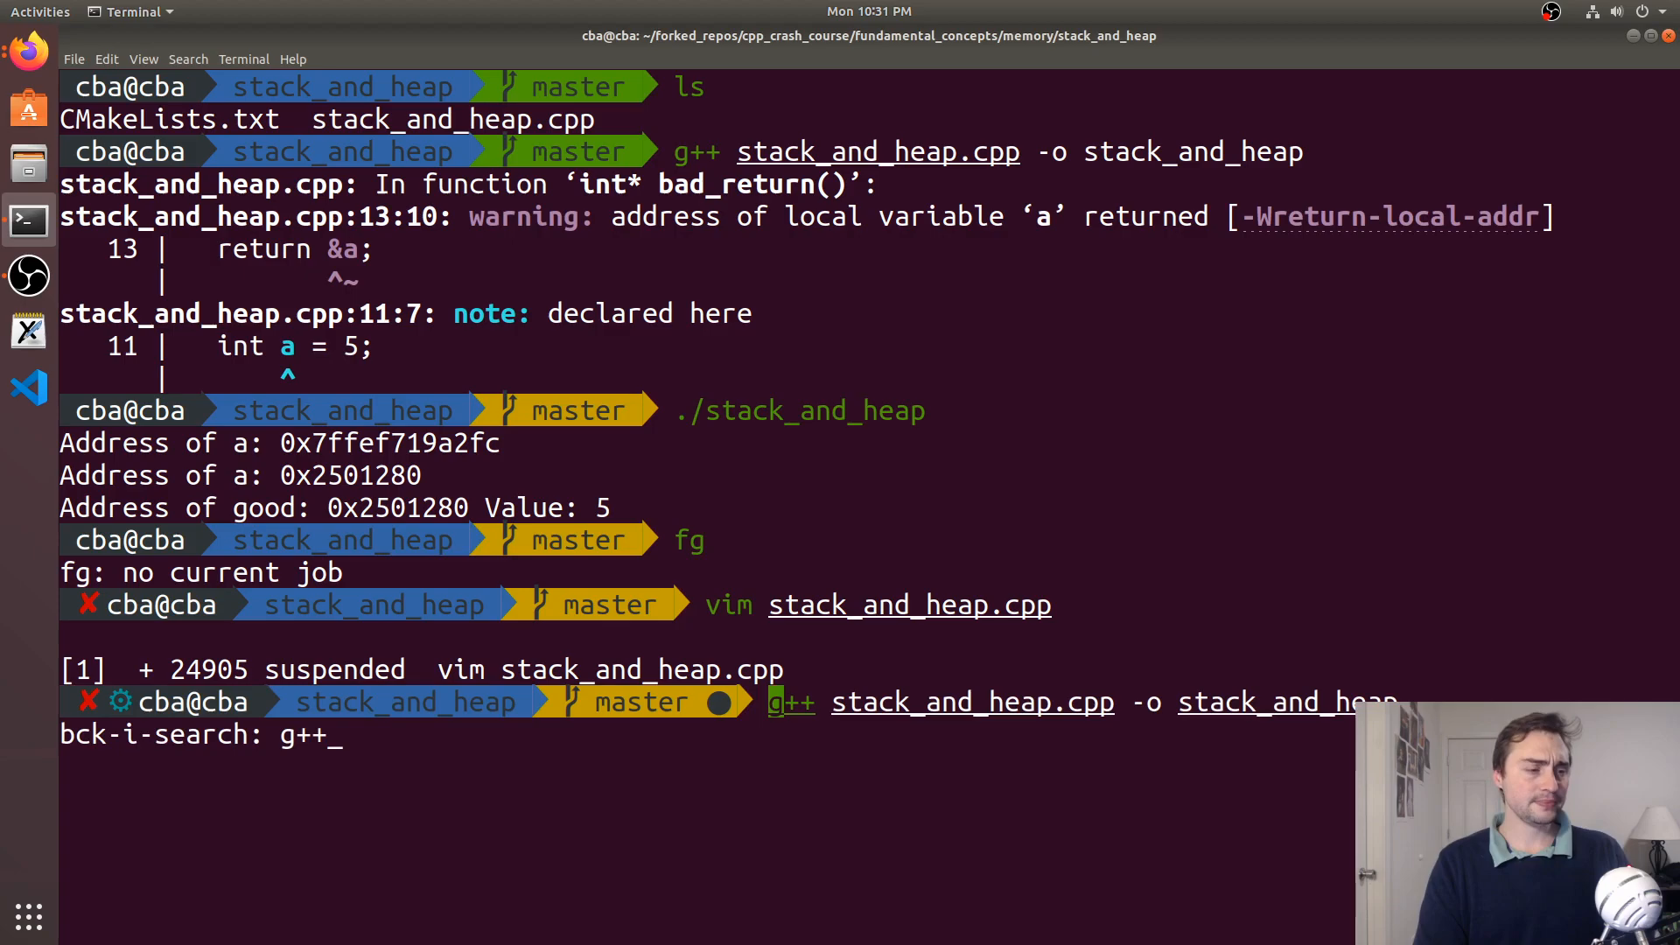
pyautogui.press('Return')
pyautogui.write('./stack_and_heap')
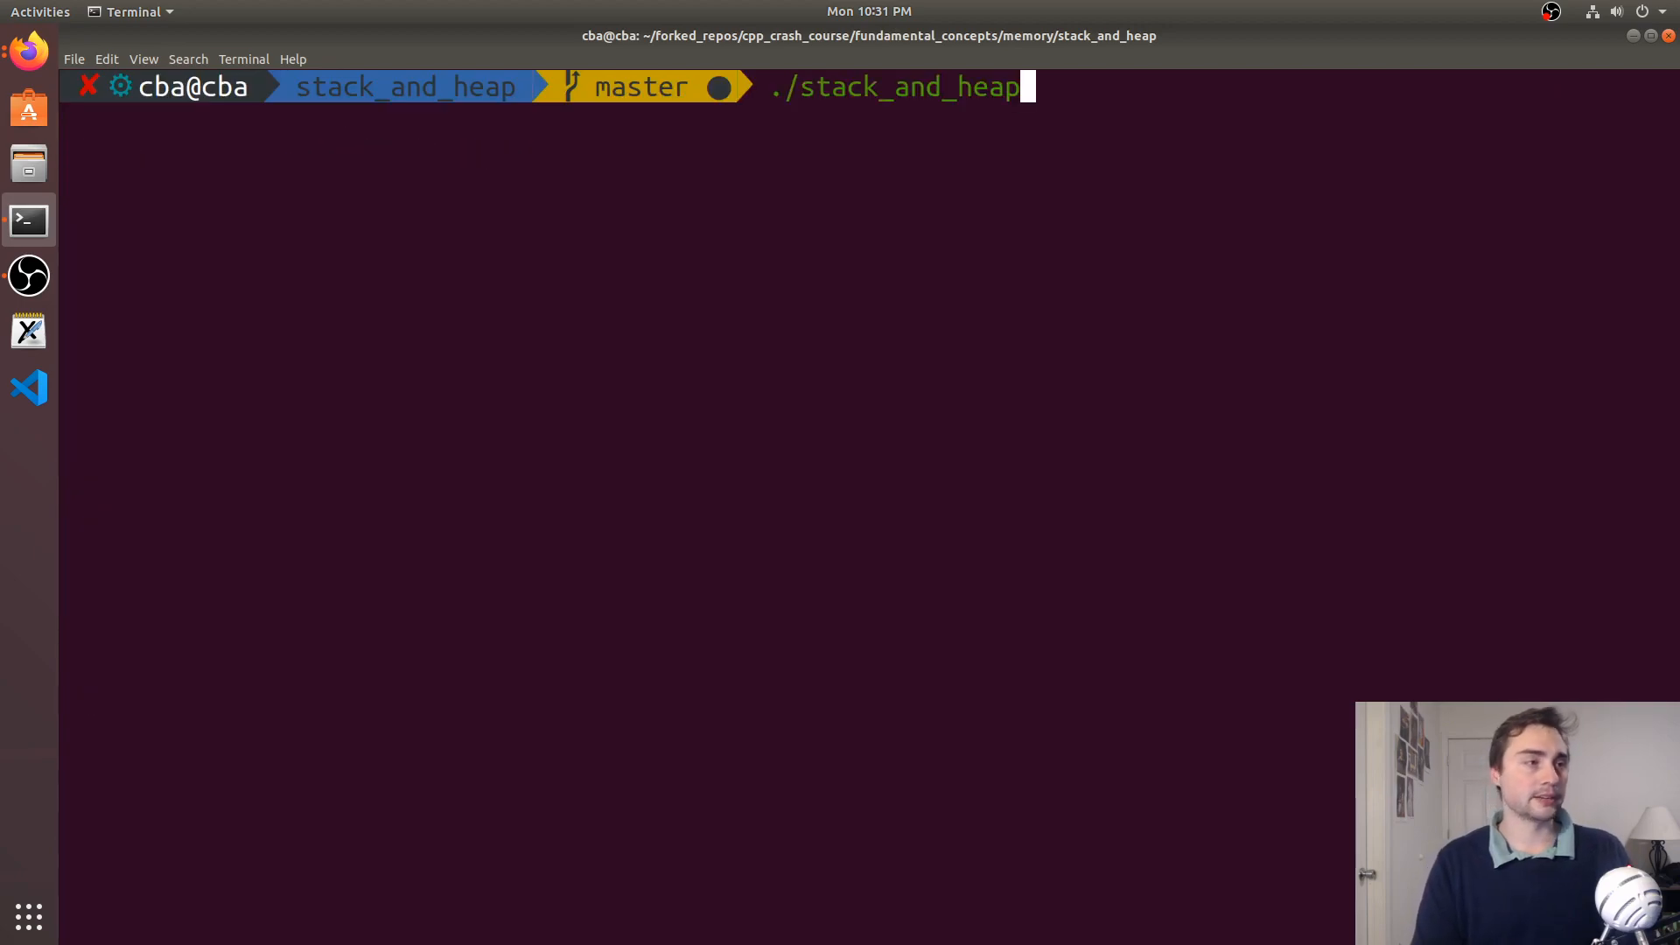
pyautogui.press('Return')
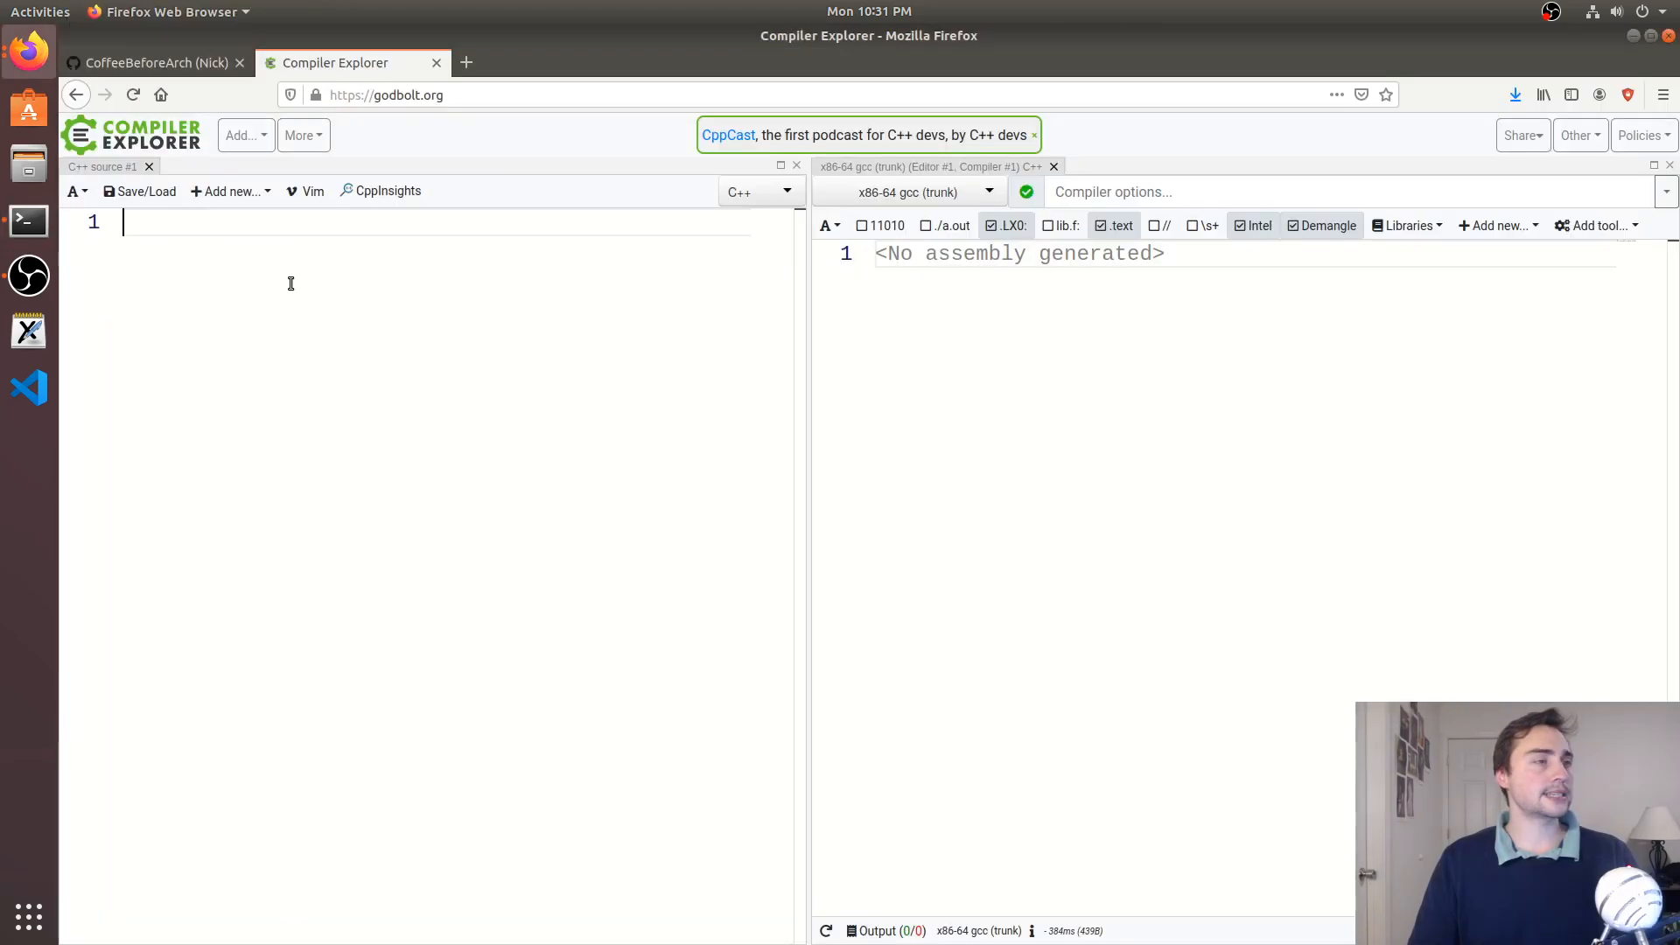
pyautogui.moveTo(439, 282)
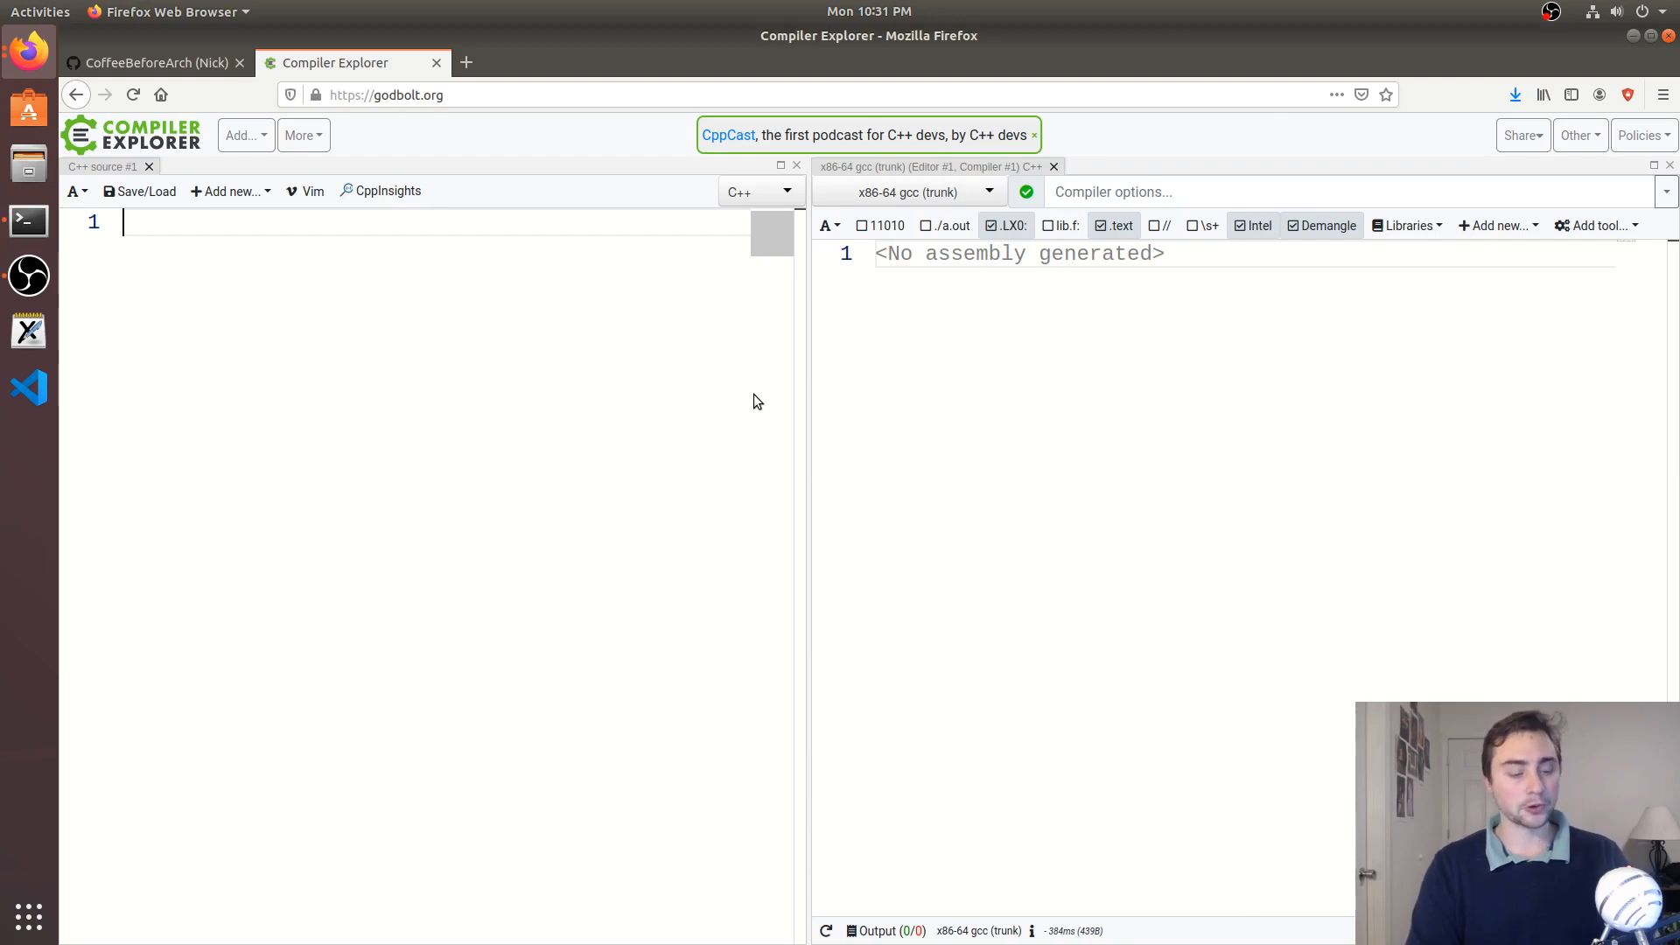
# Write an empty void test() function in the C++ source editor
pyautogui.write('int')
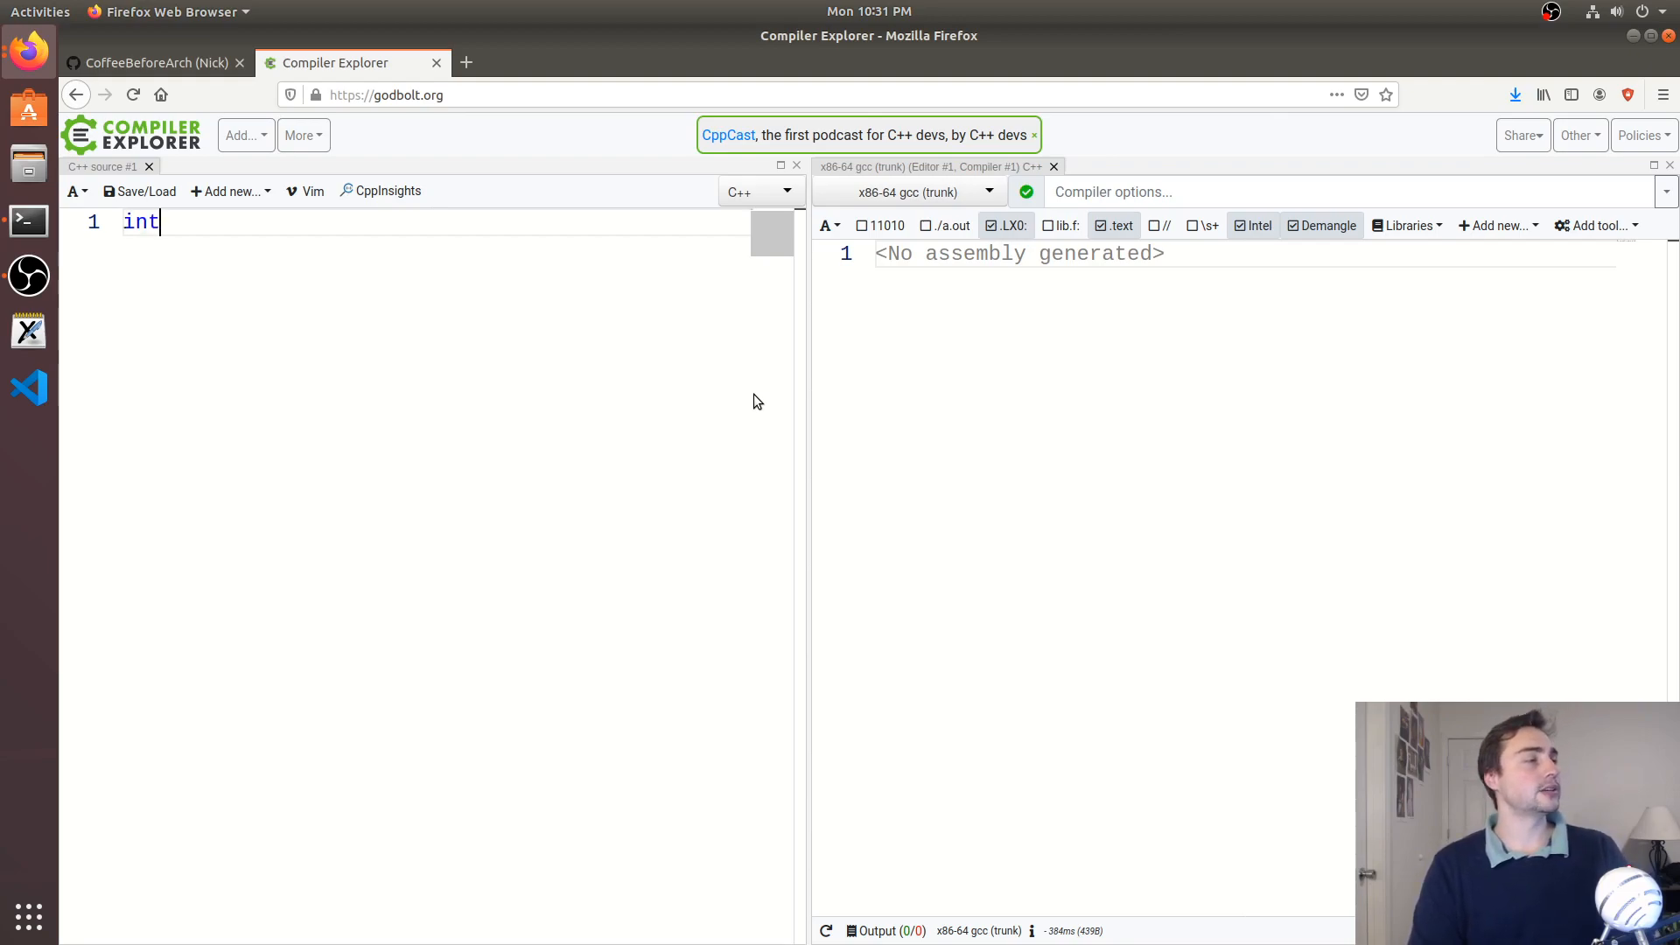
pyautogui.write('vo')
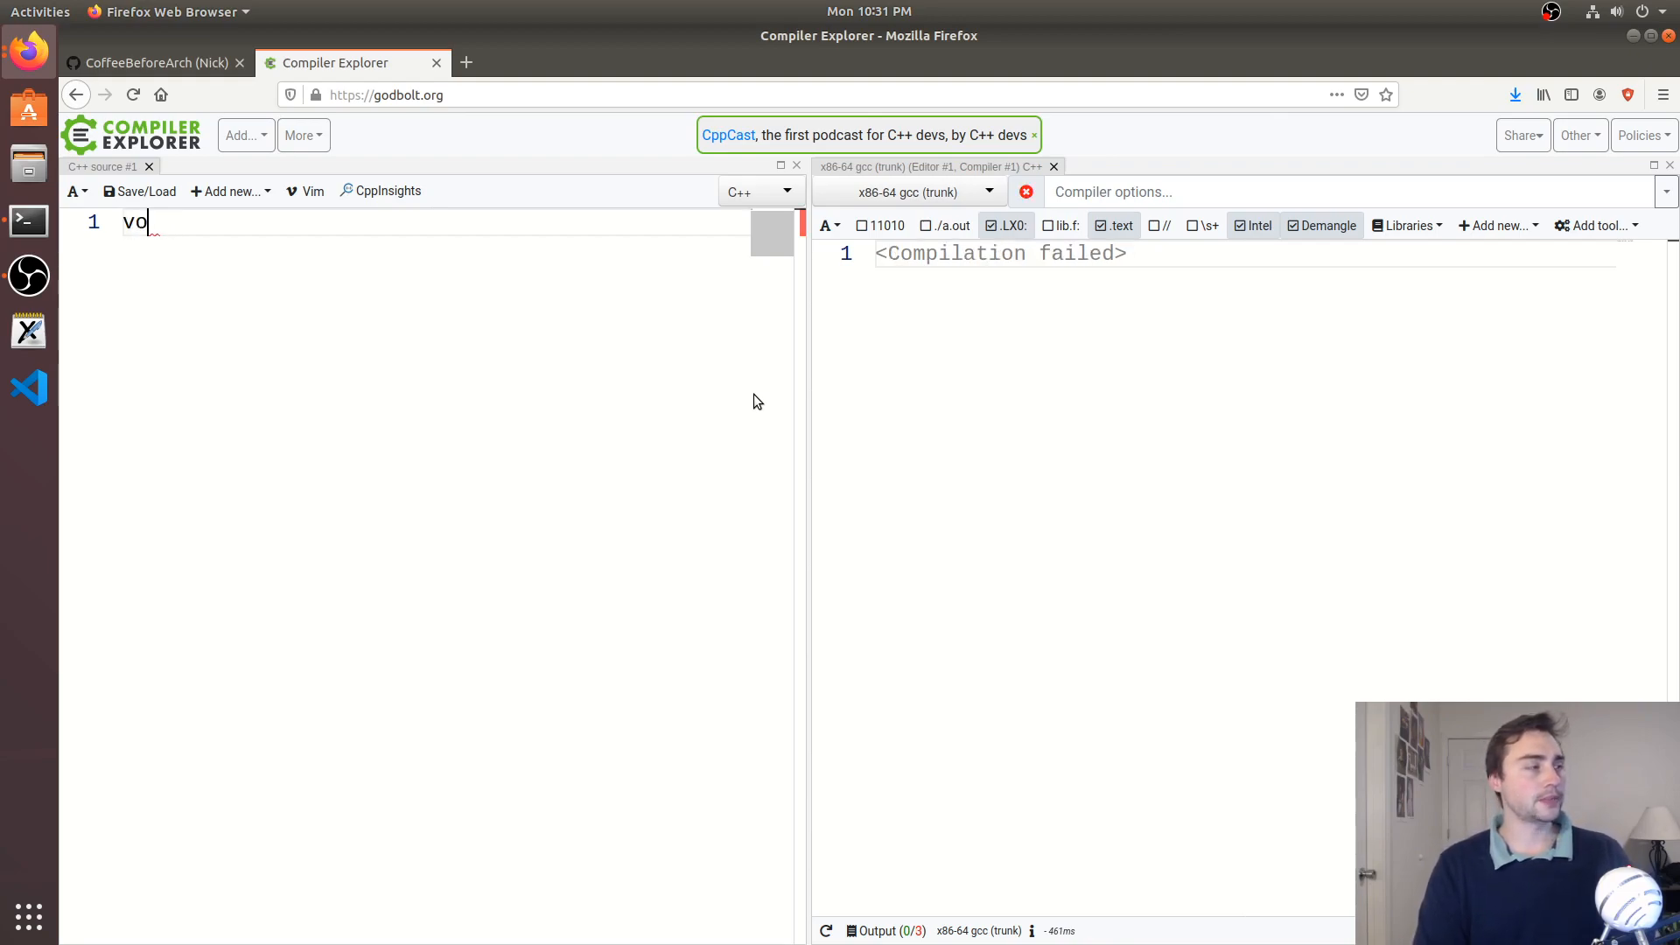
pyautogui.write('id test() {')
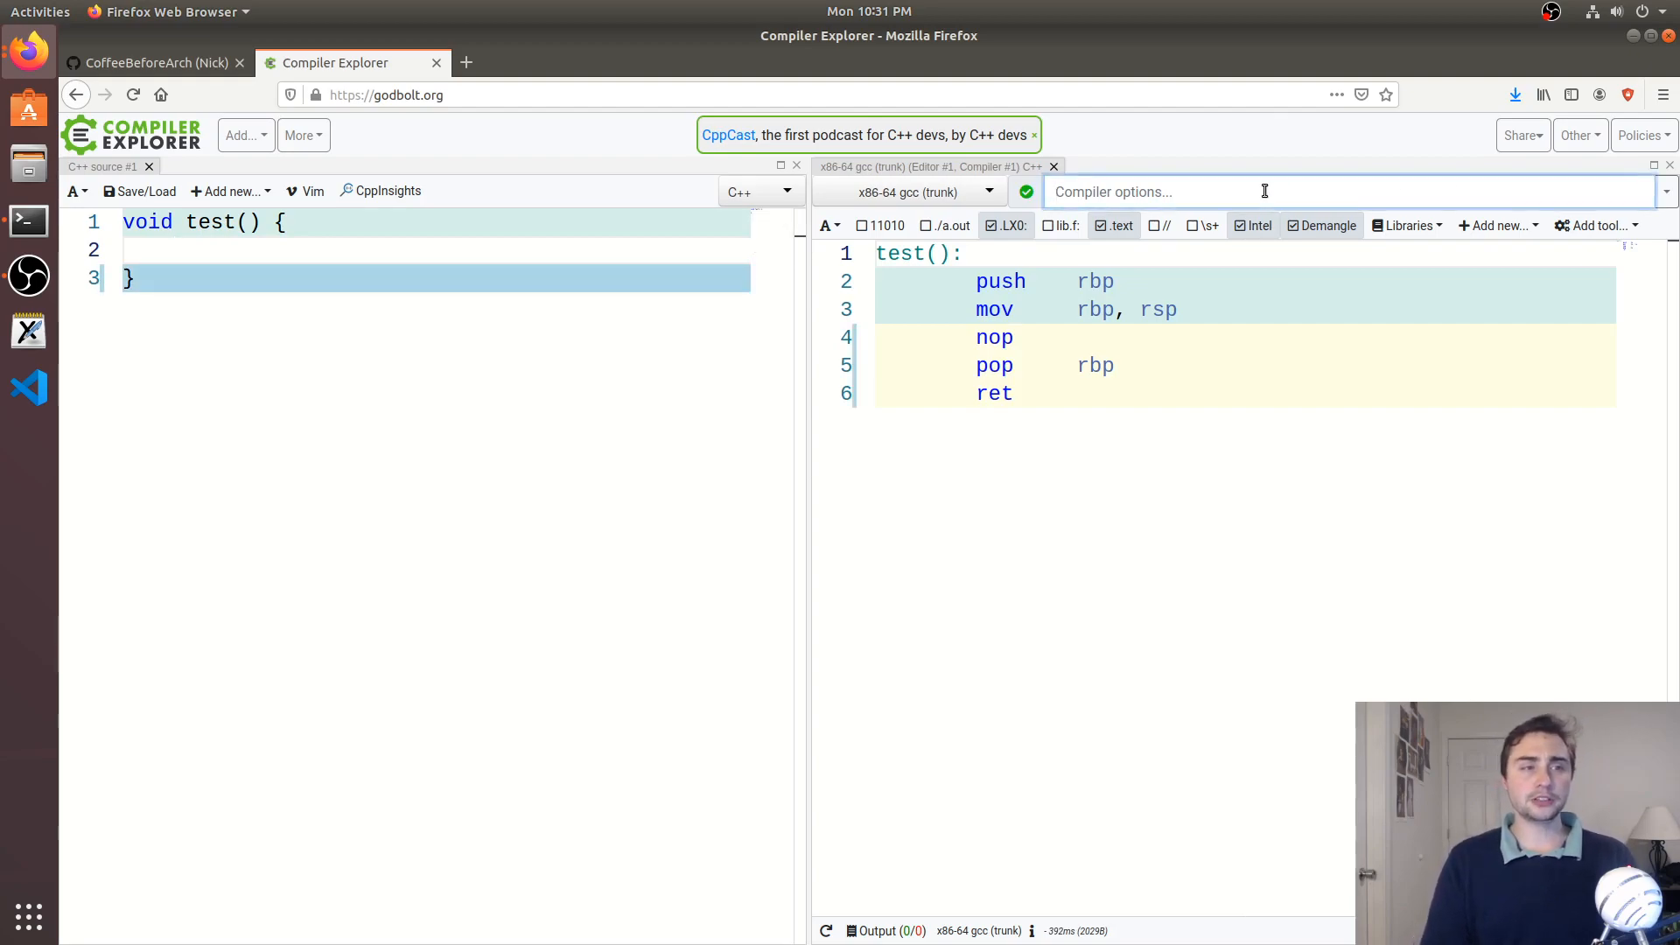
# Add -fomit-frame-pointer to the compiler options so test() compiles to nop and ret
pyautogui.write('-f')
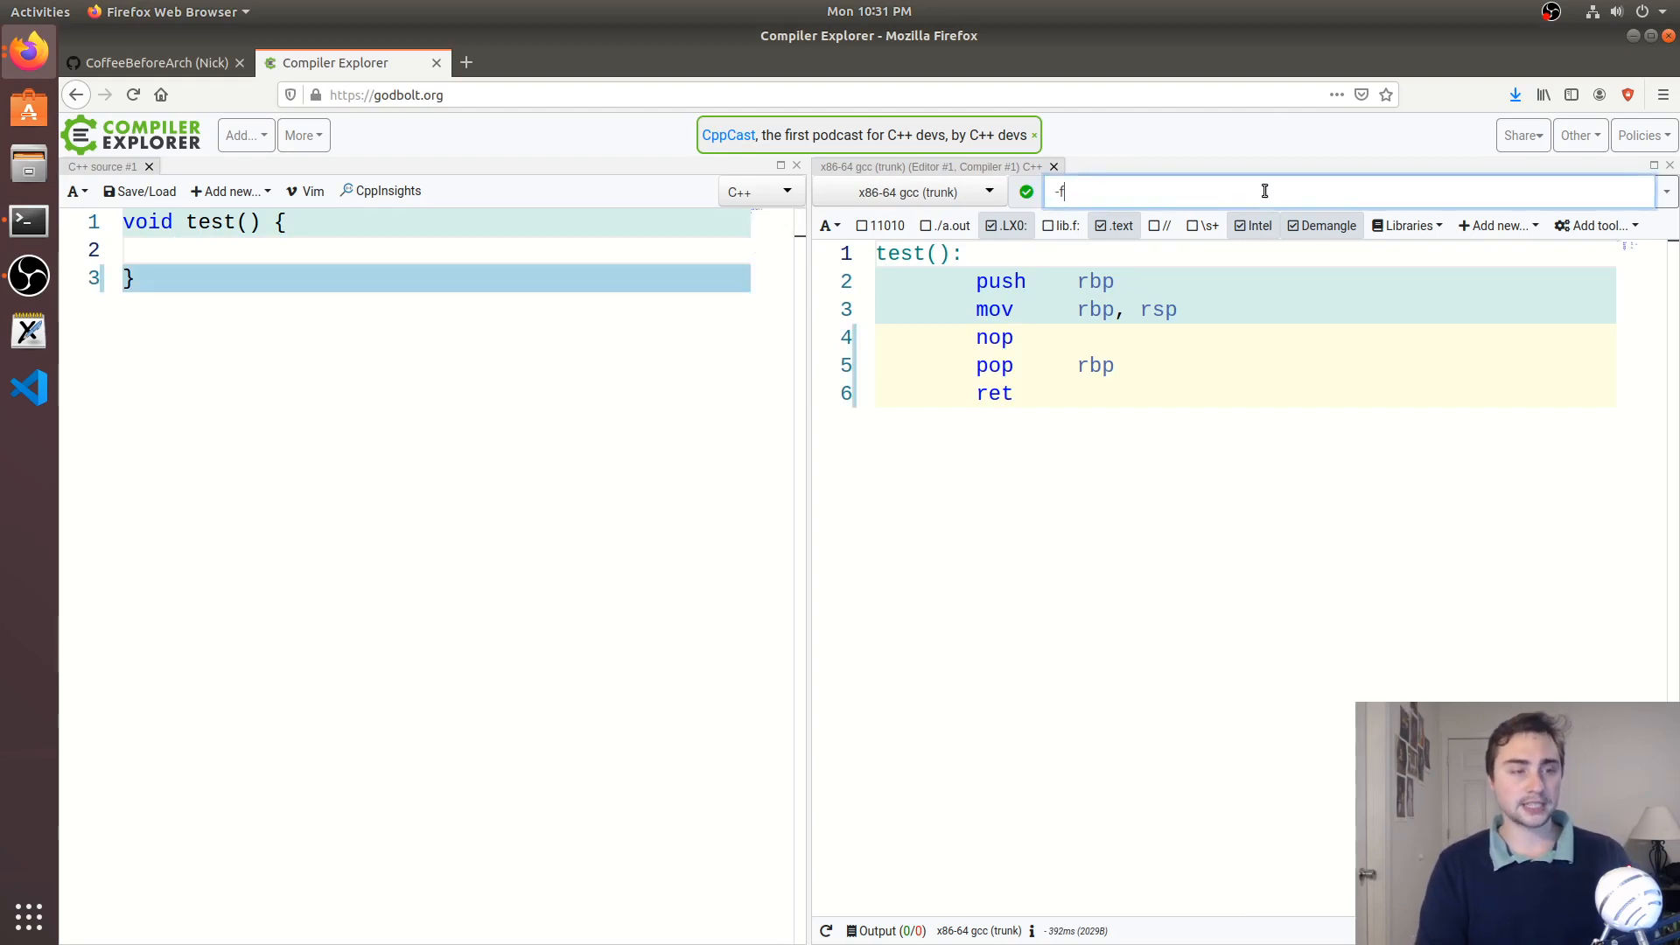
pyautogui.write('omit-')
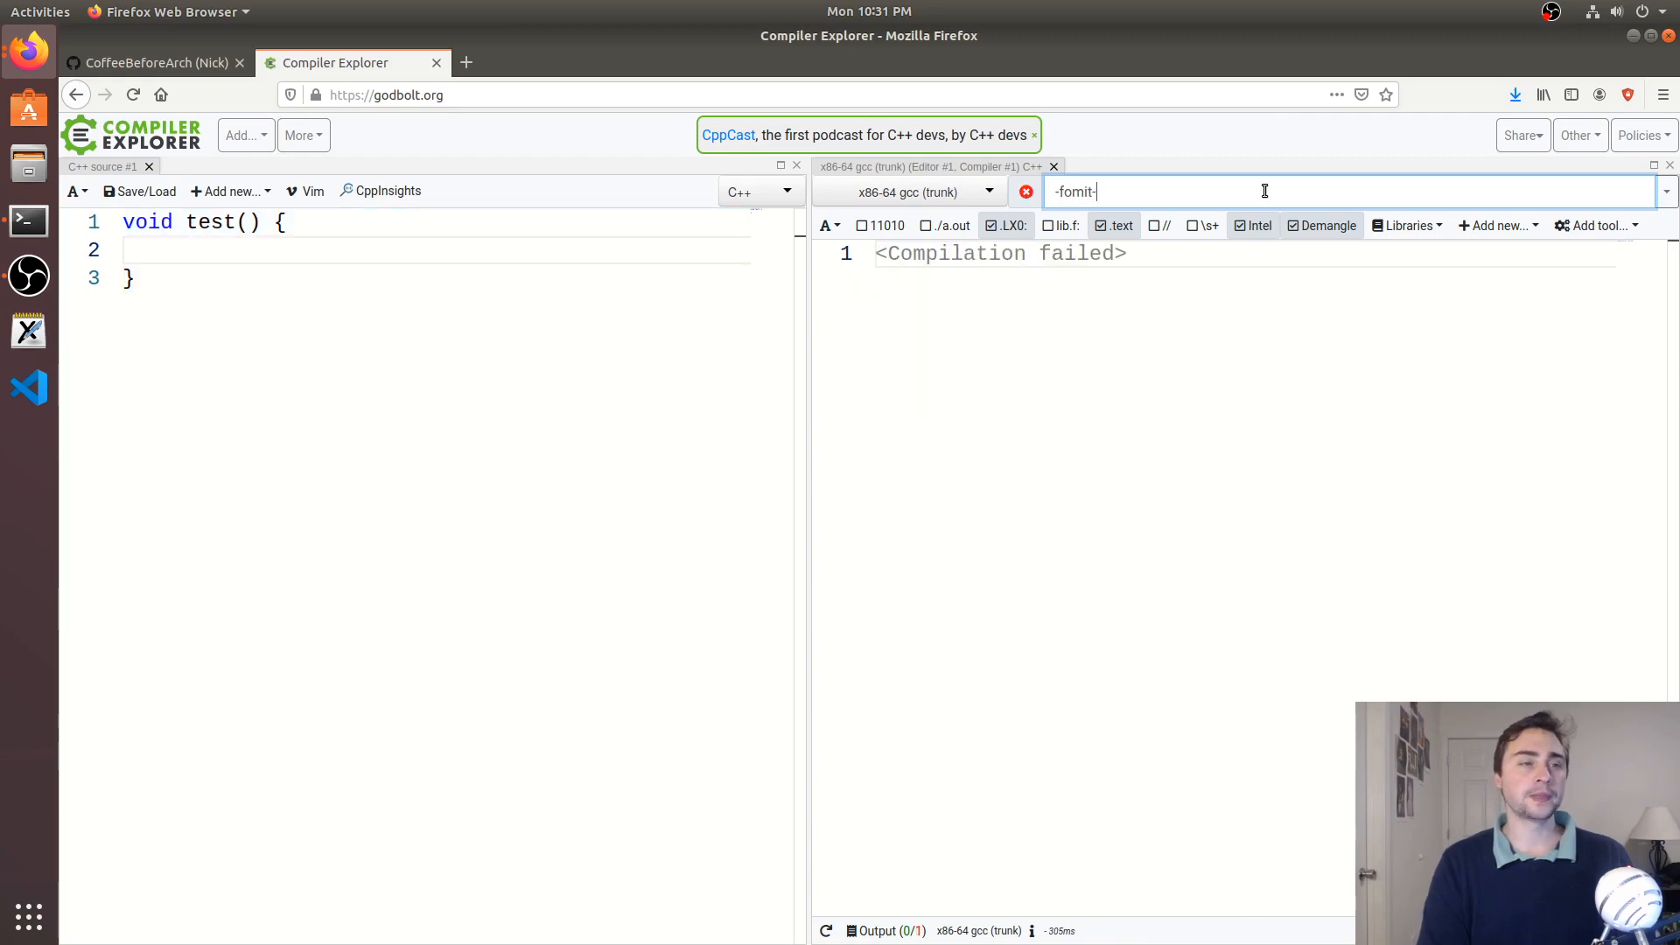
pyautogui.write('frame-p')
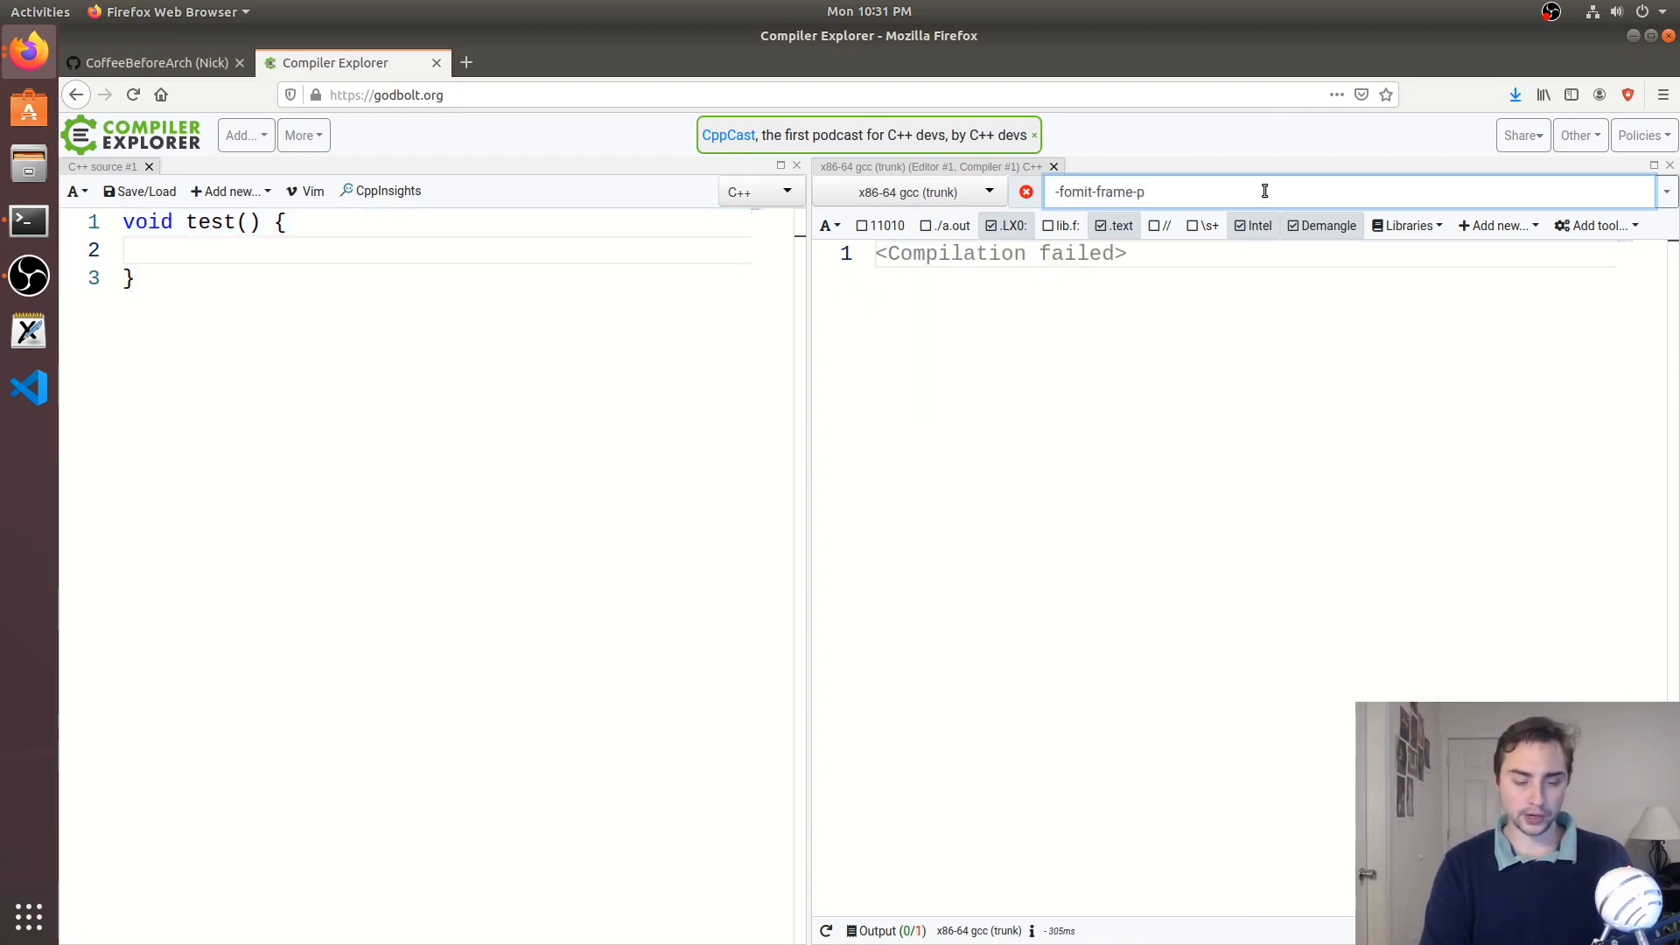
pyautogui.write('ointer')
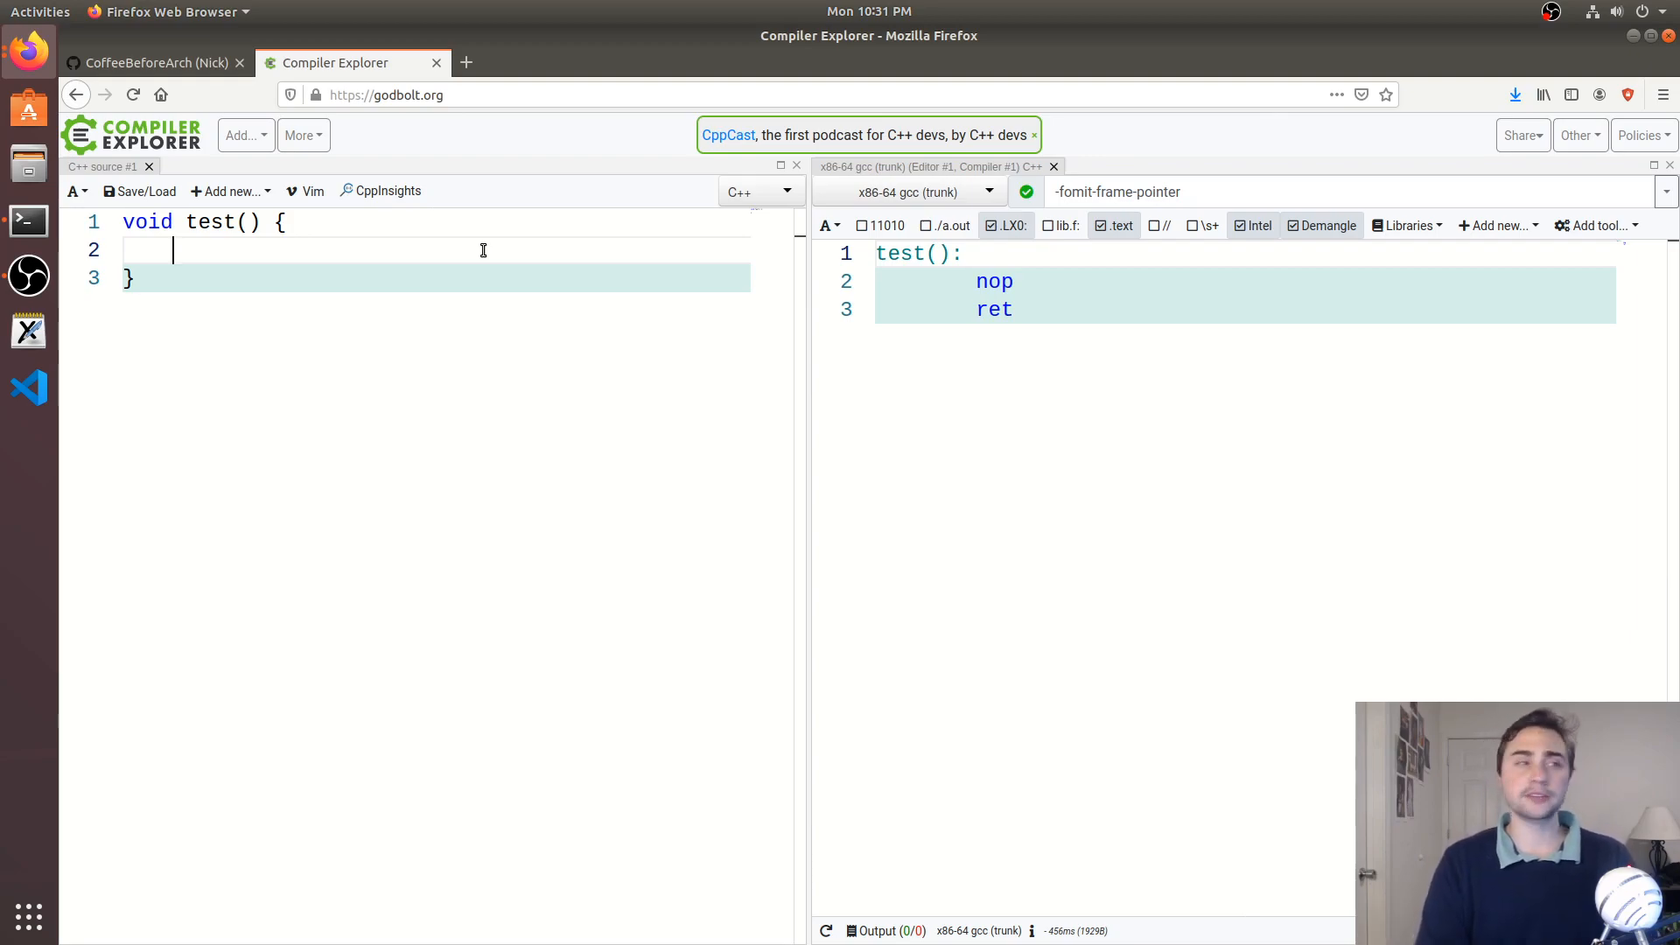
# Declare int a = 5; and int b = 10; as locals inside test()
pyautogui.write('int a = 5;')
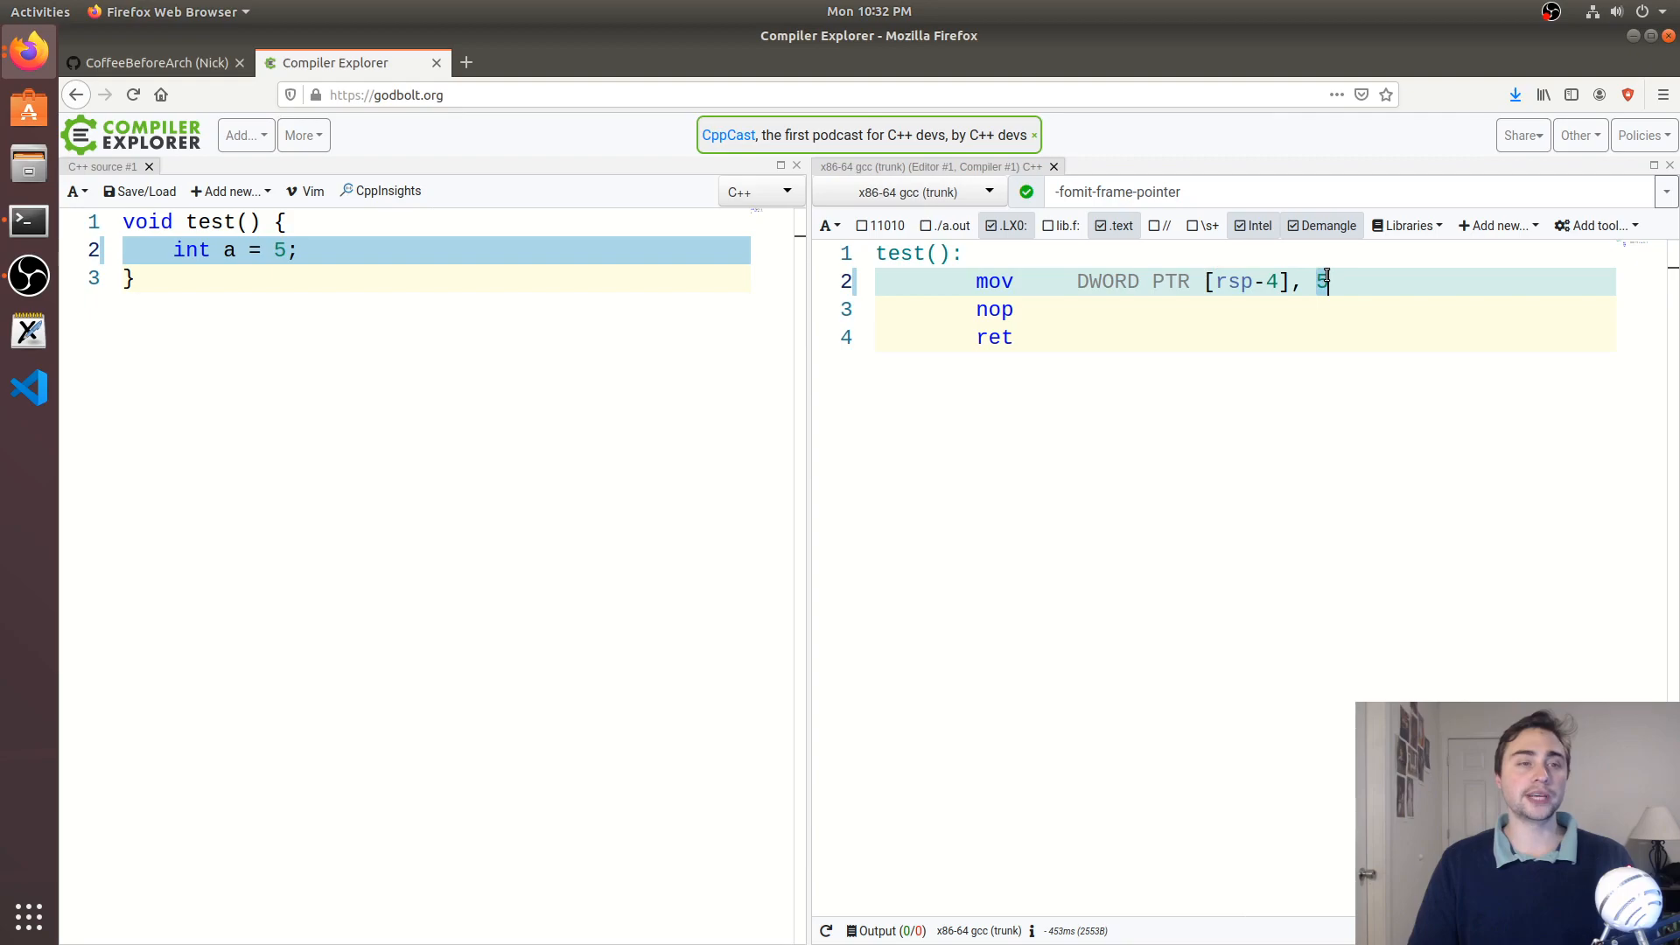
pyautogui.press('Return')
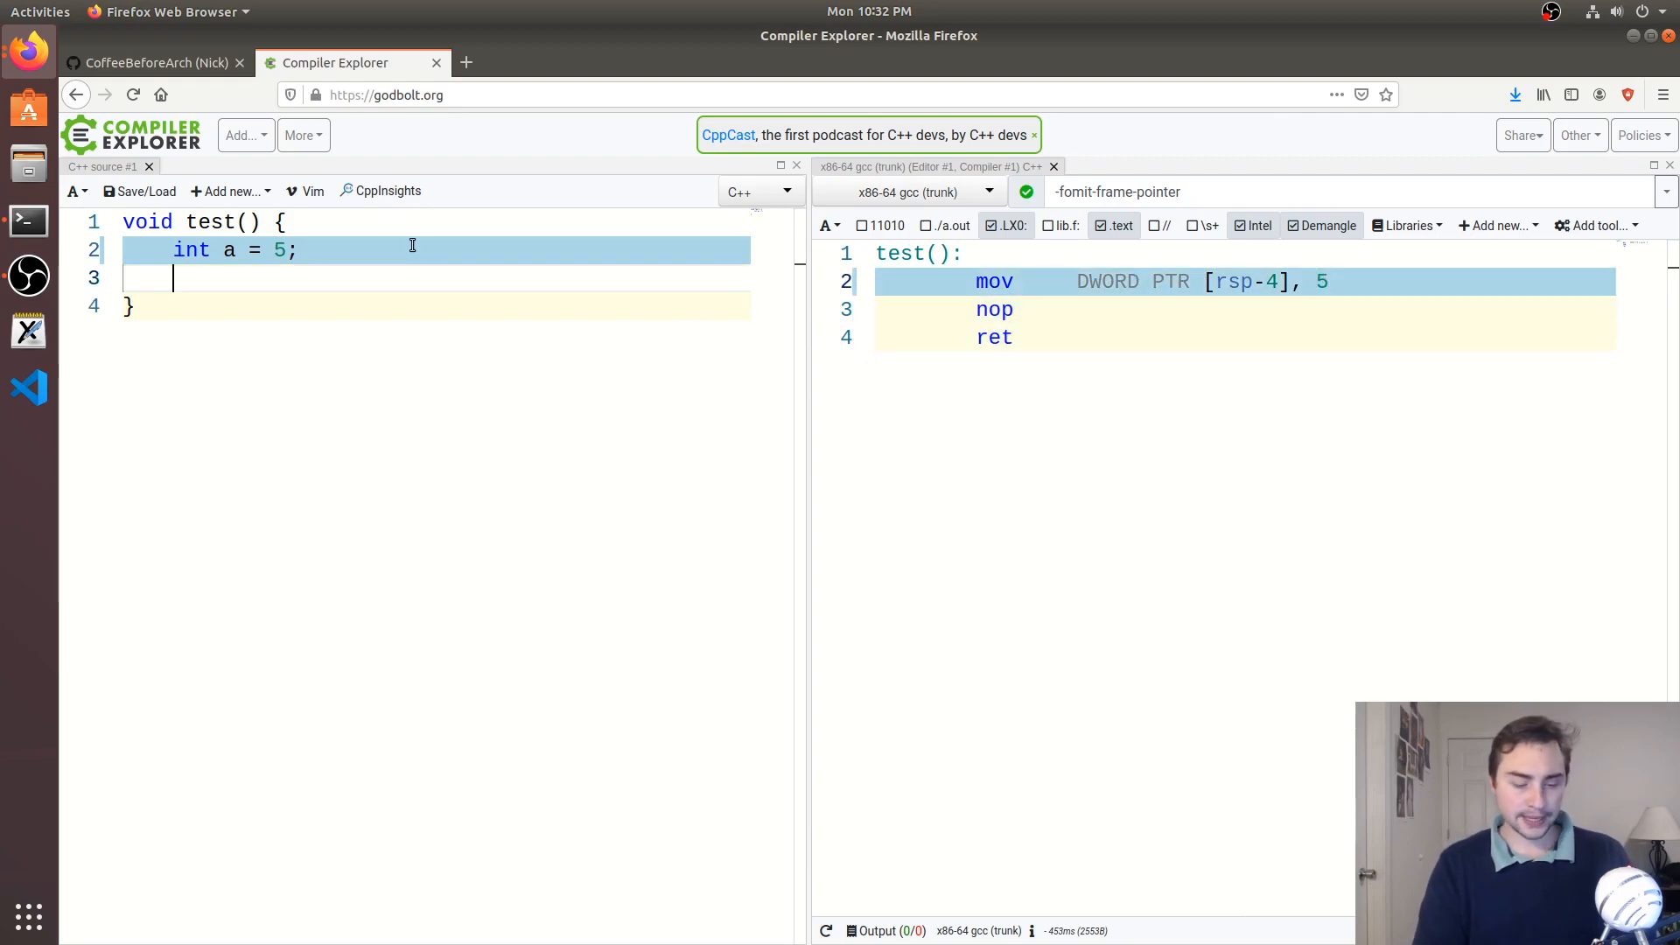
pyautogui.write('int b = 10;')
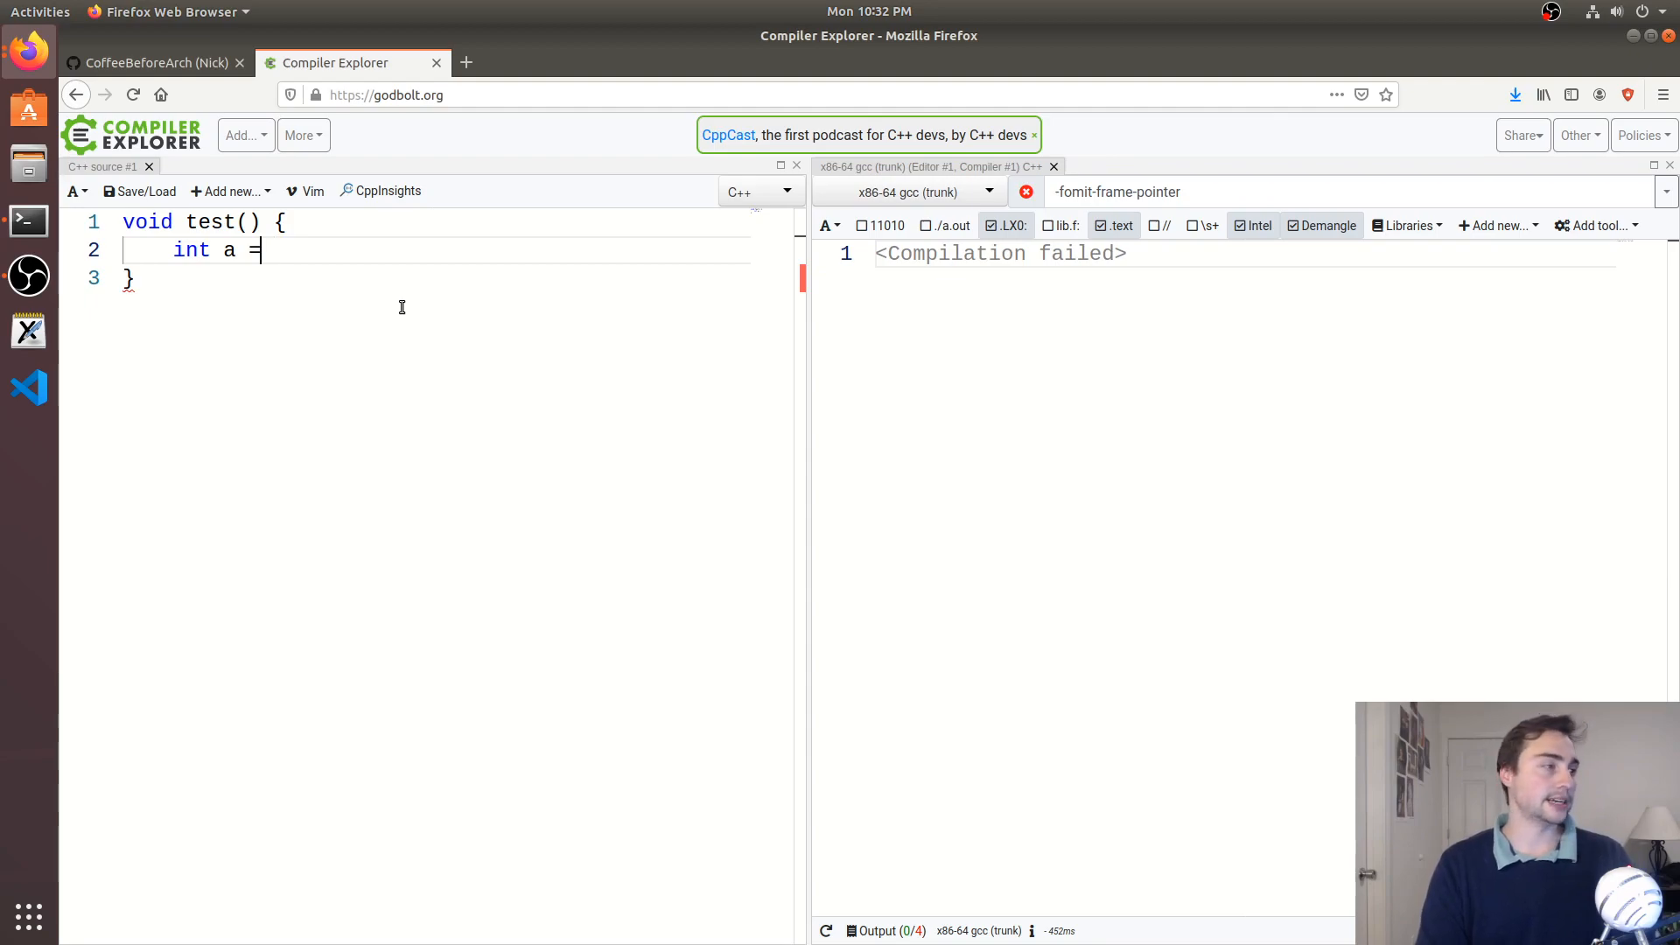
# Change line 2 to declare int a[] = {1,2,3,4,5}; in test()
pyautogui.press('BackSpace')
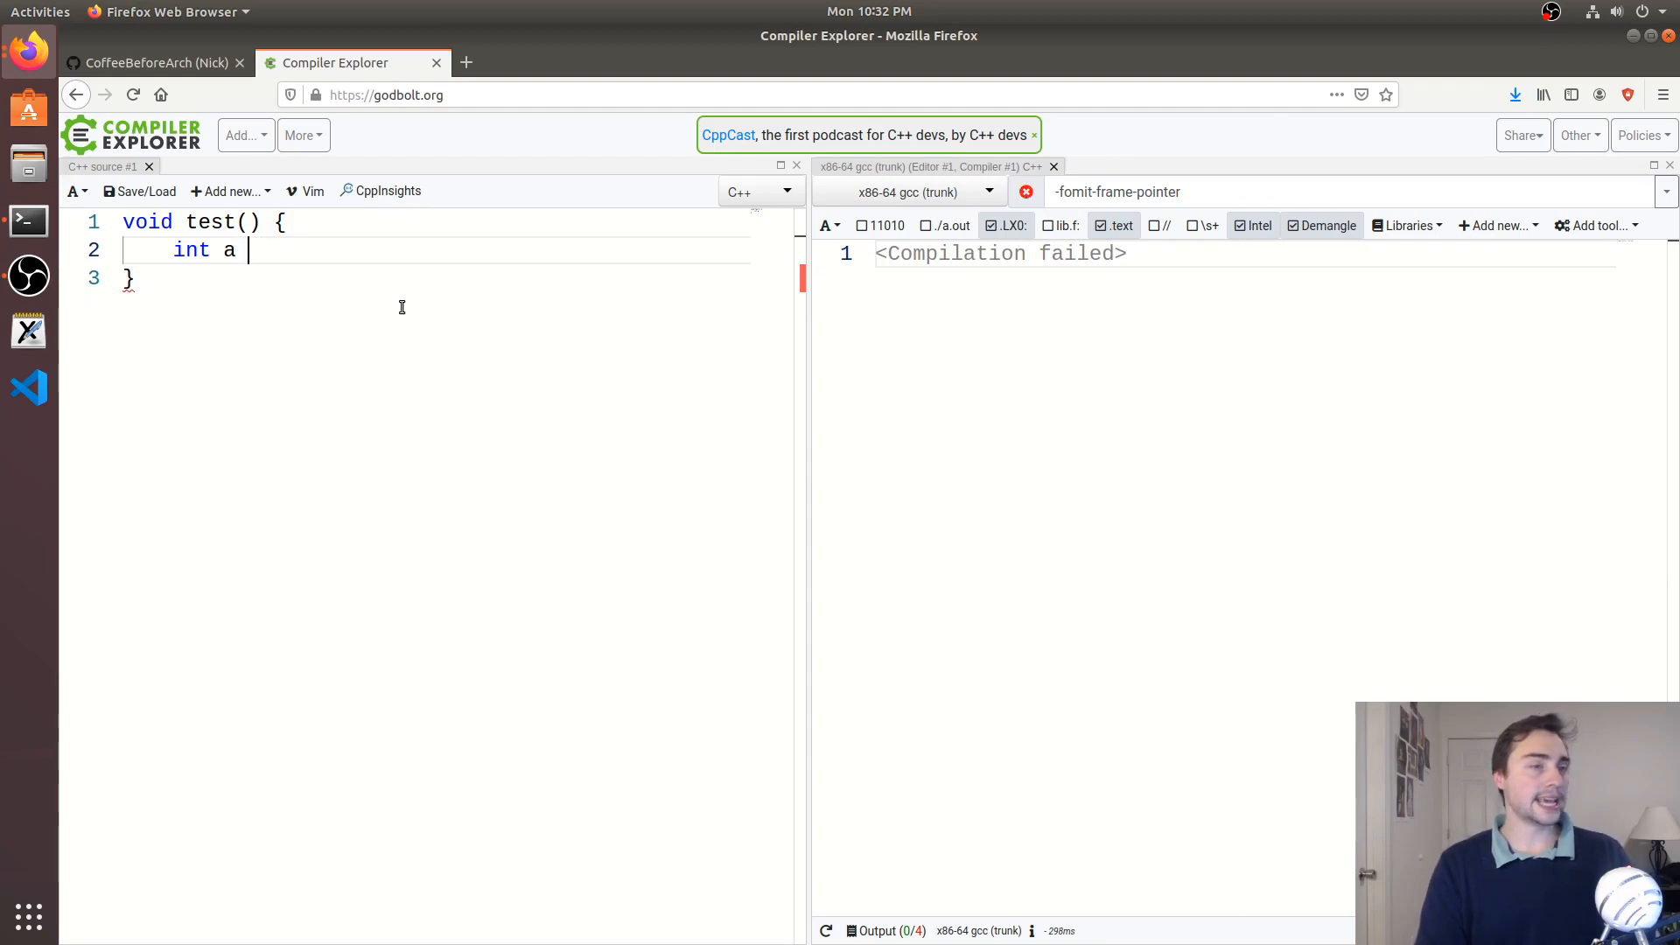
pyautogui.write('[] = {}')
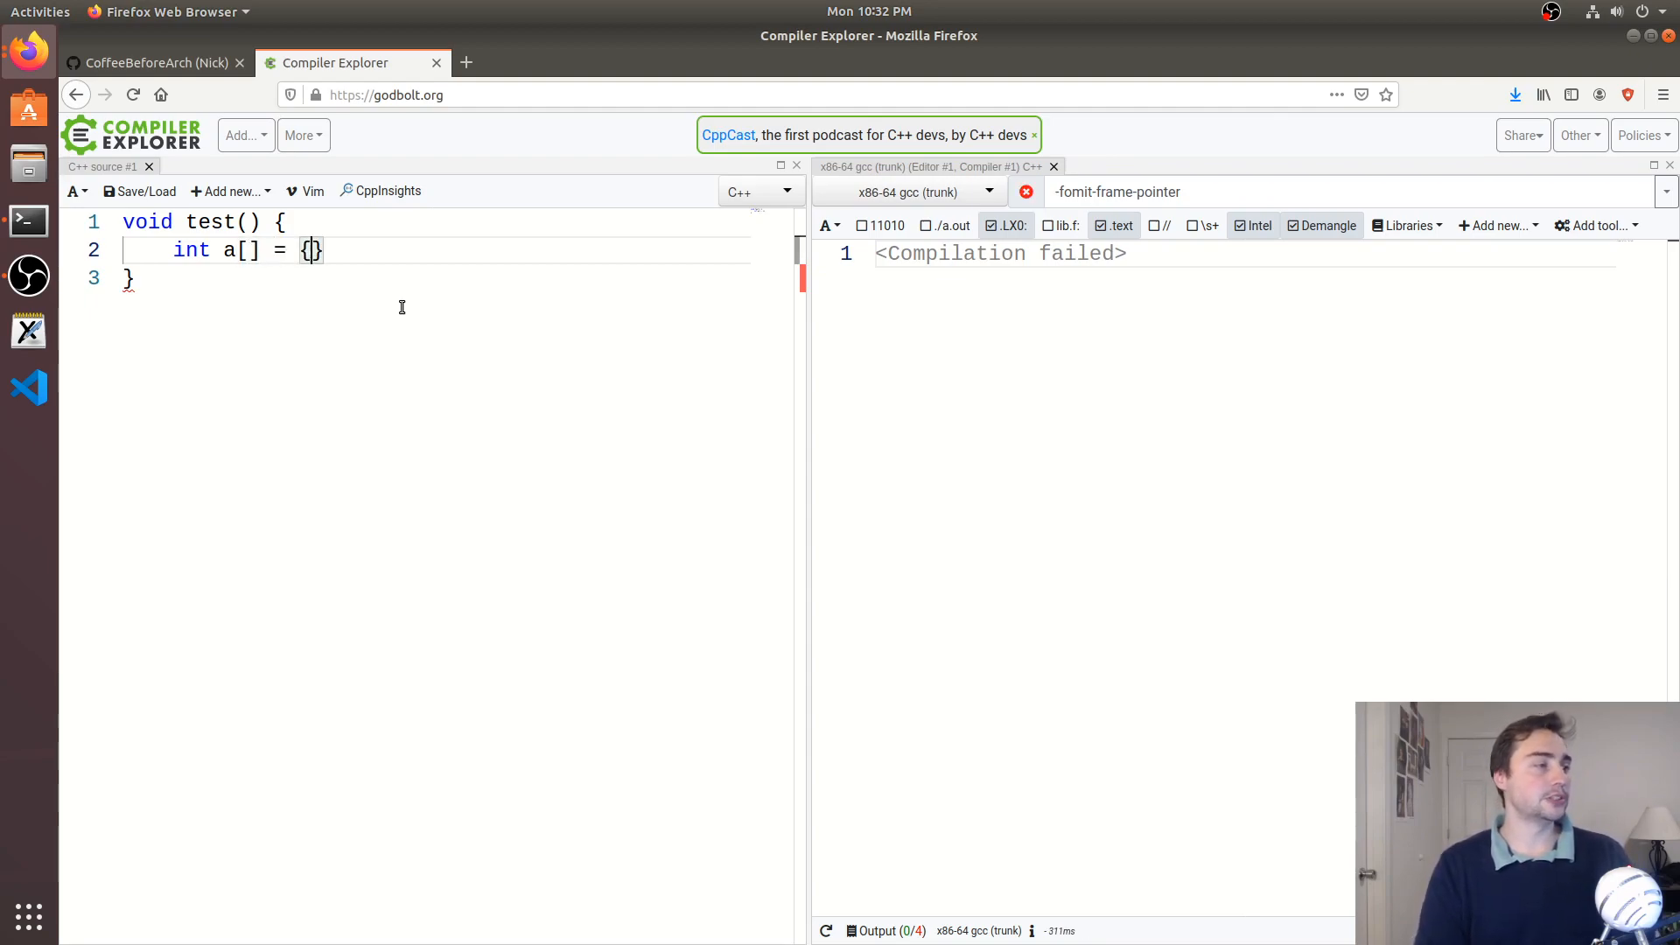
pyautogui.write('1,2,3,4,')
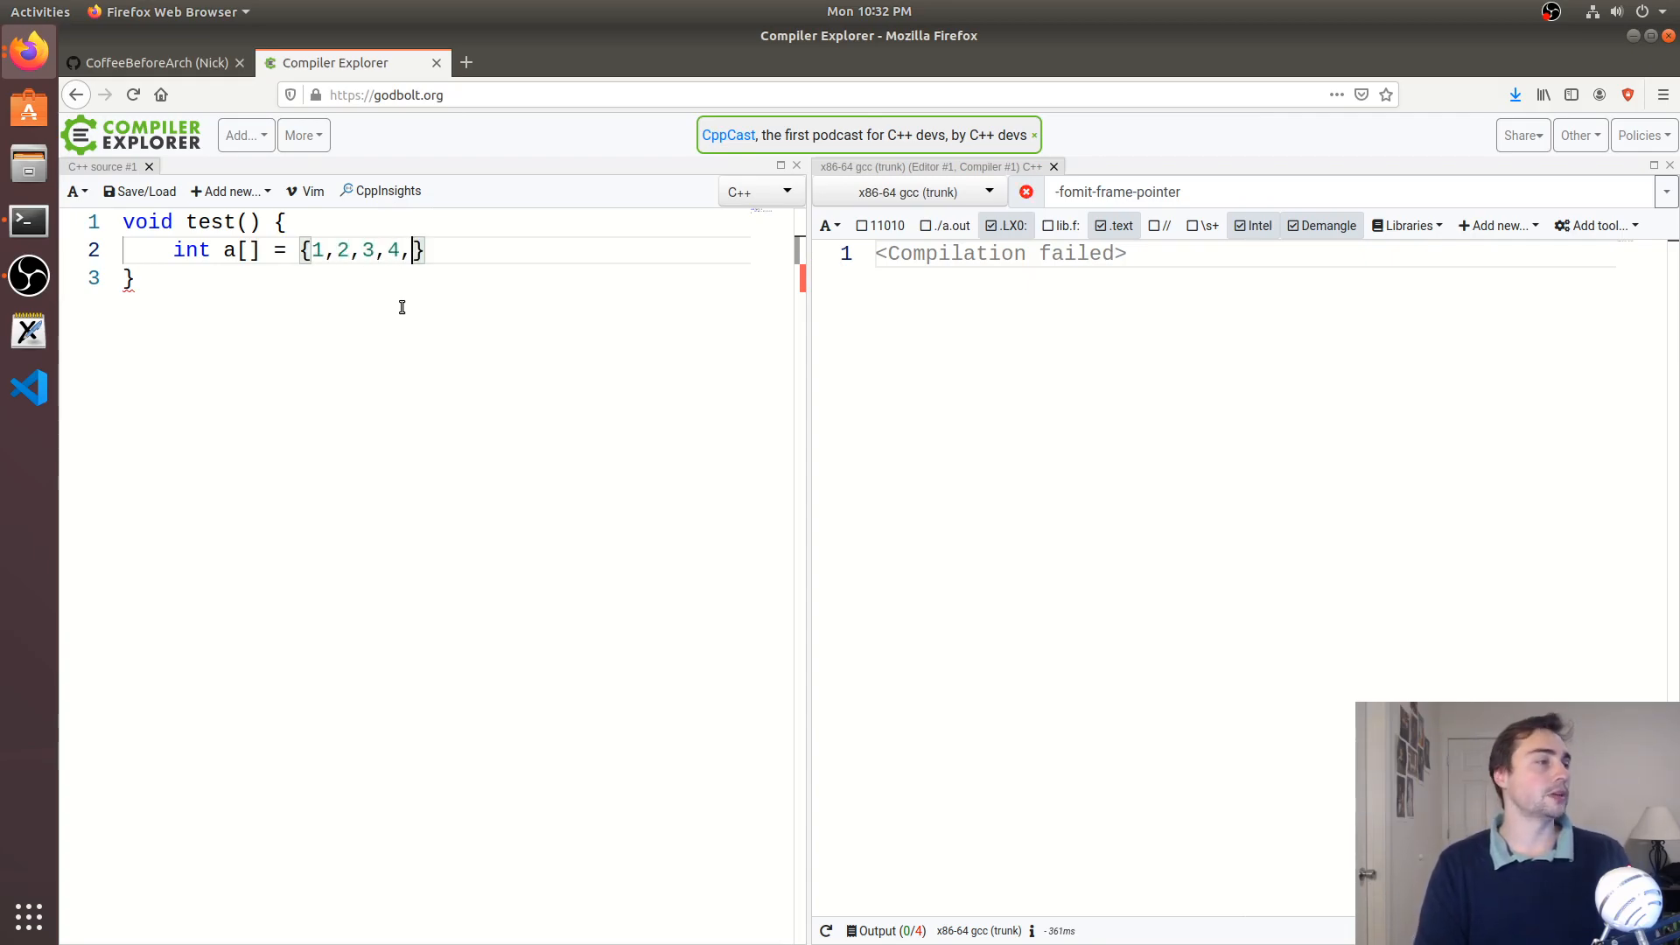
pyautogui.write('5};')
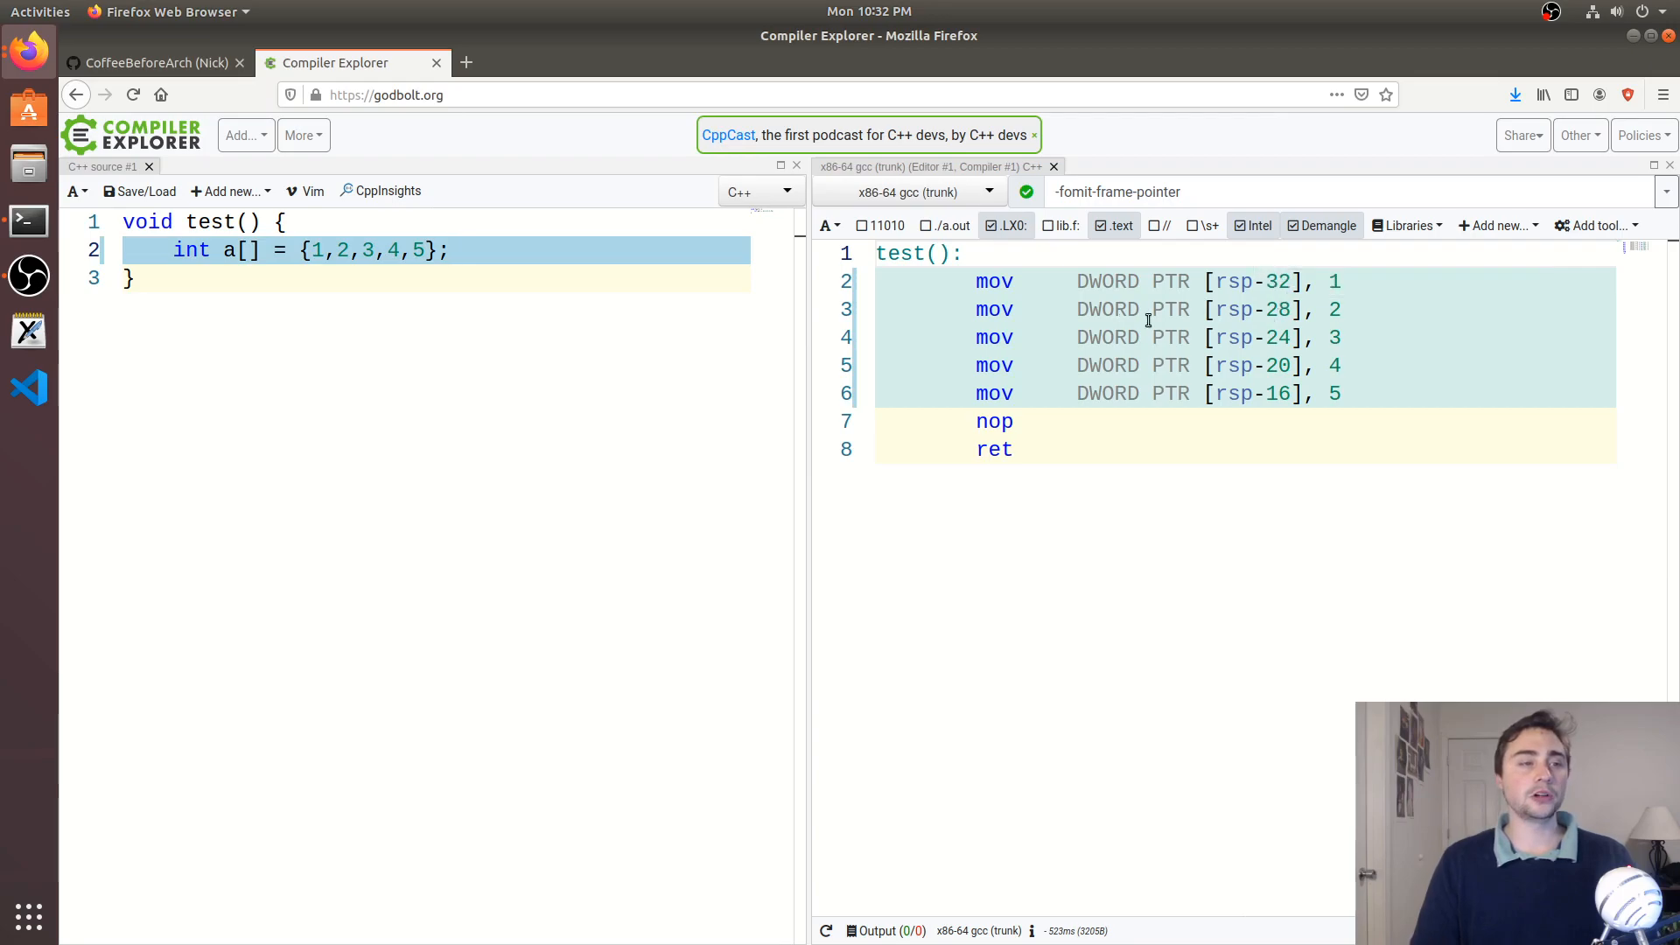
pyautogui.moveTo(1313, 397)
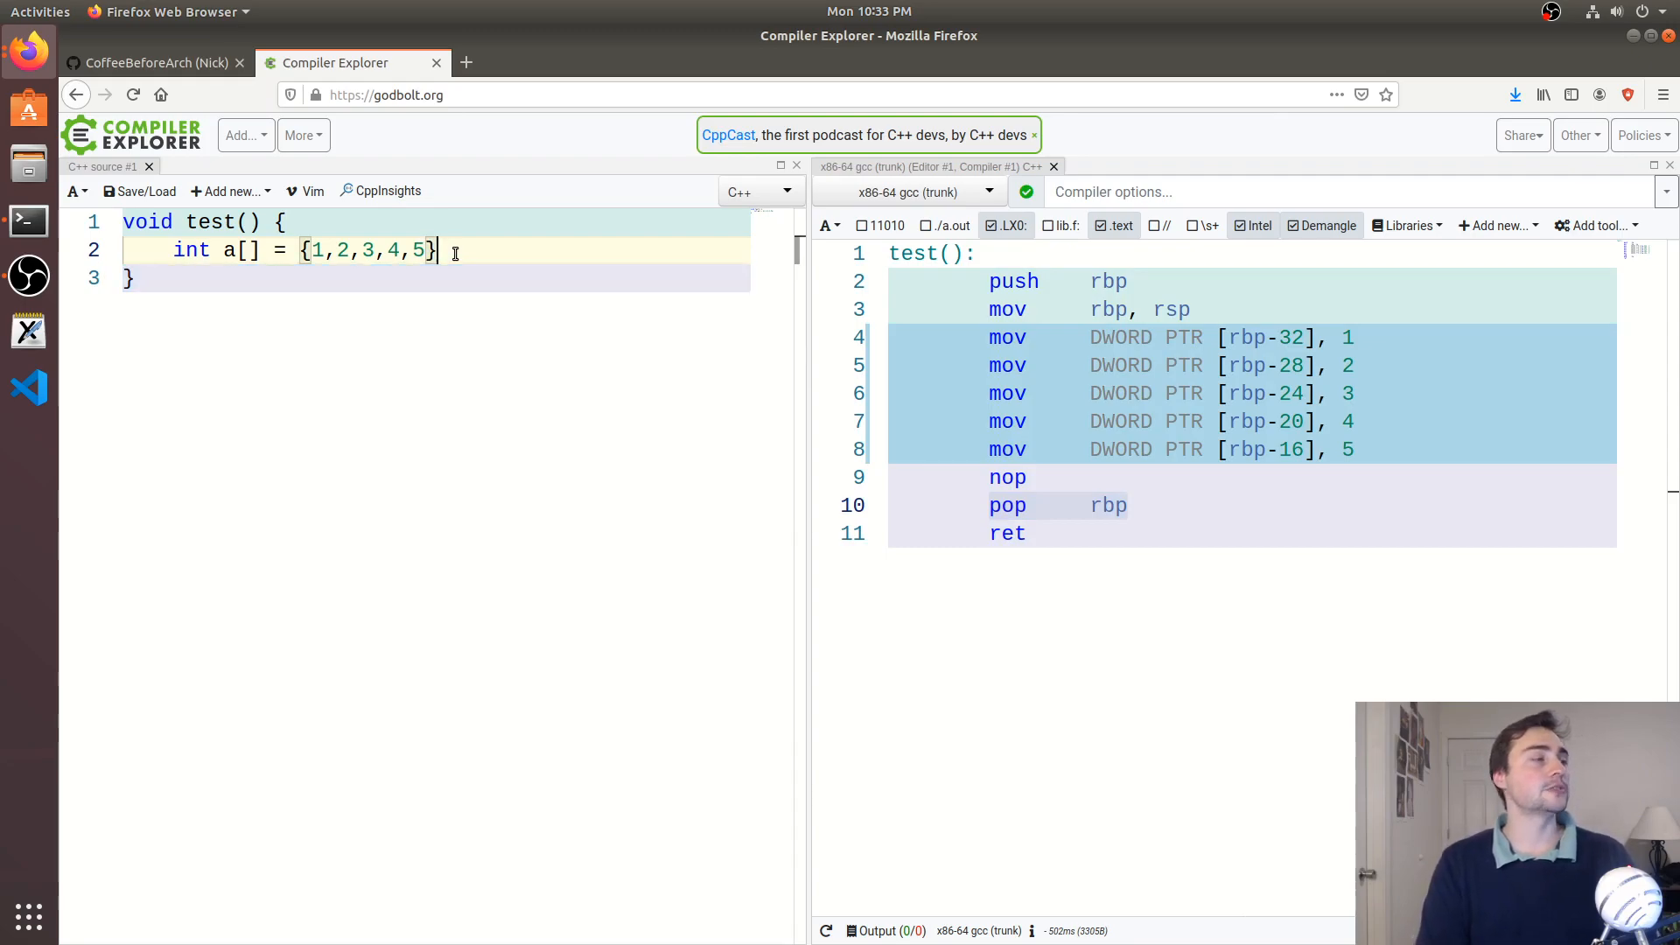
# Replace line 2 with int *a = new int[5]; so test() calls operator new[] with 20 bytes
pyautogui.write('int *')
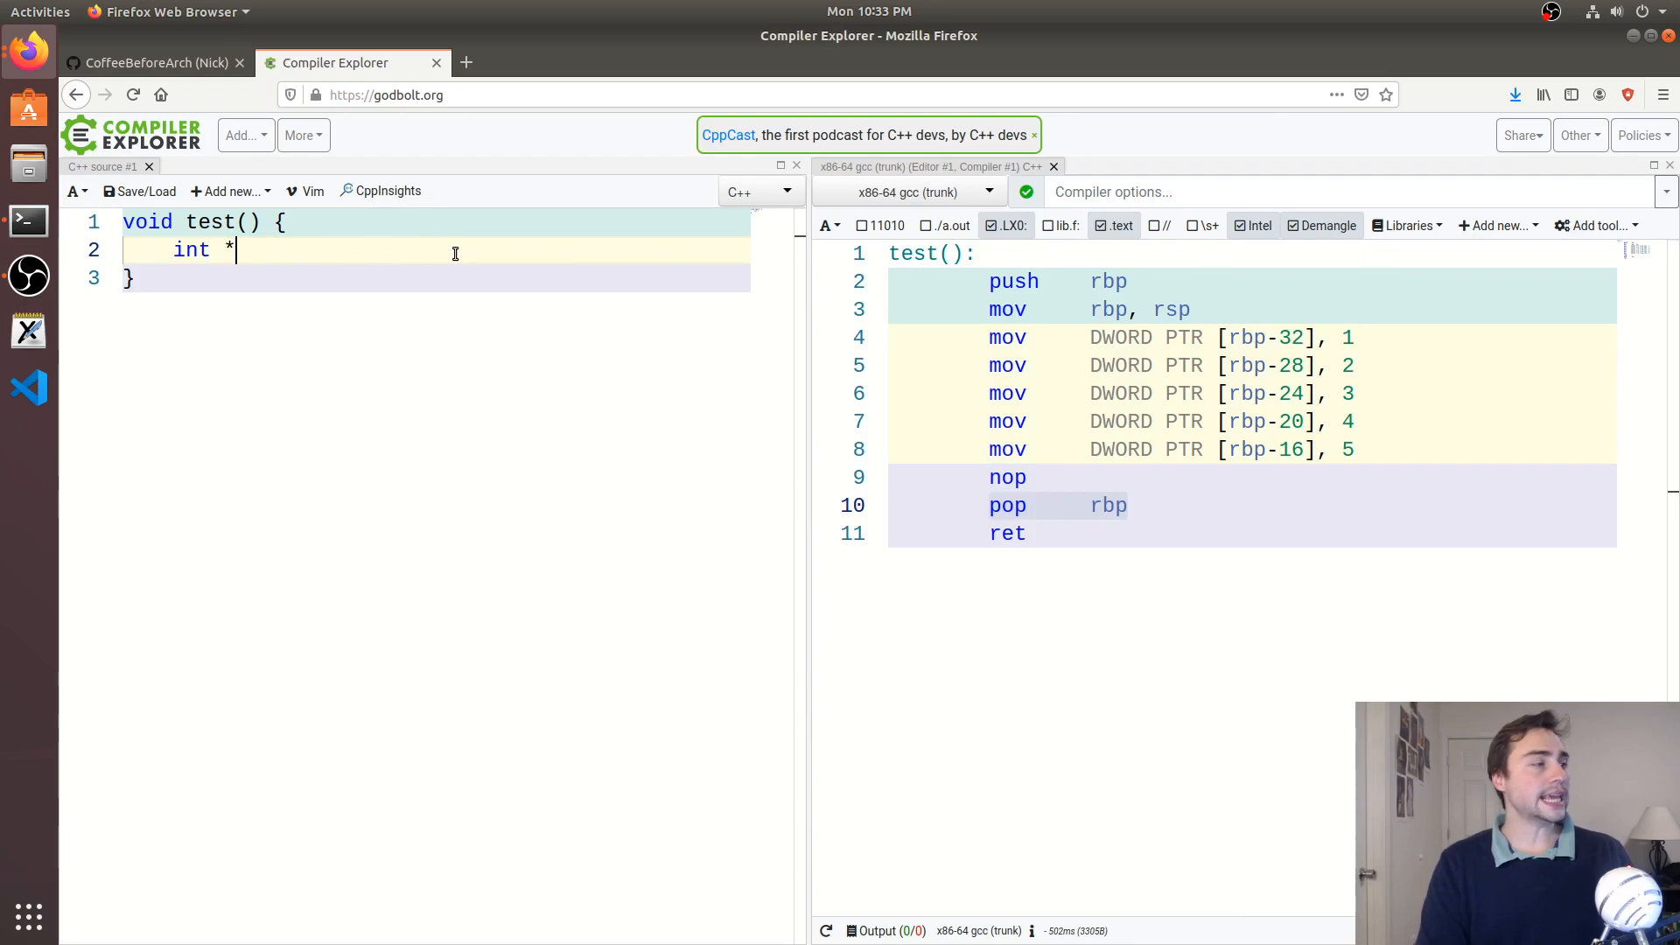
pyautogui.write('a = new')
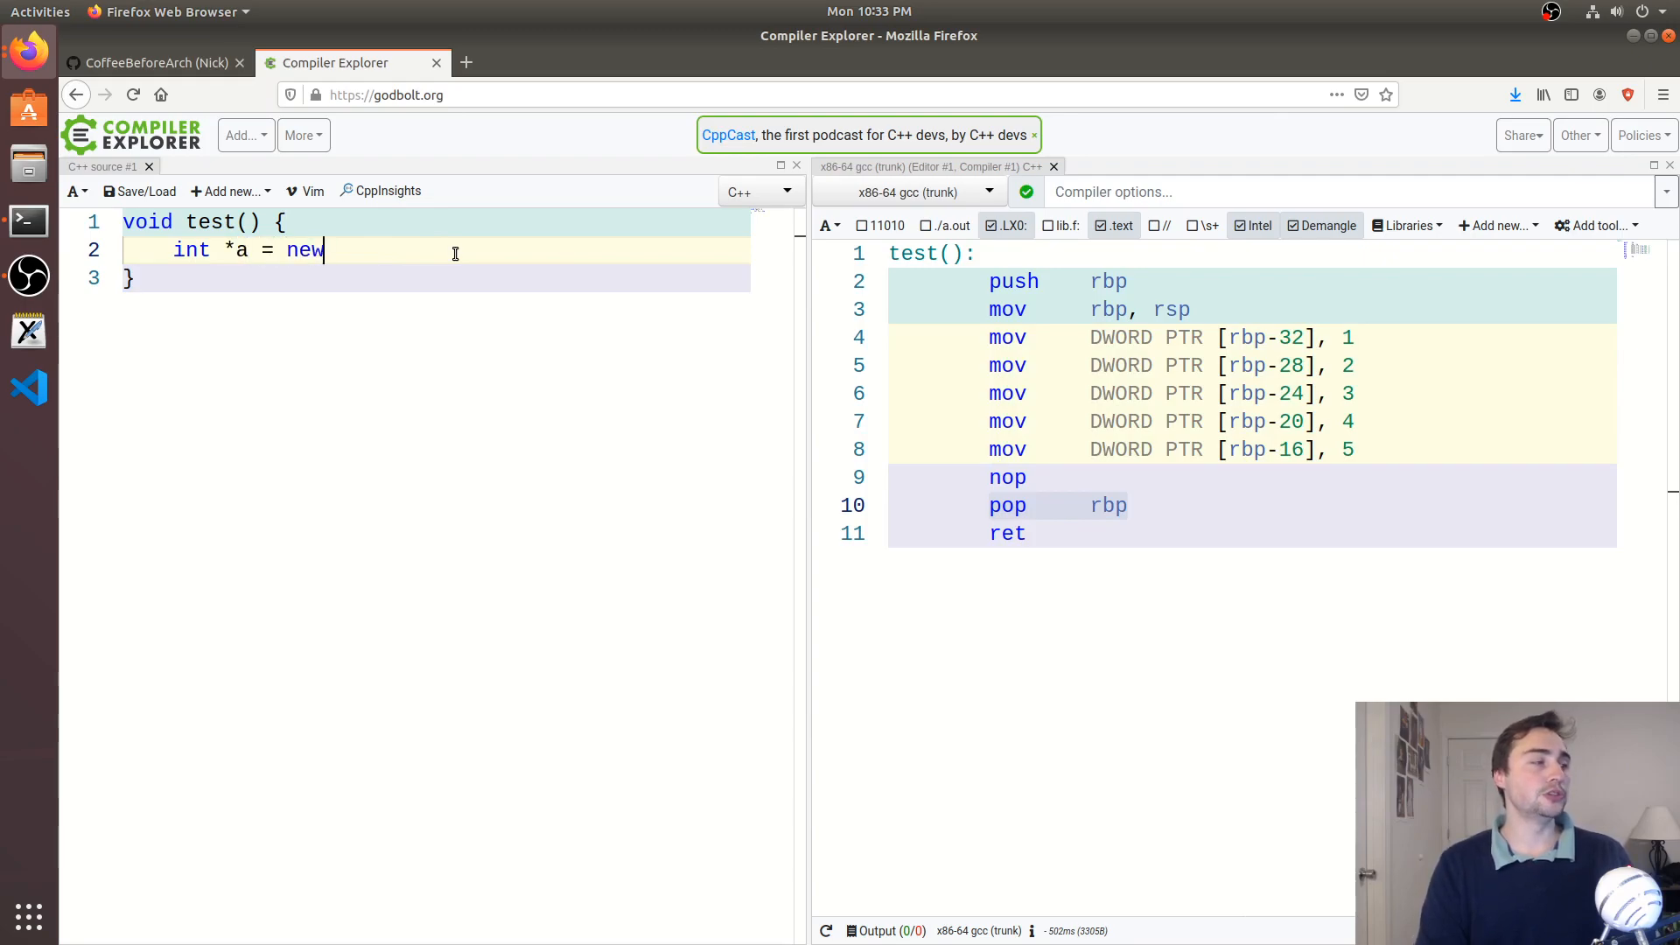
pyautogui.write('int[]')
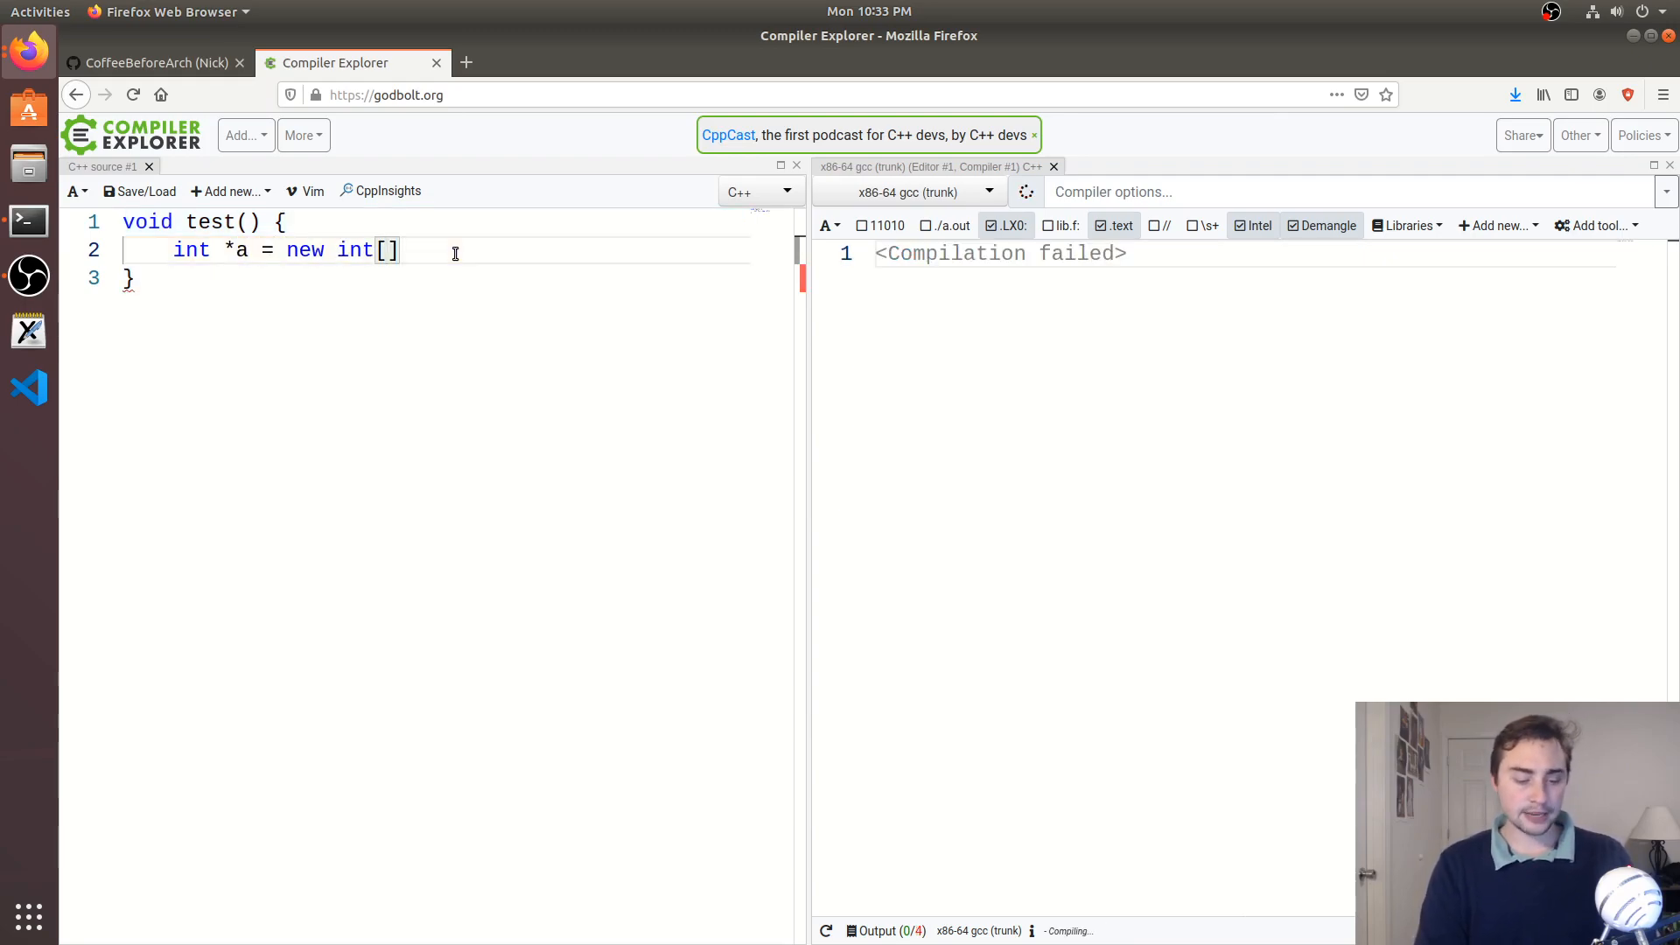
pyautogui.write('5];l')
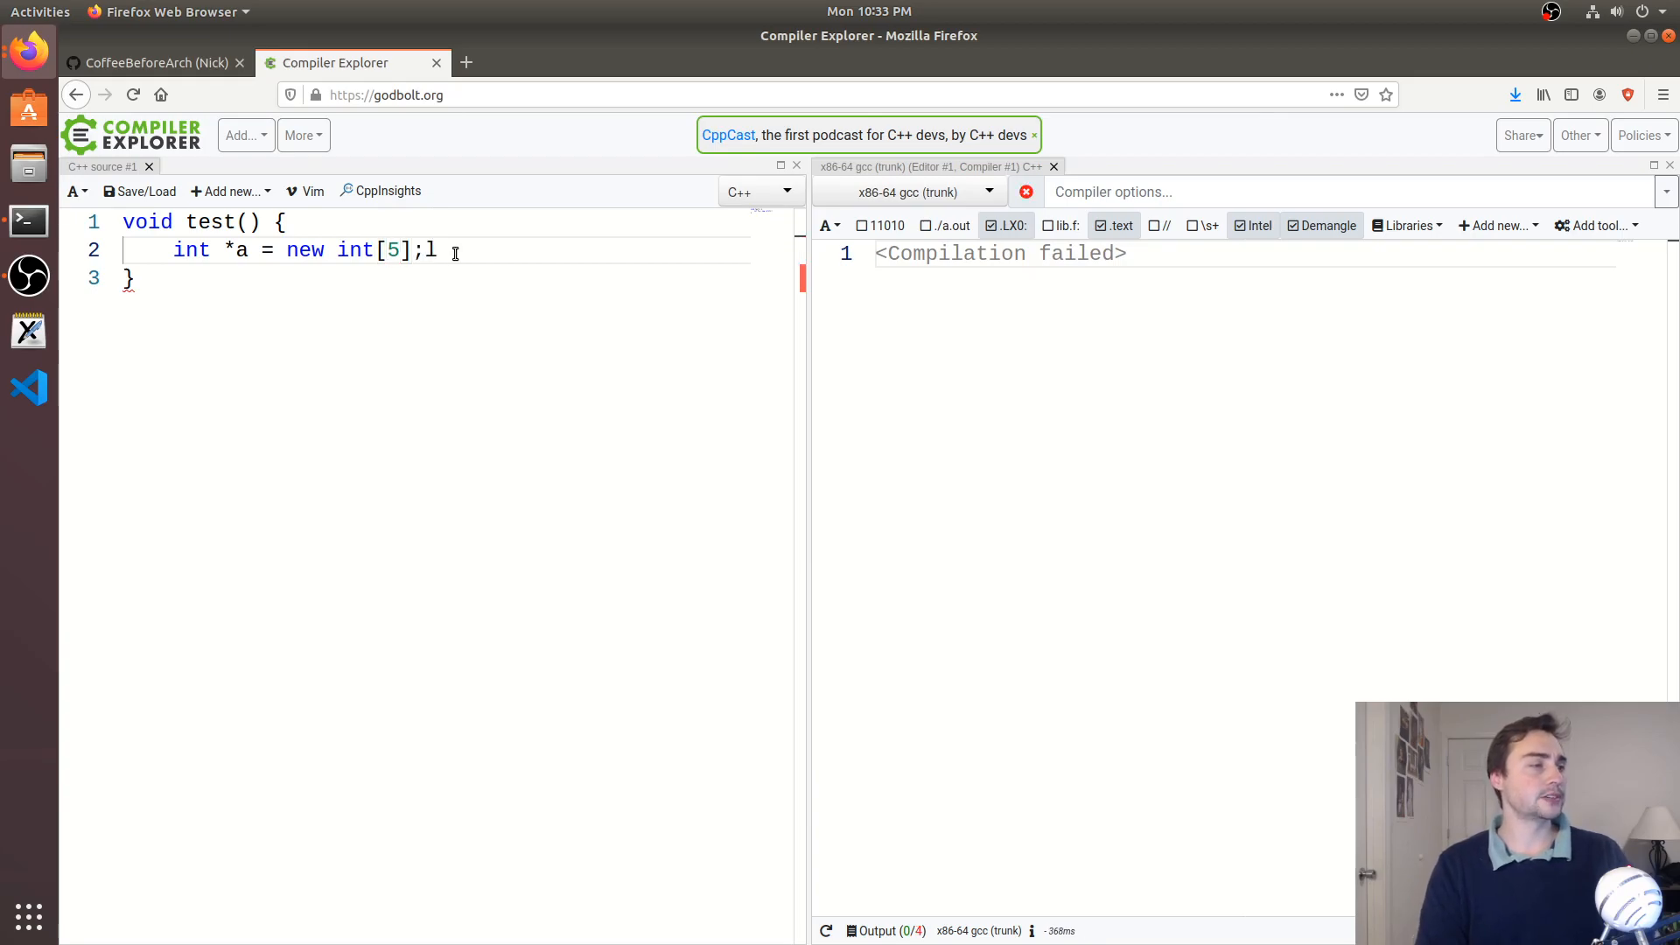
pyautogui.press('BackSpace')
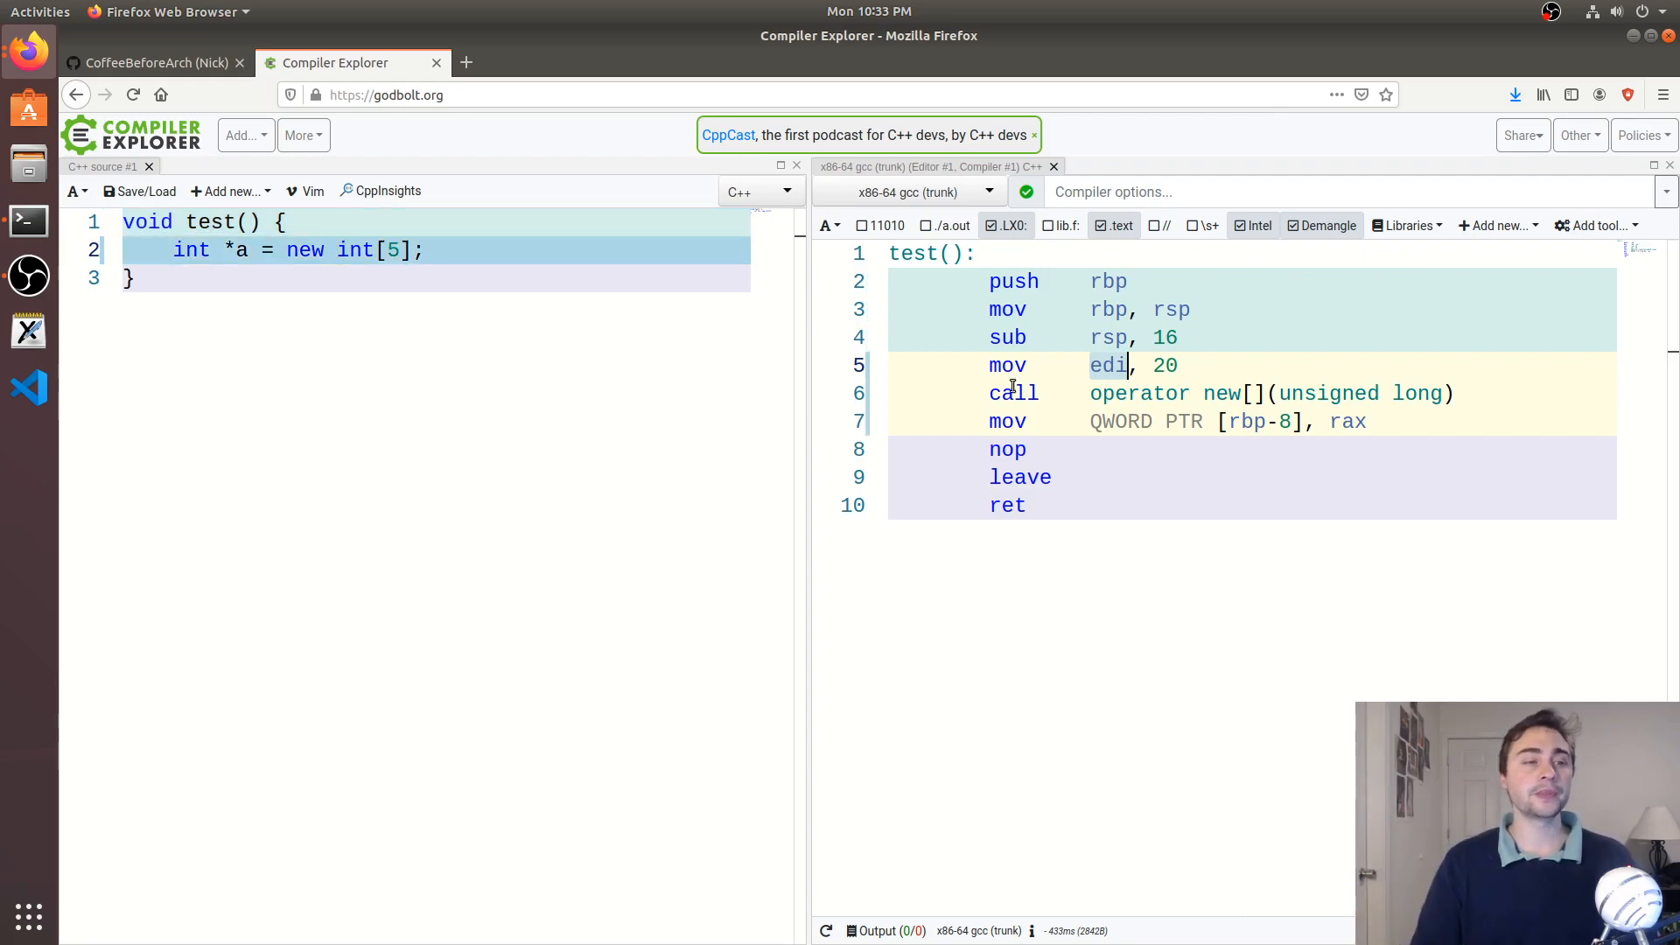
pyautogui.moveTo(1014, 394)
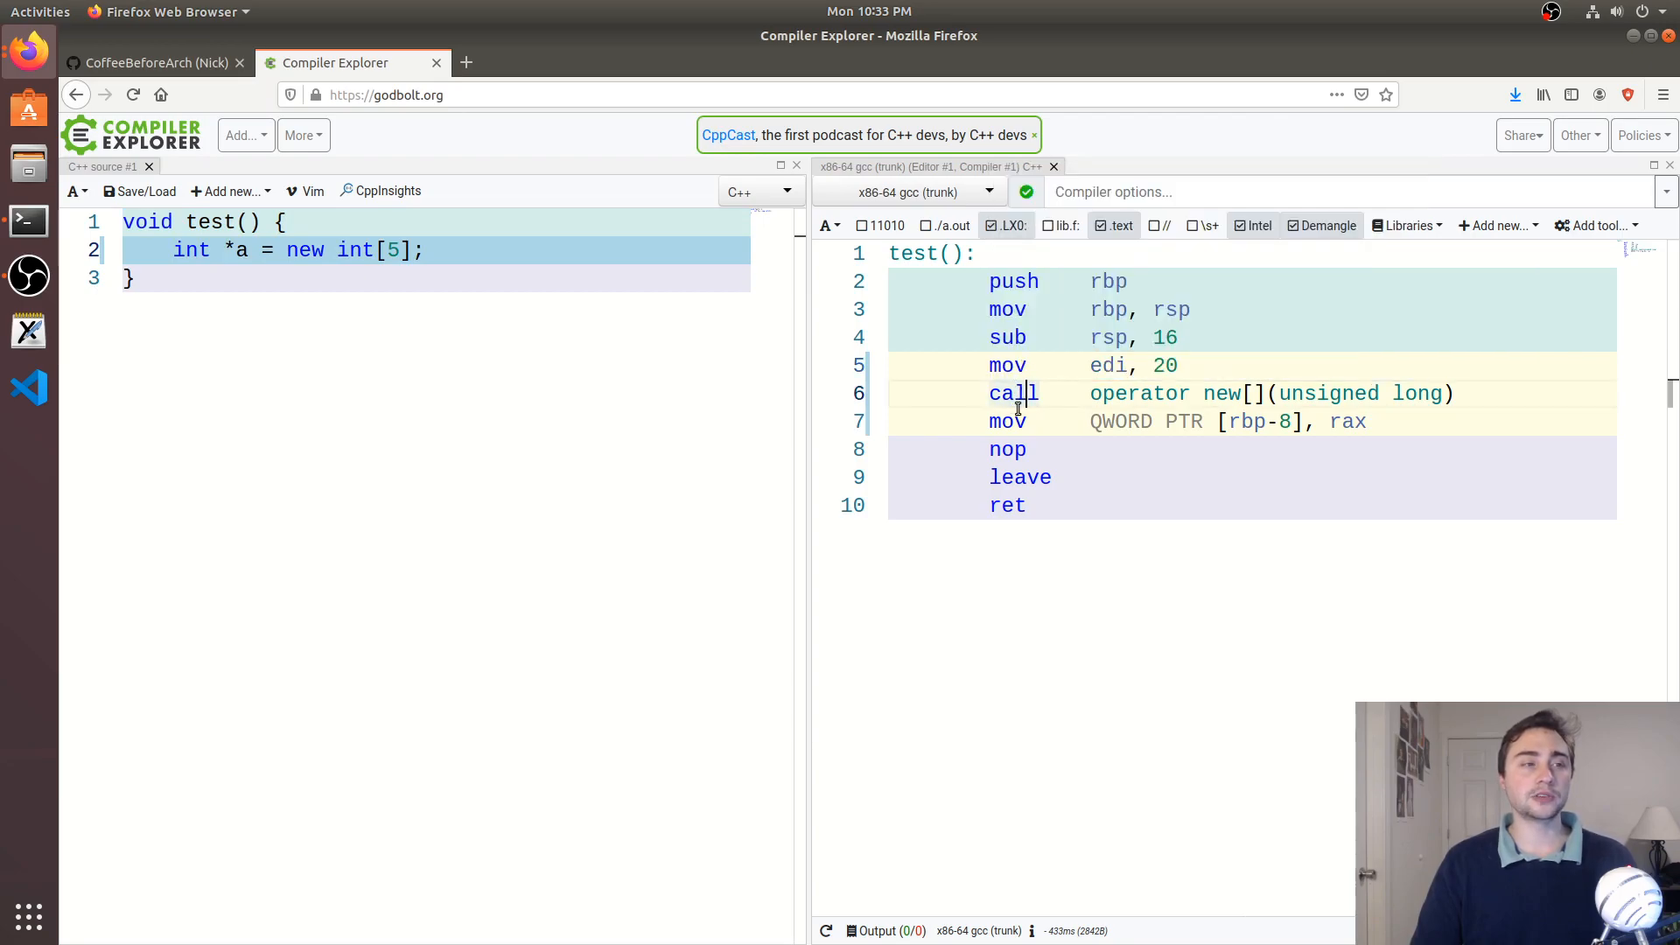
pyautogui.moveTo(1013, 394)
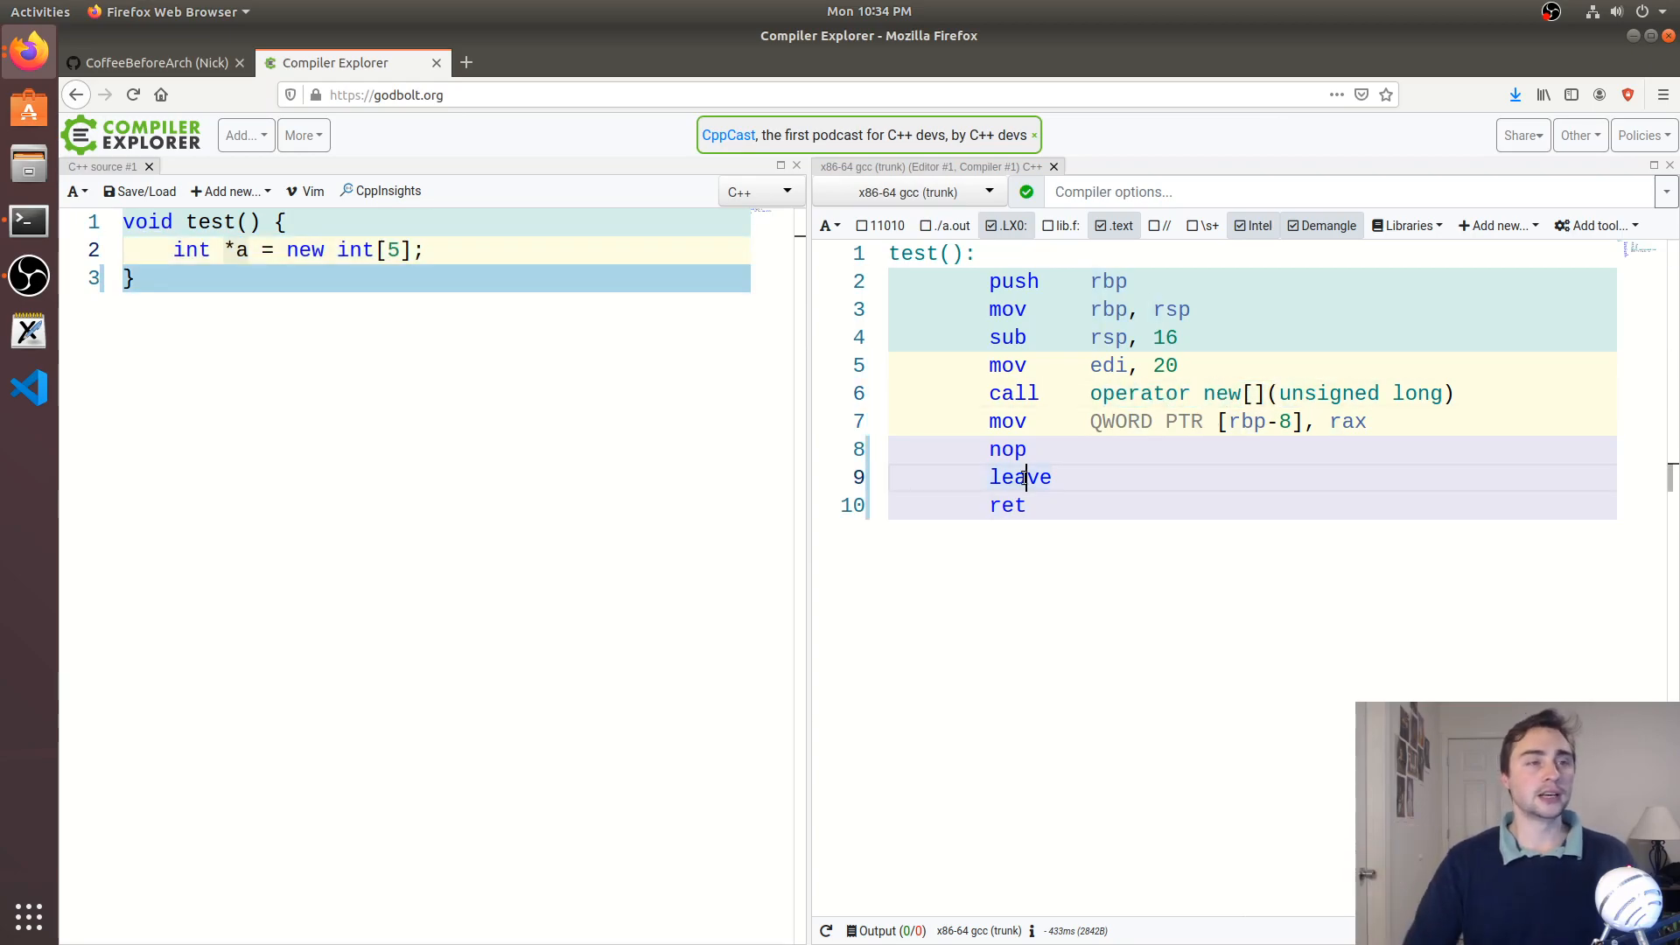
pyautogui.moveTo(1020, 476)
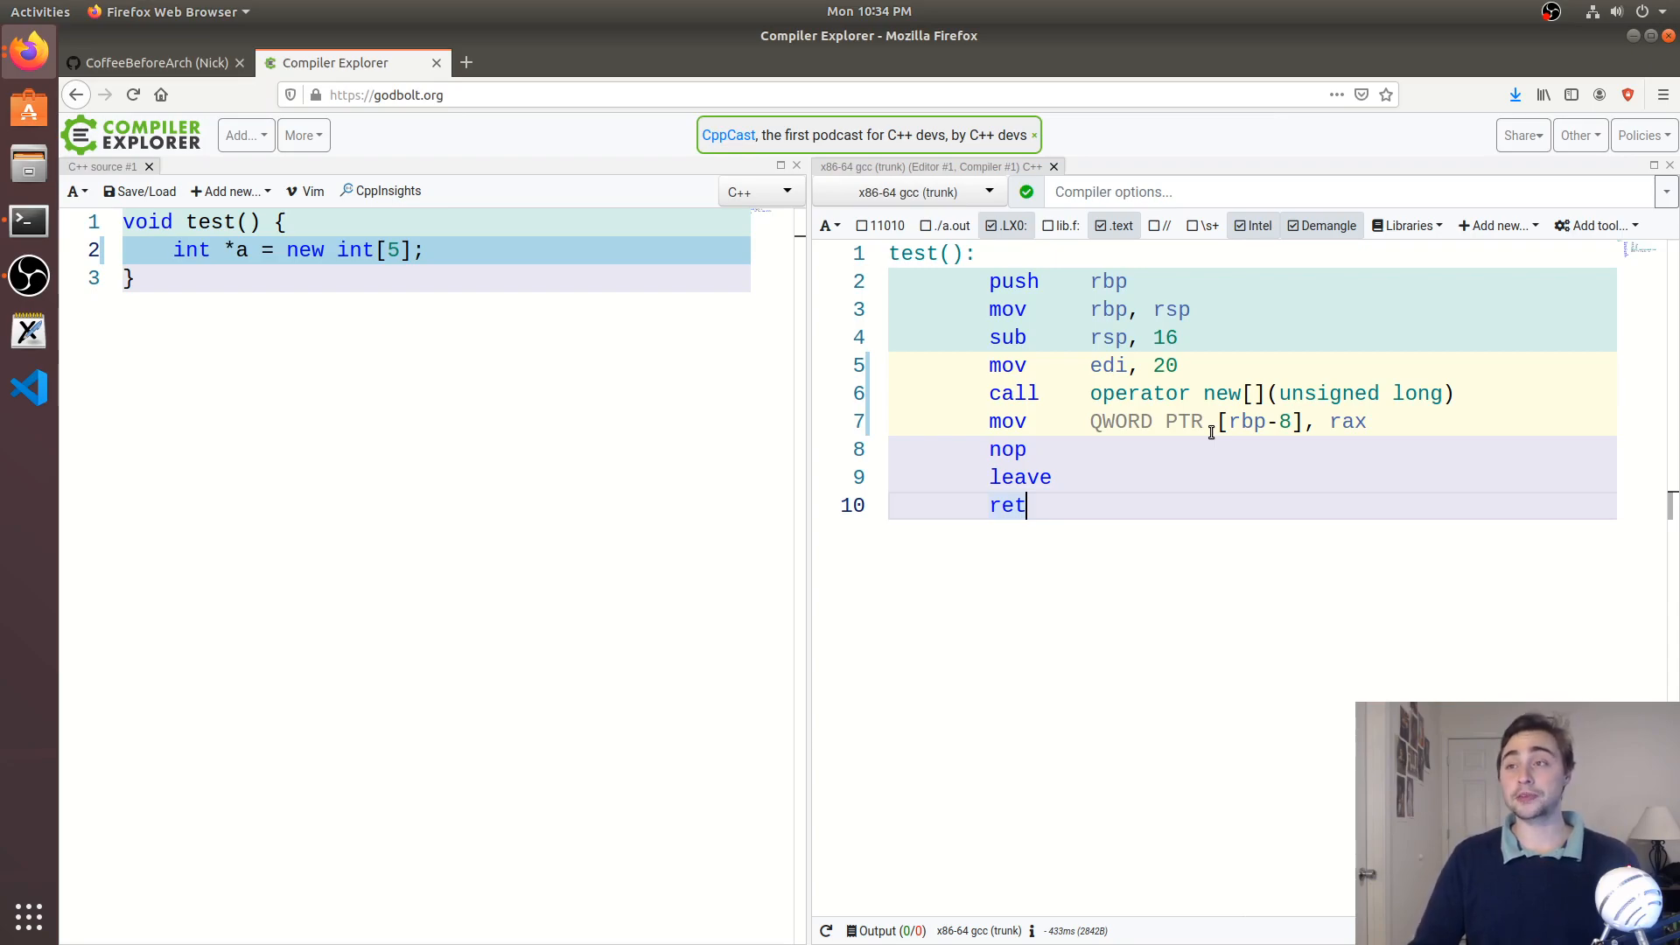
pyautogui.click(237, 251)
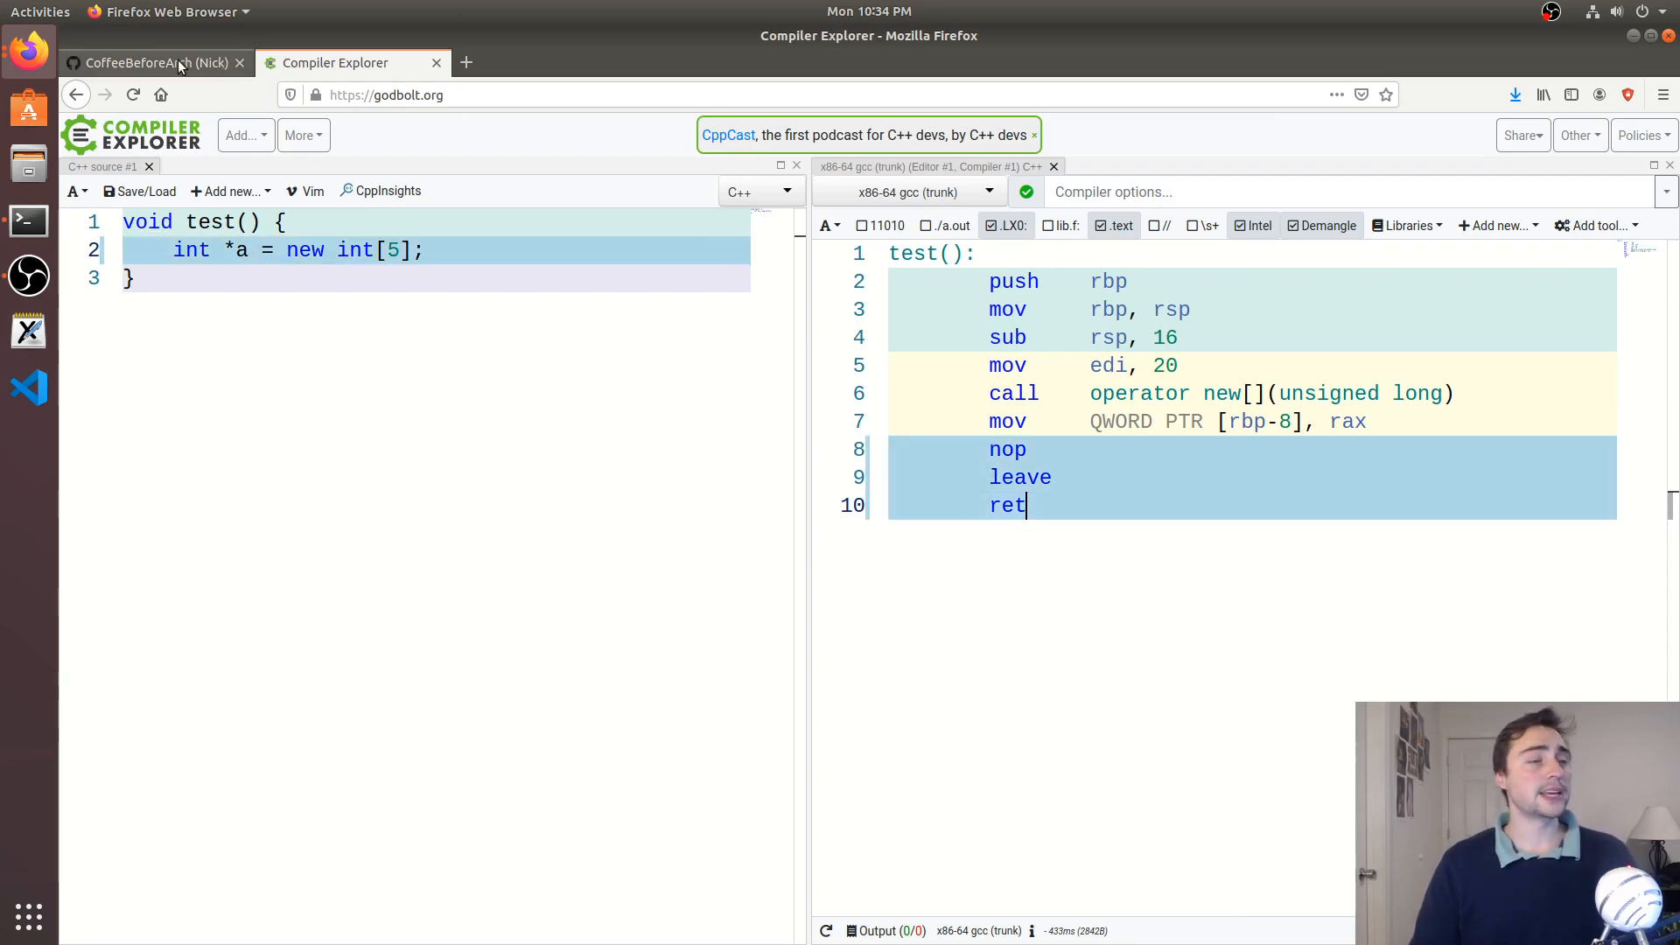
pyautogui.moveTo(161, 63)
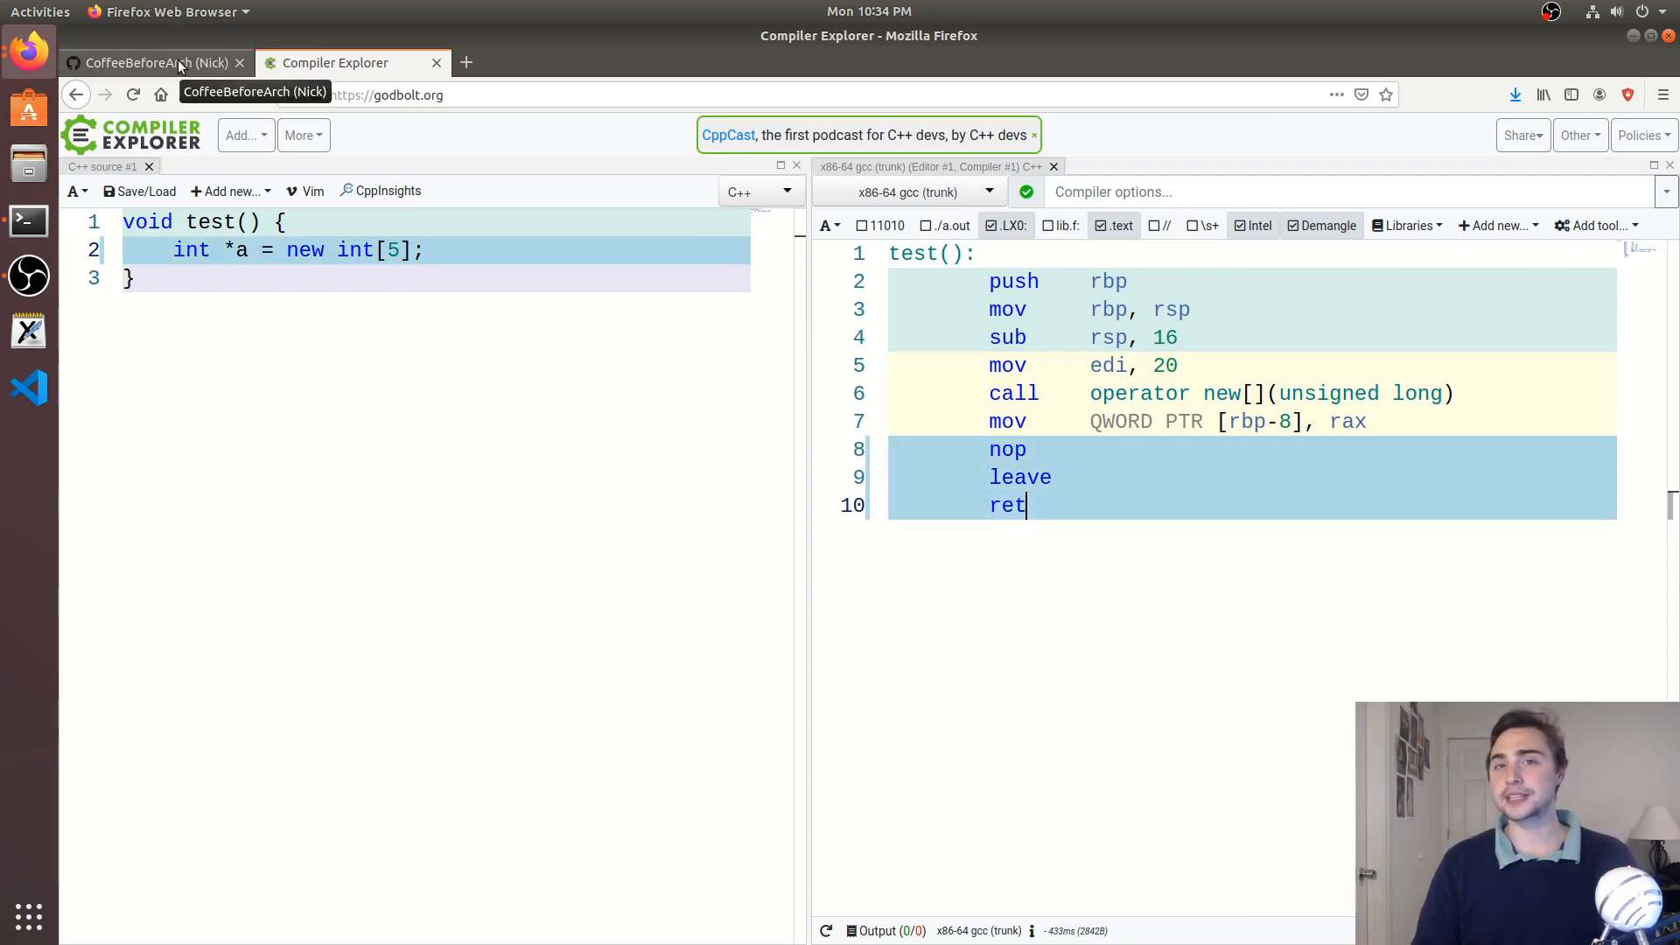
# Navigate GitHub to cpp_crash_course > fundamental_concepts > memory > stack_and_heap and show stack_and_heap.cpp
pyautogui.click(156, 63)
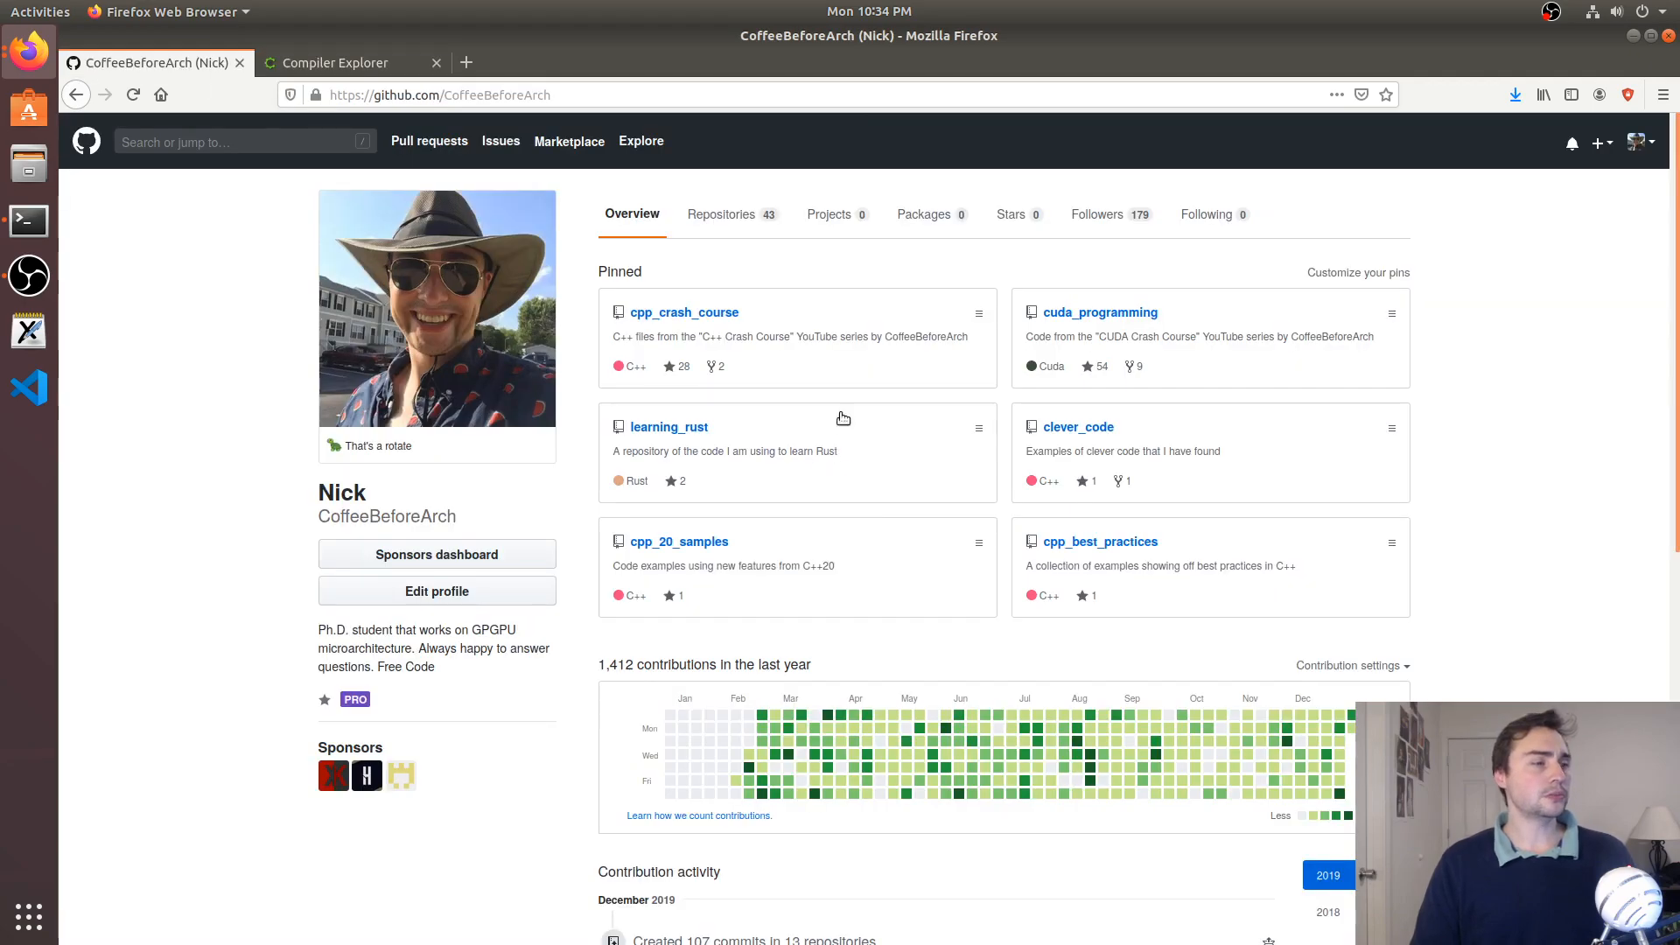
pyautogui.moveTo(802, 313)
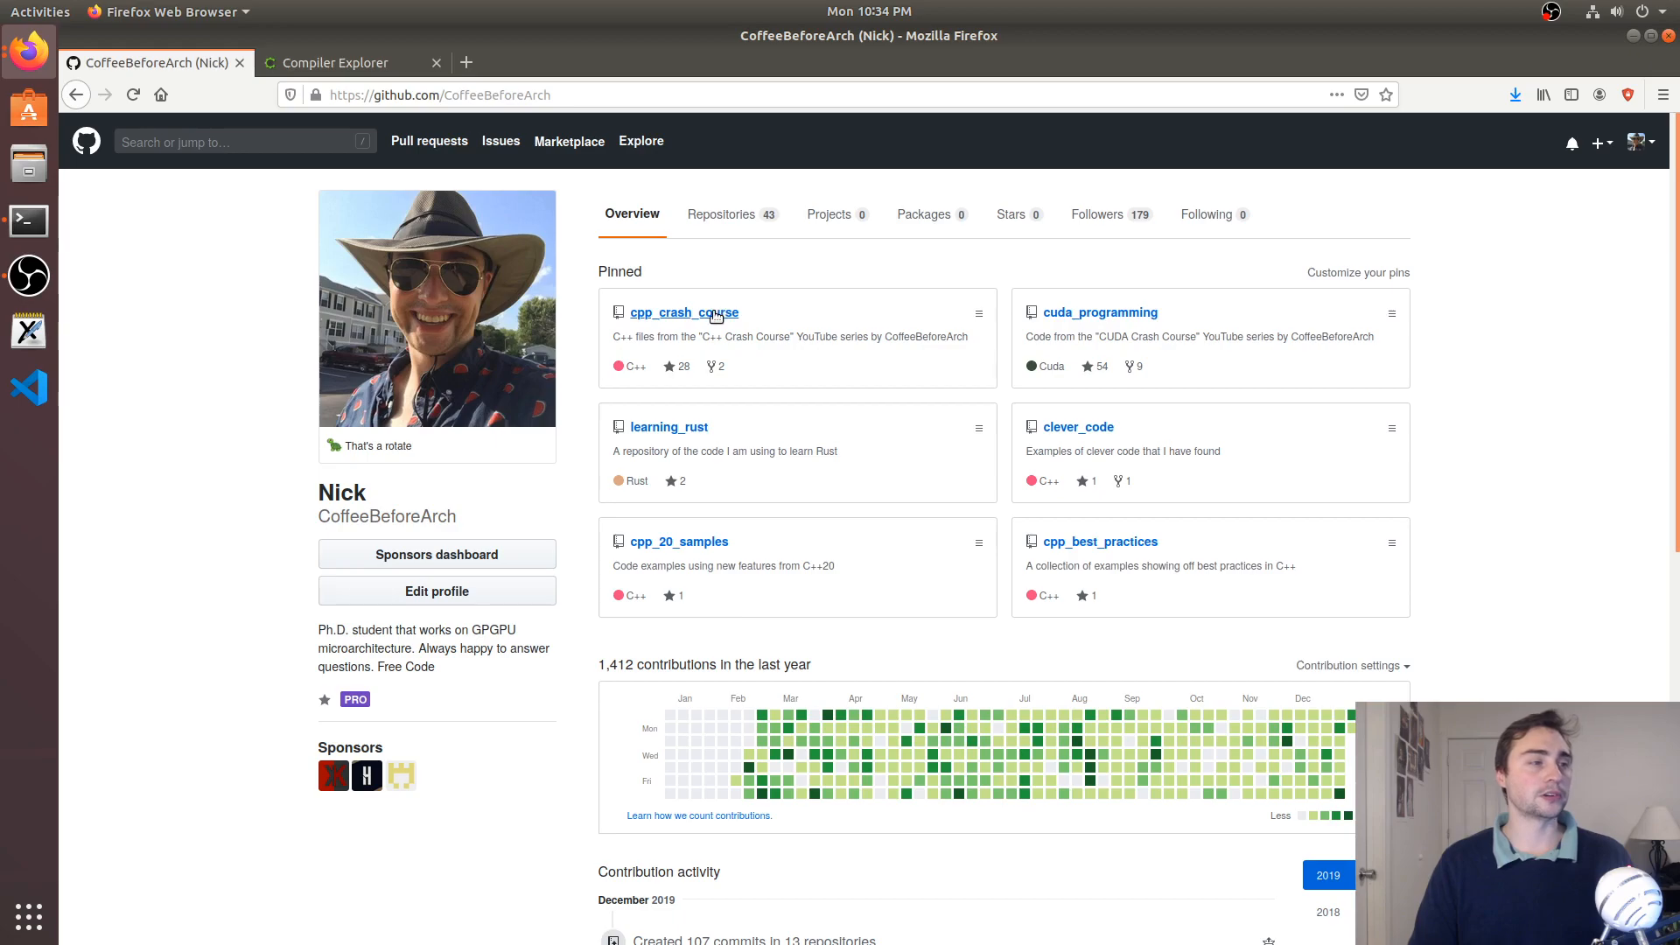
pyautogui.click(684, 312)
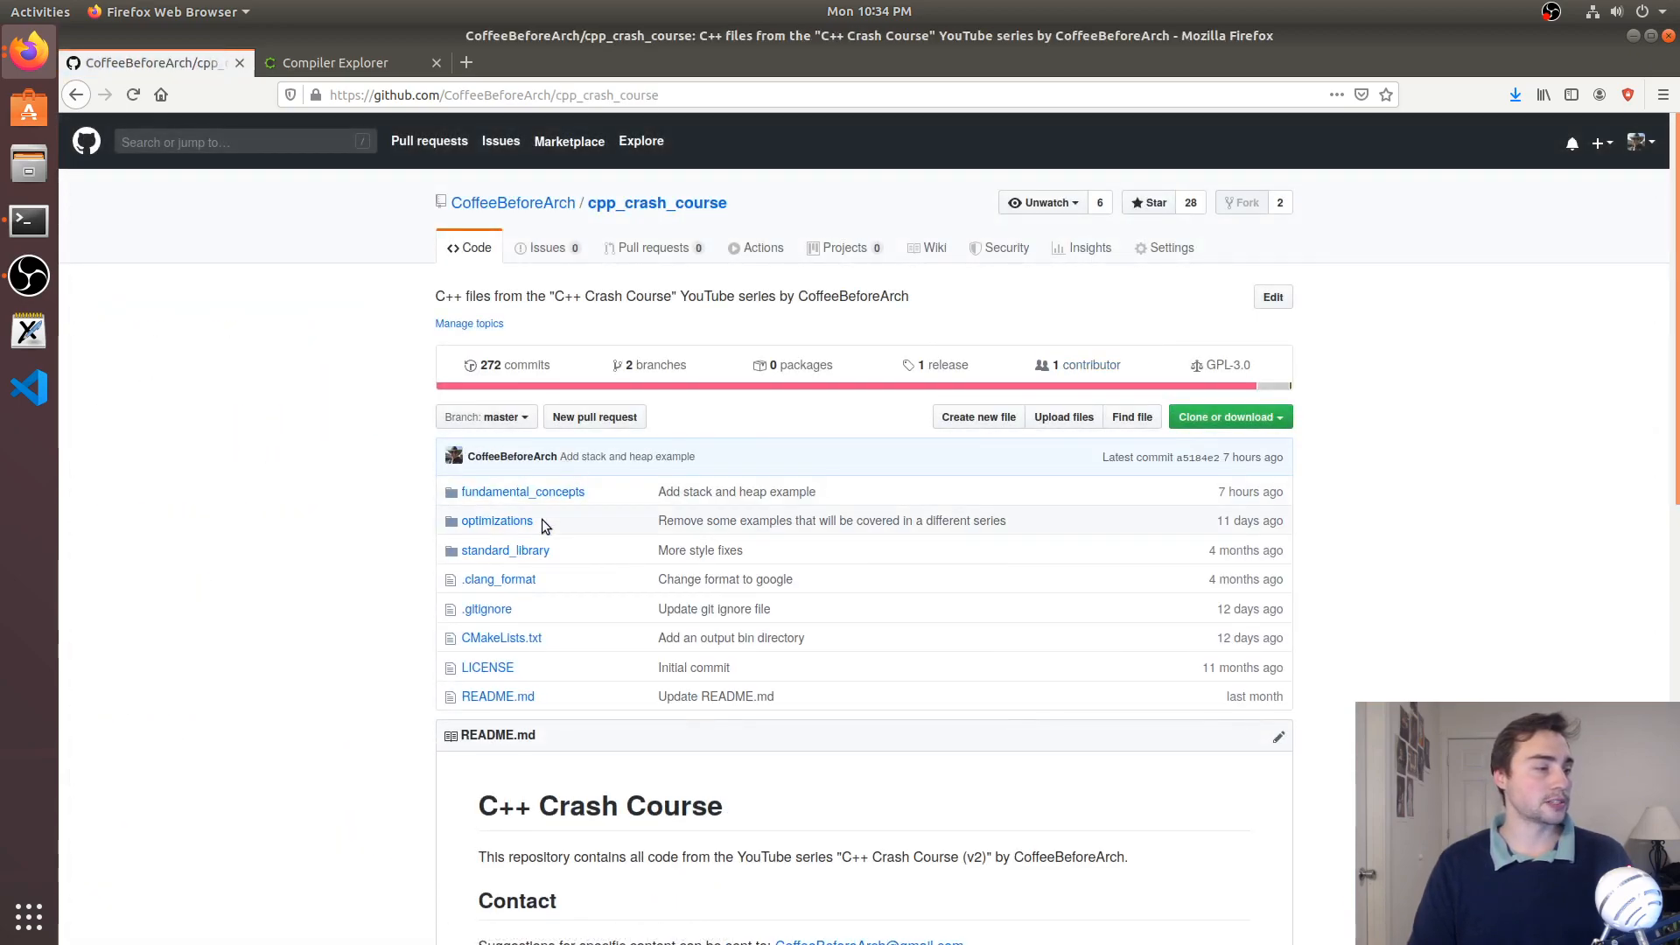
pyautogui.moveTo(521, 492)
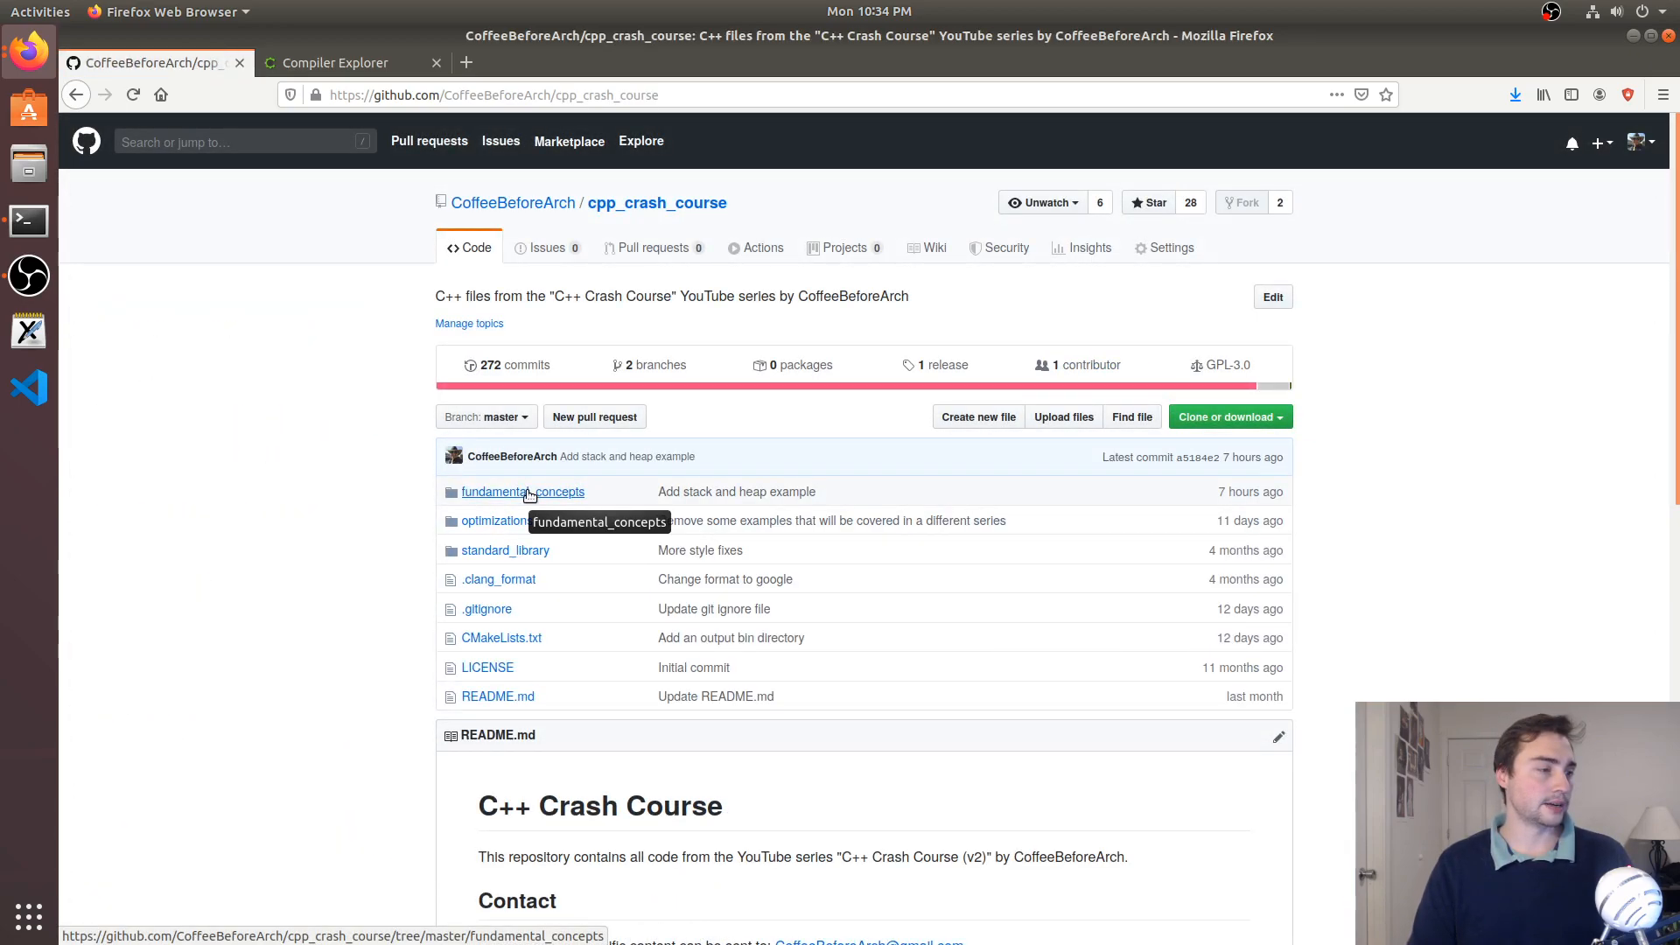
pyautogui.click(523, 490)
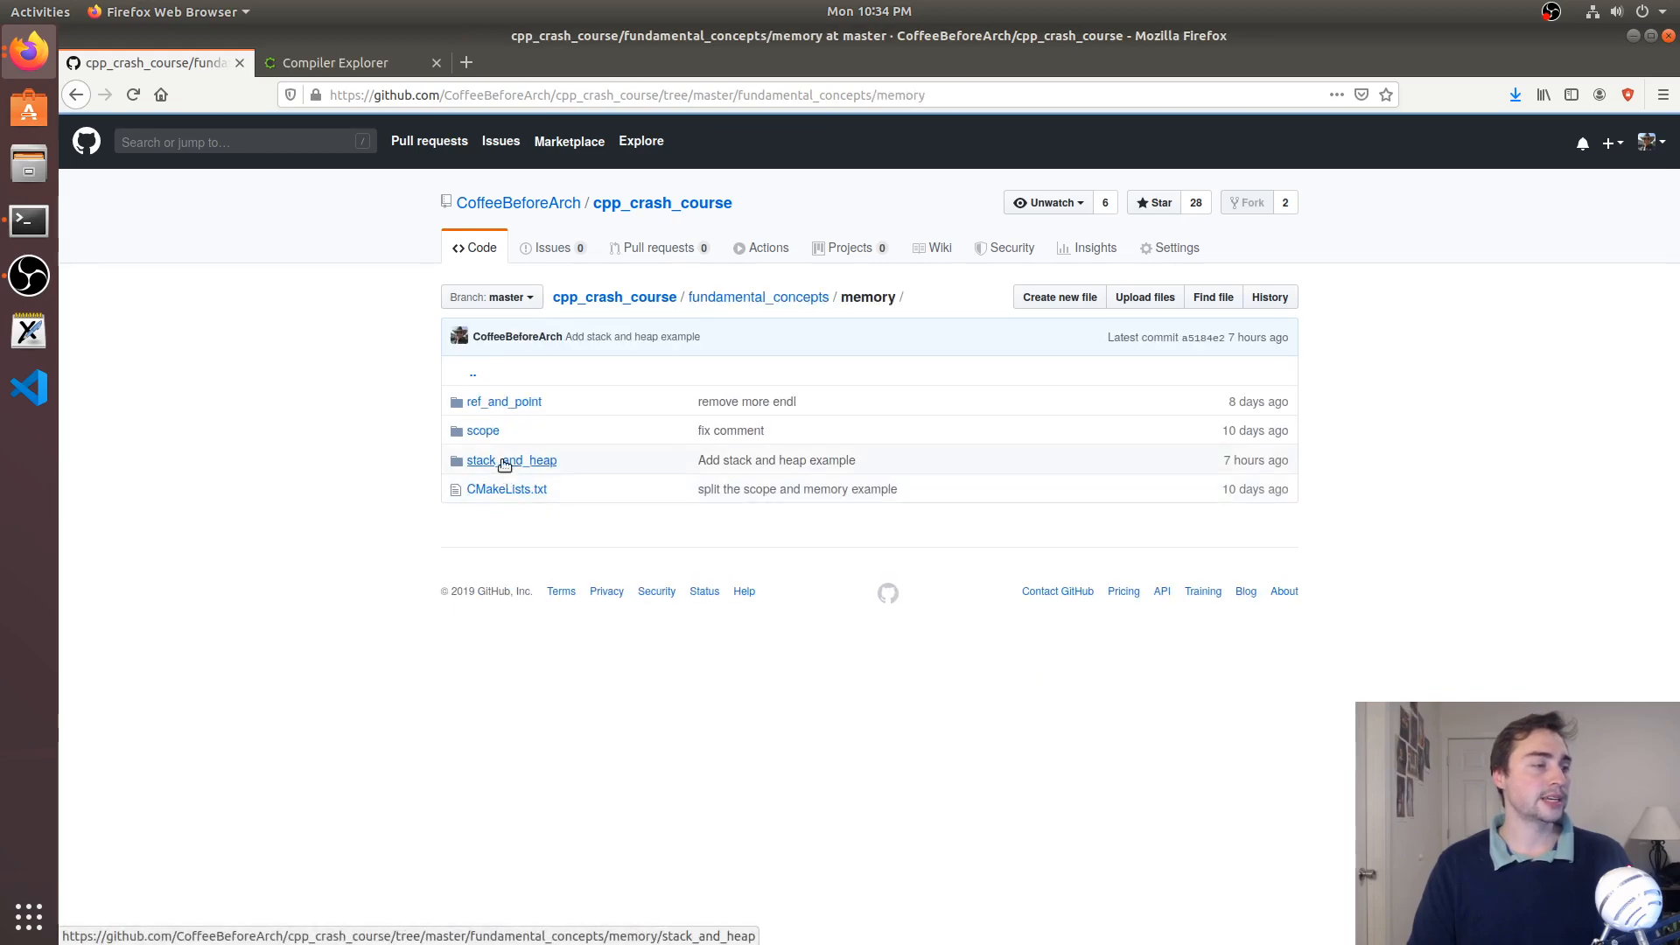
pyautogui.click(511, 461)
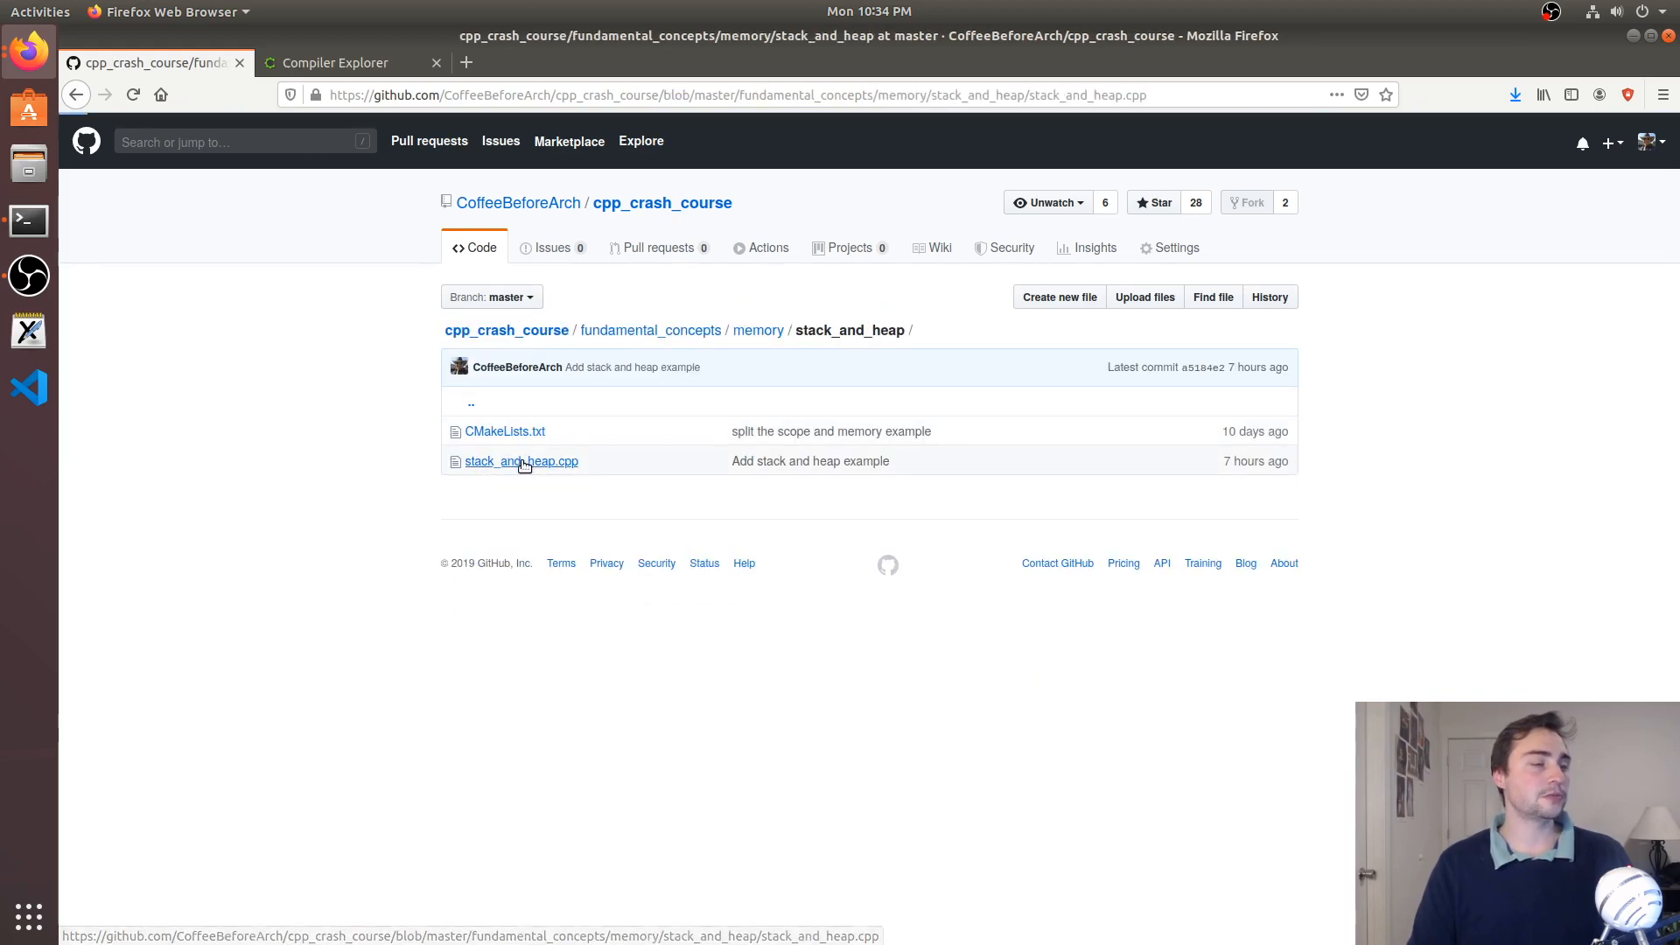
pyautogui.click(521, 460)
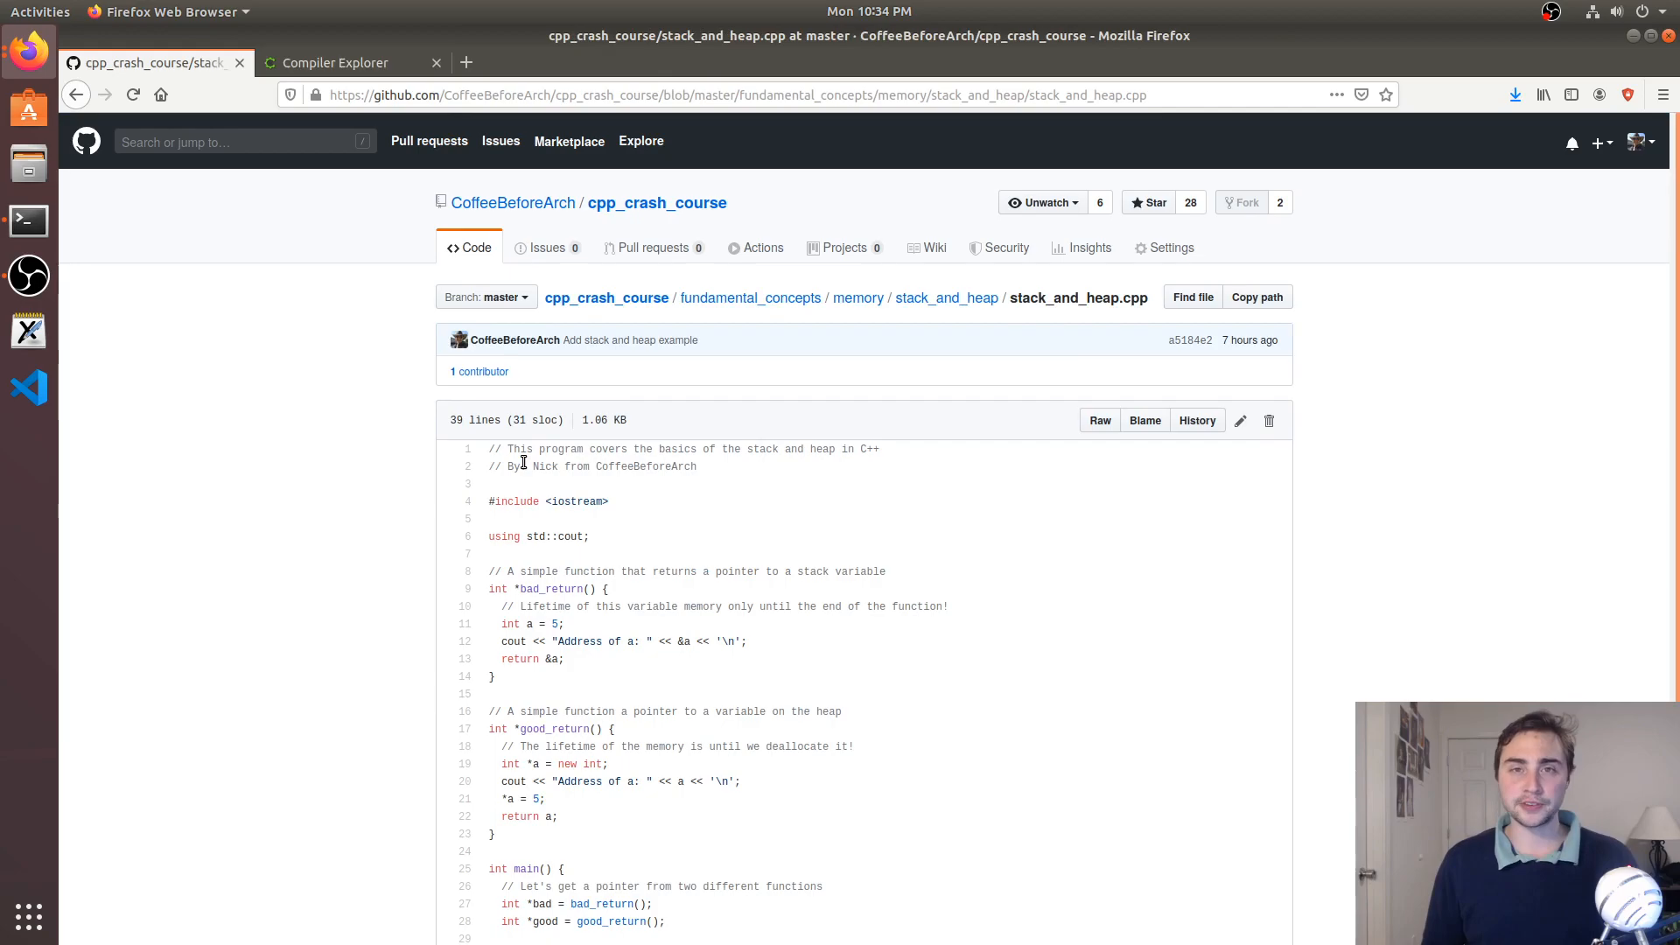